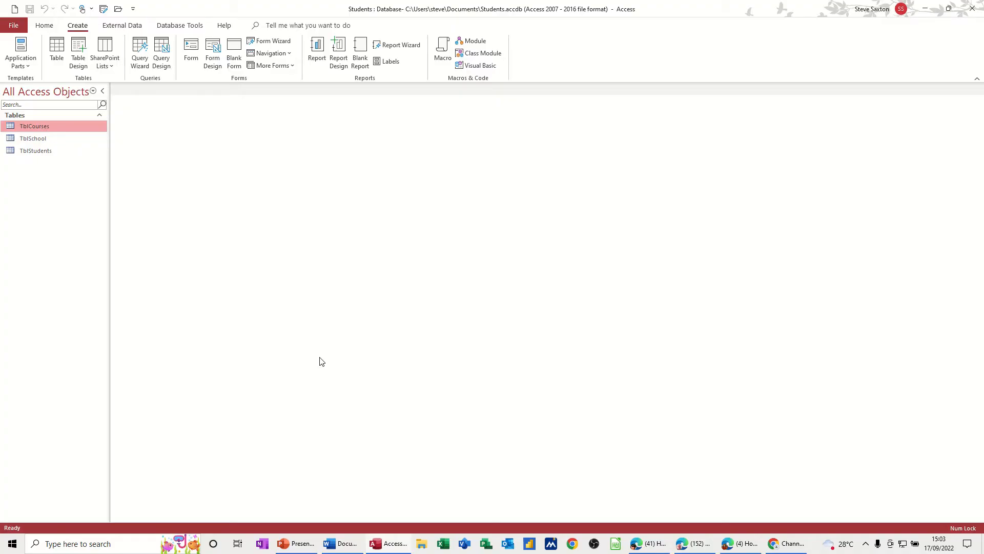
{"action": "mouse_move", "coordinate": [19, 150]}
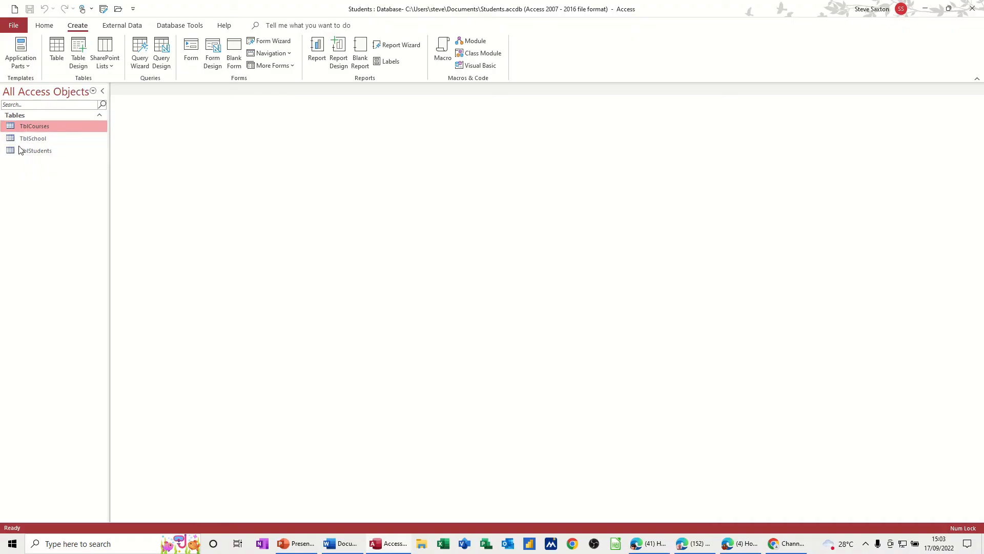
{"action": "mouse_move", "coordinate": [42, 126]}
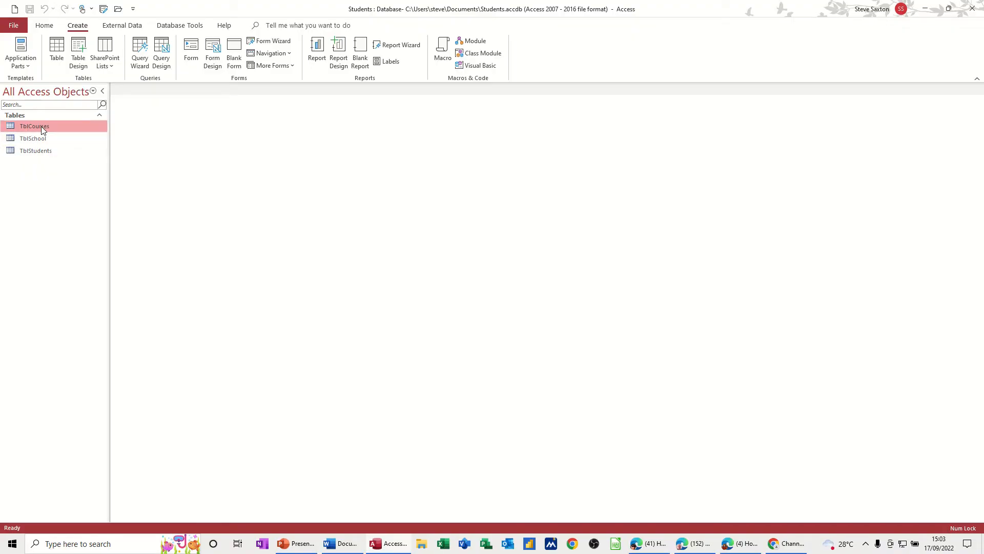
- Inspect the TblCourses, TblSchool and TblStudents tables, closing the school and student tables again
{"action": "double_click", "coordinate": [34, 126]}
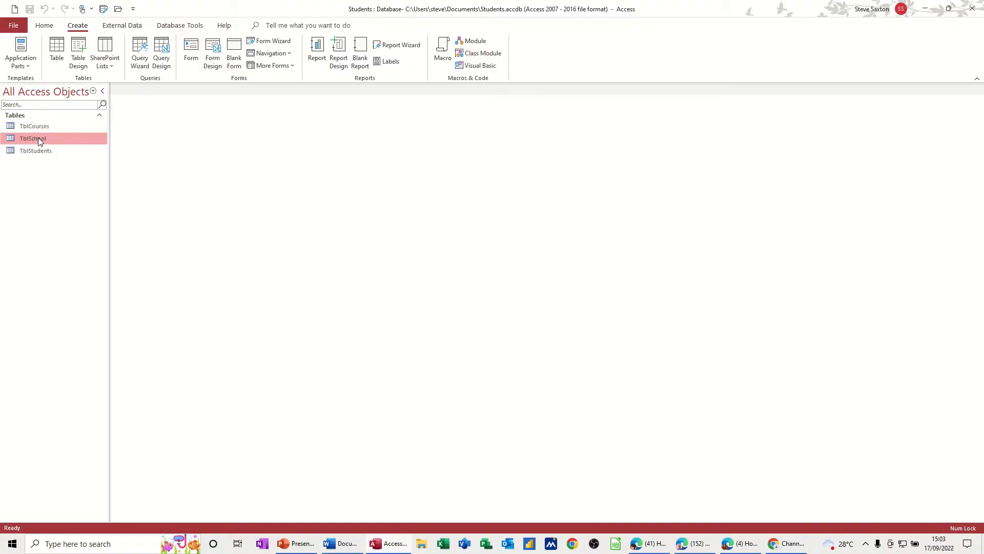
{"action": "double_click", "coordinate": [32, 138]}
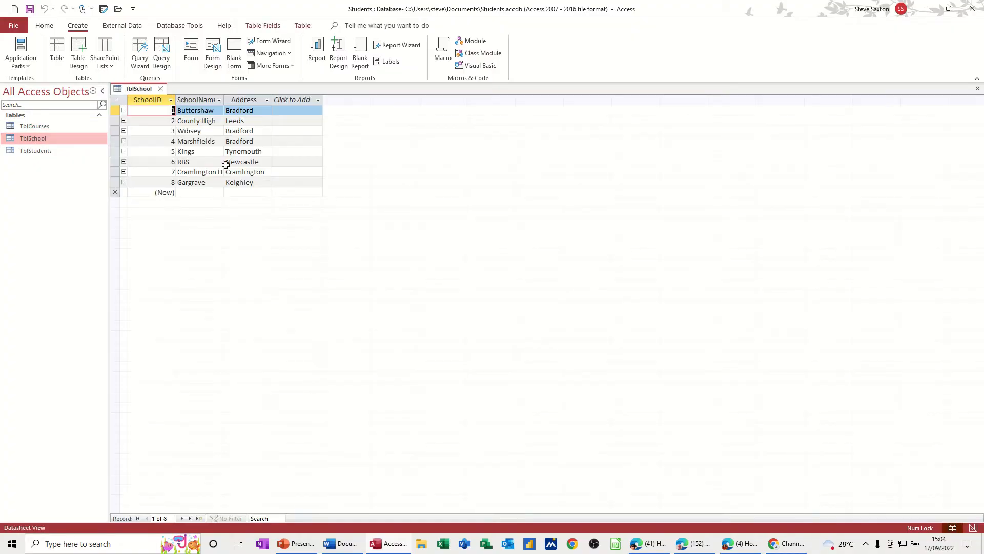
{"action": "left_click", "coordinate": [160, 89]}
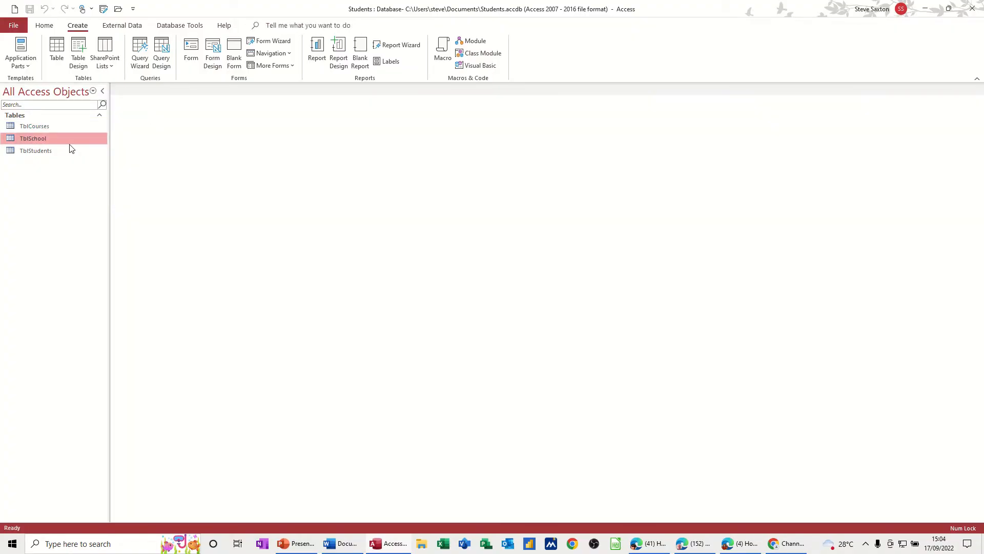
{"action": "double_click", "coordinate": [35, 151]}
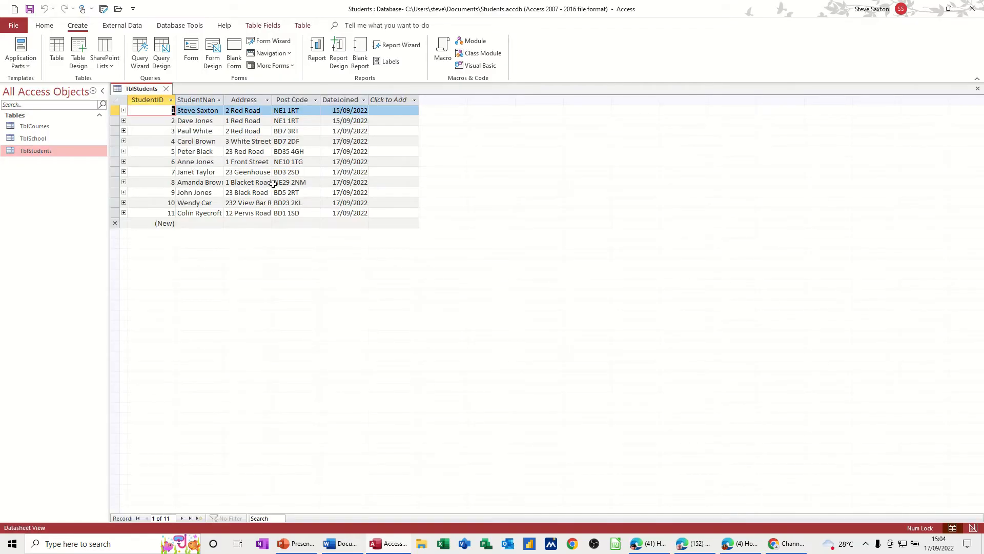
{"action": "left_click", "coordinate": [166, 89]}
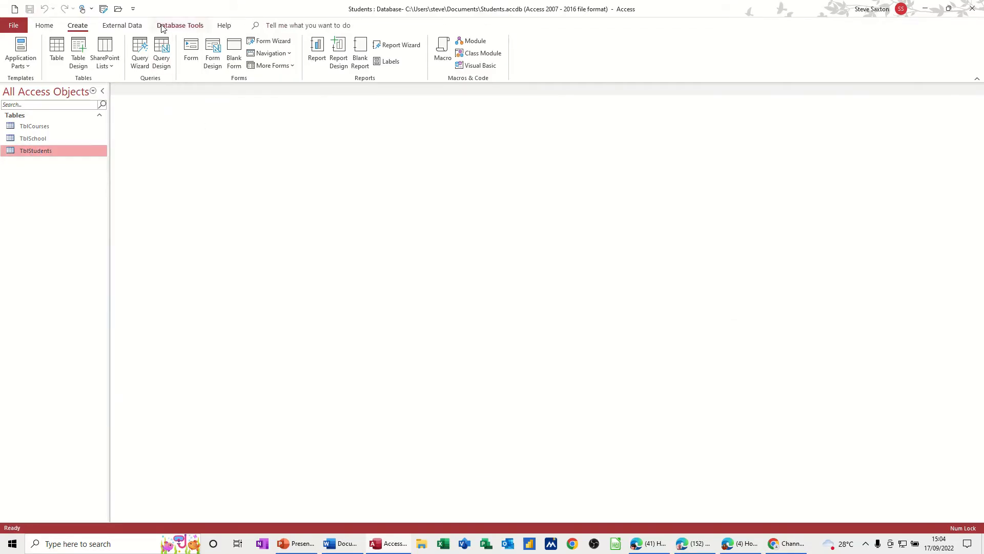
- Review the relationships linking the three tables via Database Tools, twice, and close the view
{"action": "left_click", "coordinate": [179, 25]}
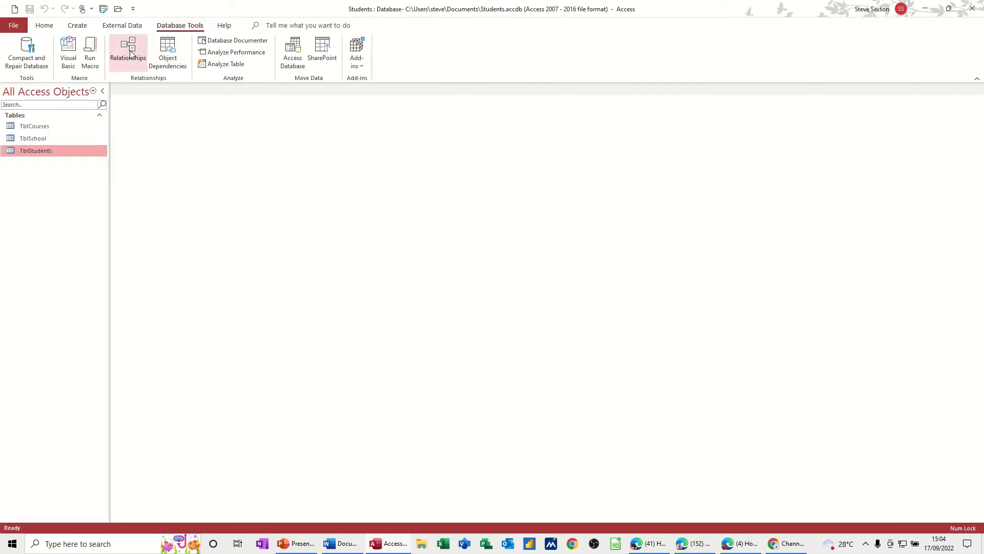
{"action": "left_click", "coordinate": [128, 53]}
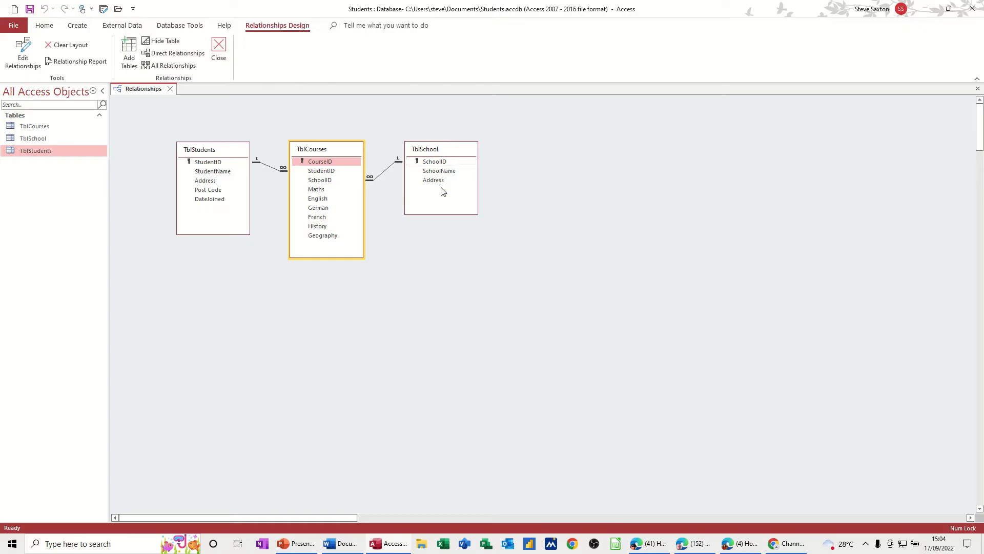
{"action": "mouse_move", "coordinate": [327, 208]}
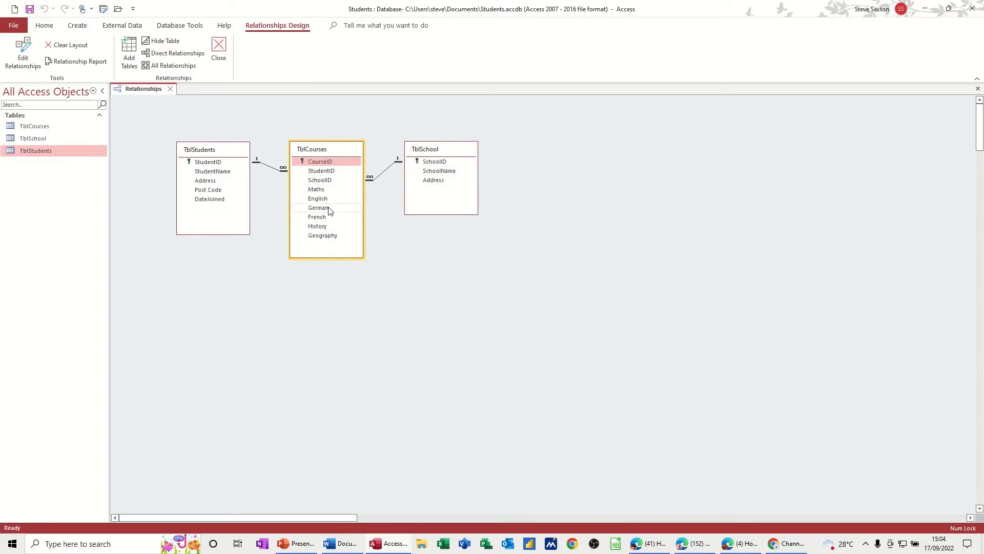
{"action": "mouse_move", "coordinate": [246, 61]}
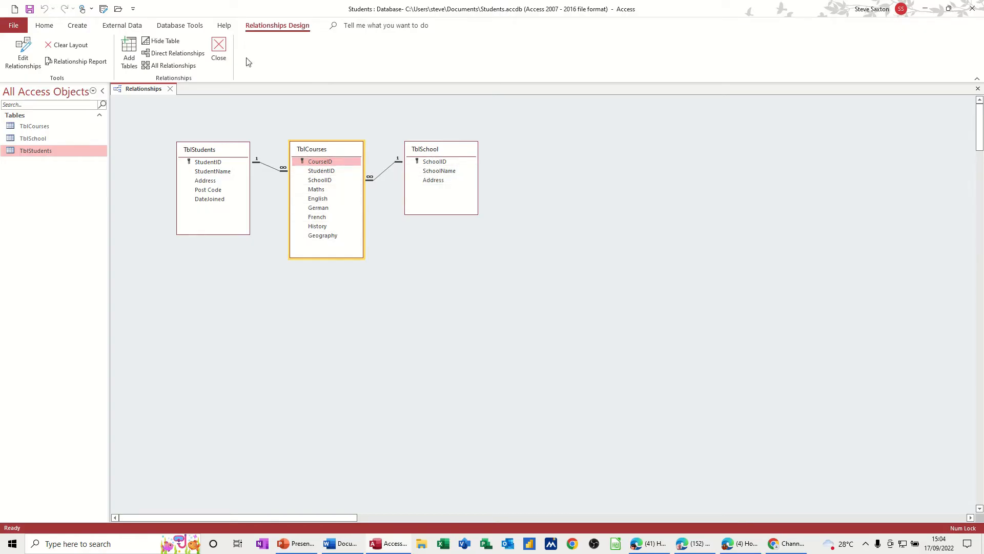
{"action": "left_click", "coordinate": [219, 53]}
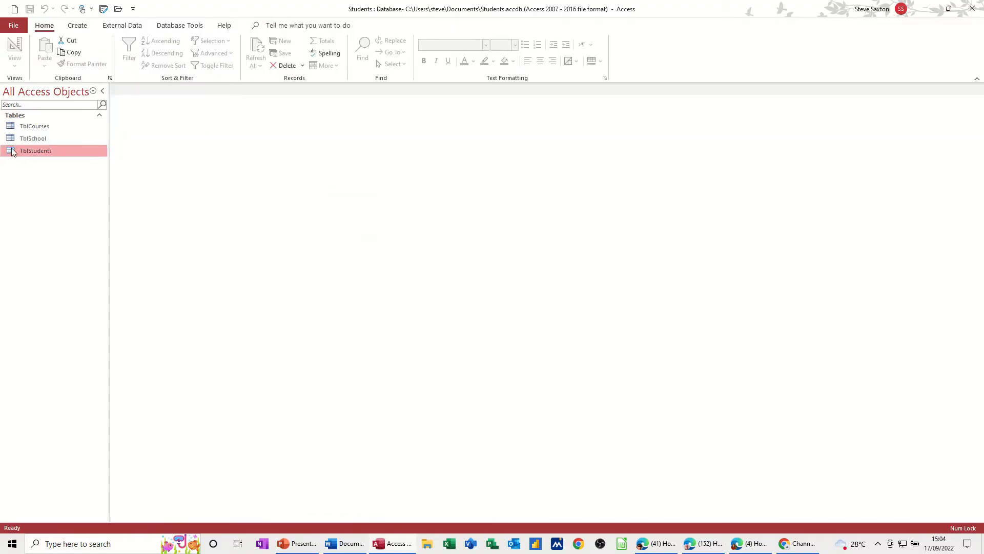
{"action": "mouse_move", "coordinate": [35, 154]}
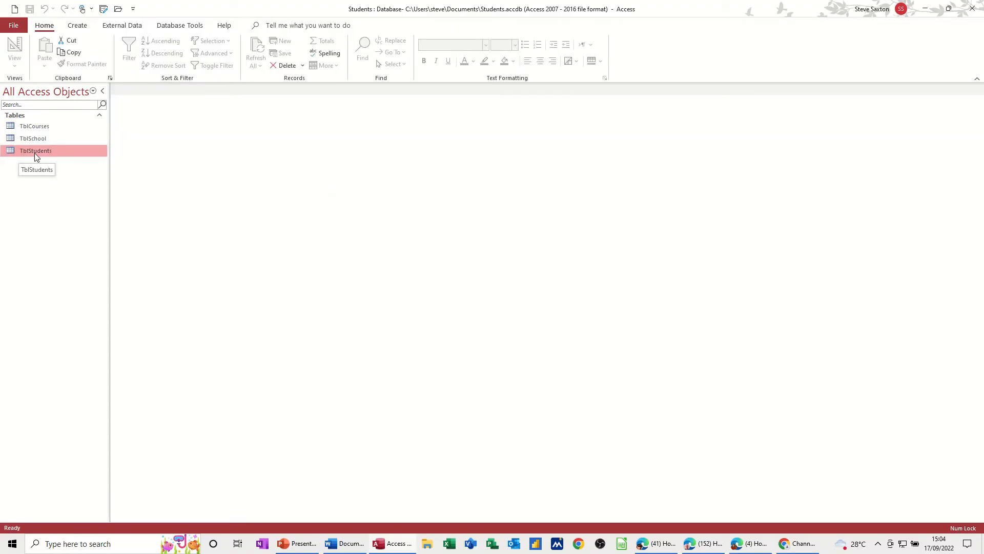
{"action": "mouse_move", "coordinate": [230, 148]}
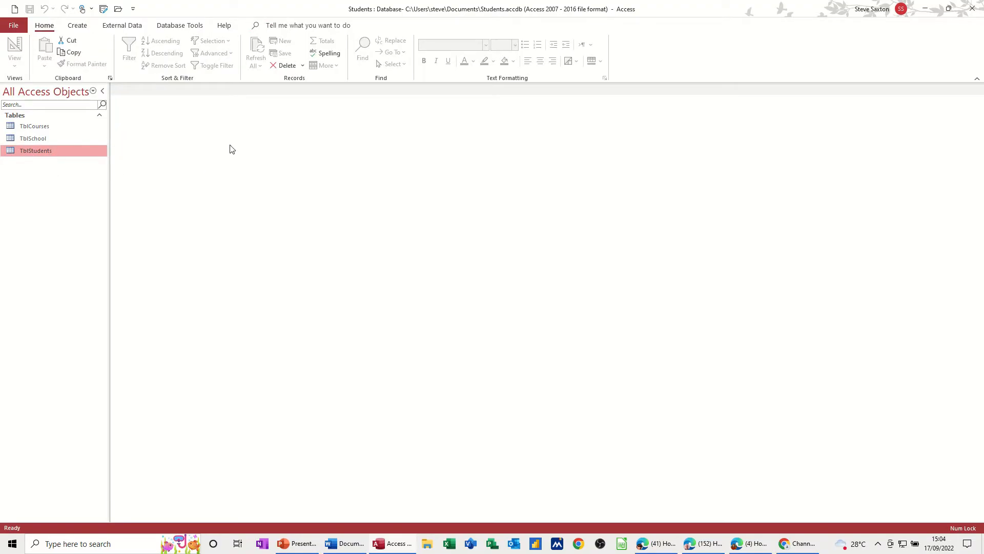
{"action": "left_click", "coordinate": [179, 25]}
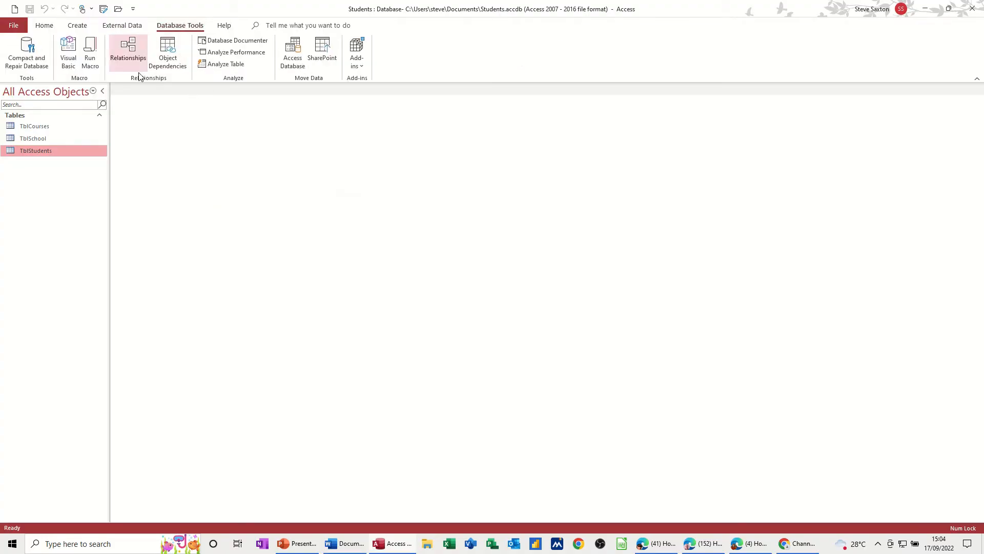
{"action": "left_click", "coordinate": [128, 53]}
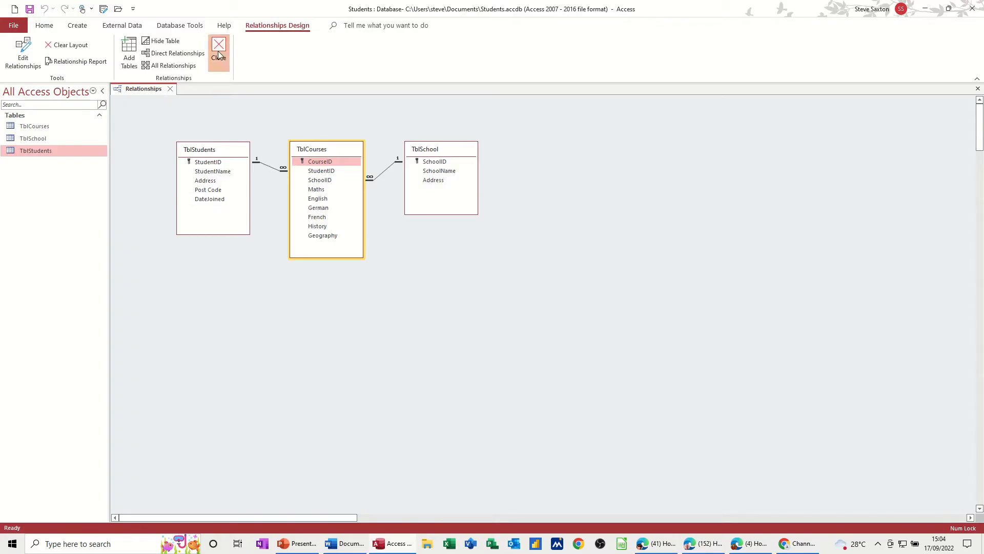
{"action": "left_click", "coordinate": [218, 53]}
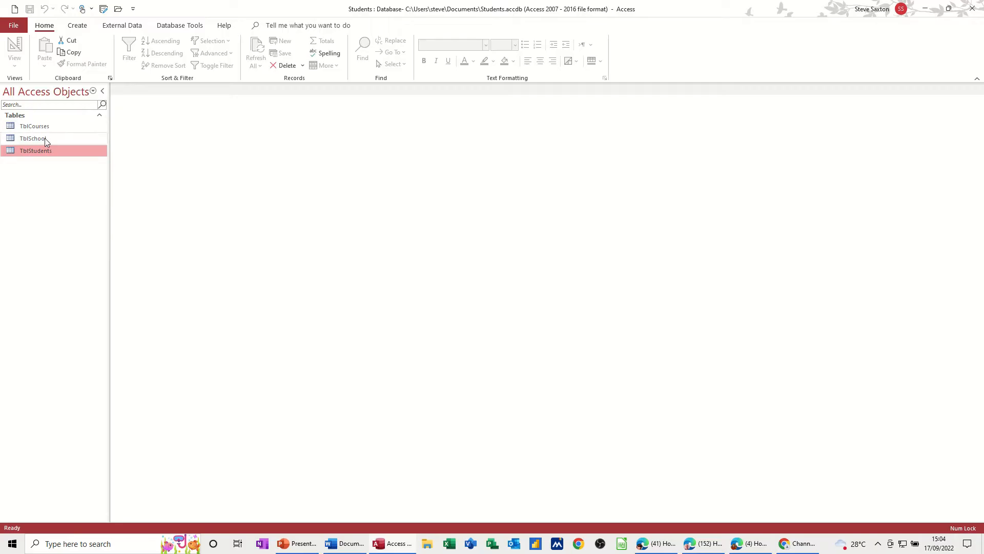
- Create a form from TblCourses and step through its course records to a blank new one
{"action": "left_click", "coordinate": [34, 126]}
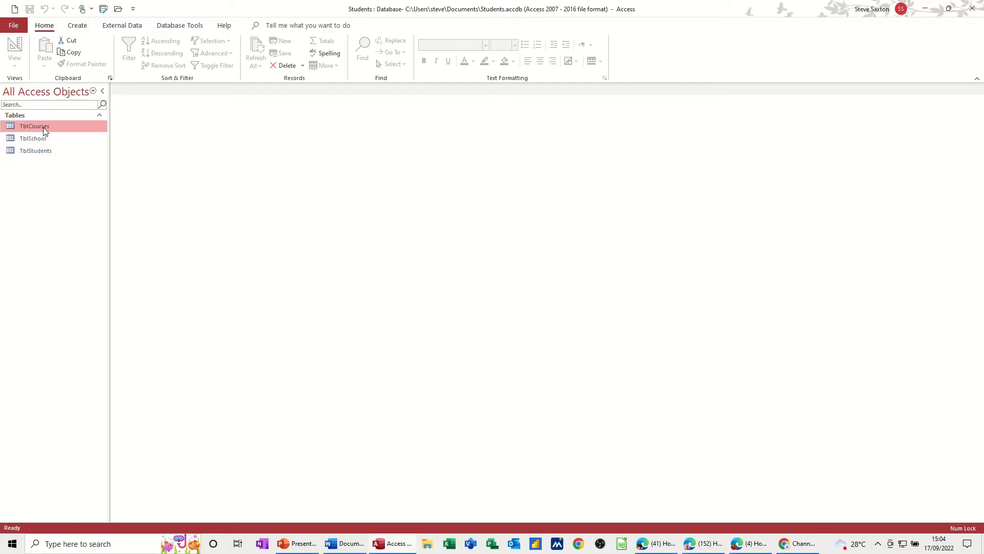
{"action": "mouse_move", "coordinate": [76, 25]}
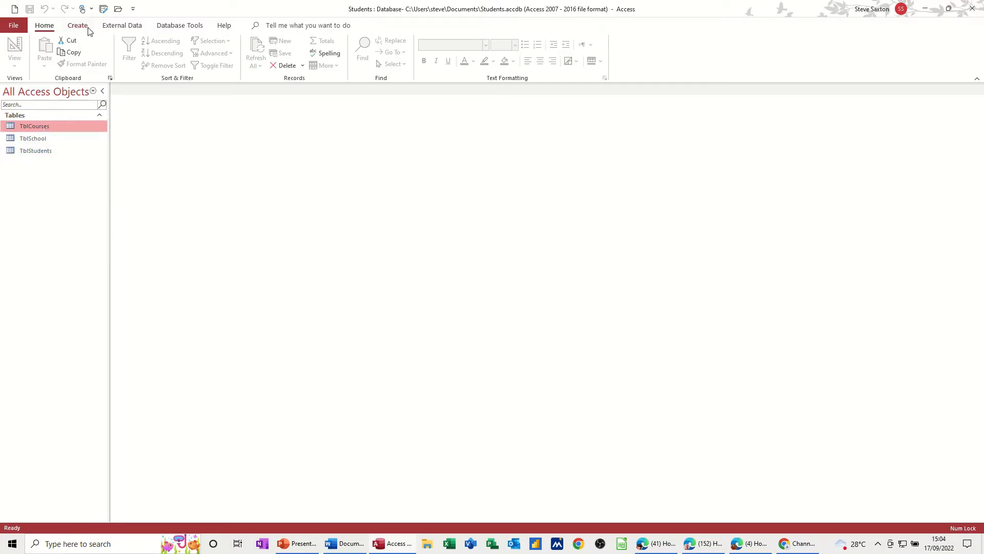
{"action": "left_click", "coordinate": [77, 25]}
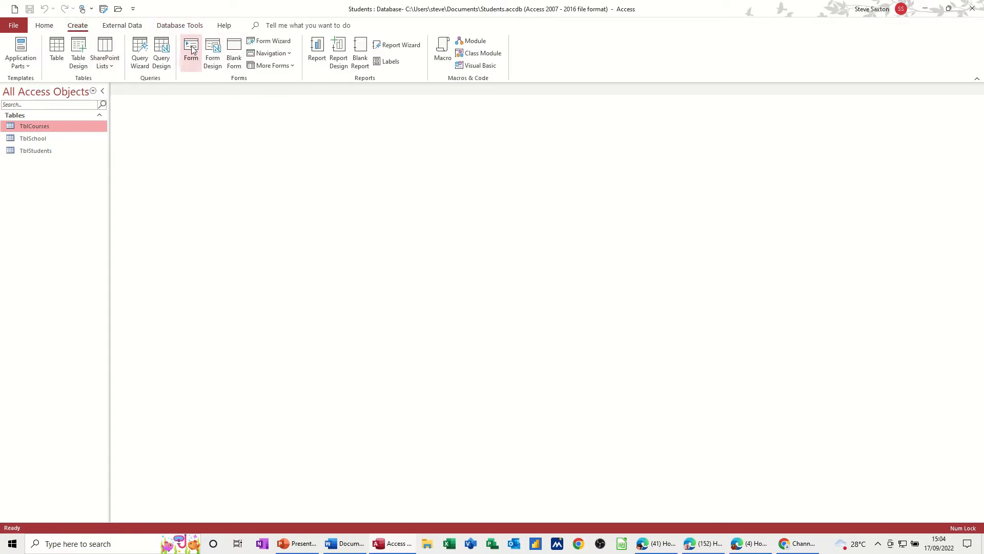
{"action": "left_click", "coordinate": [190, 51]}
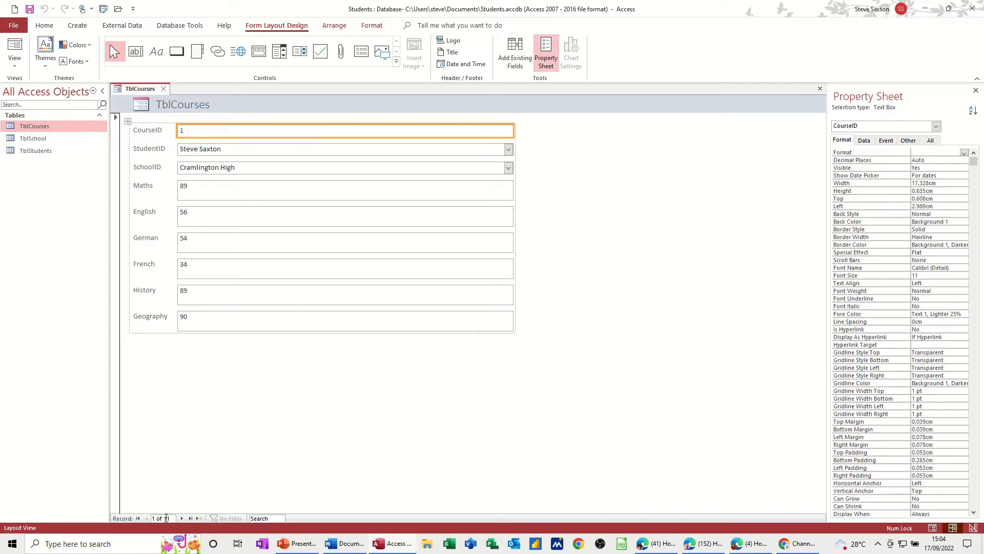
{"action": "left_click", "coordinate": [182, 517]}
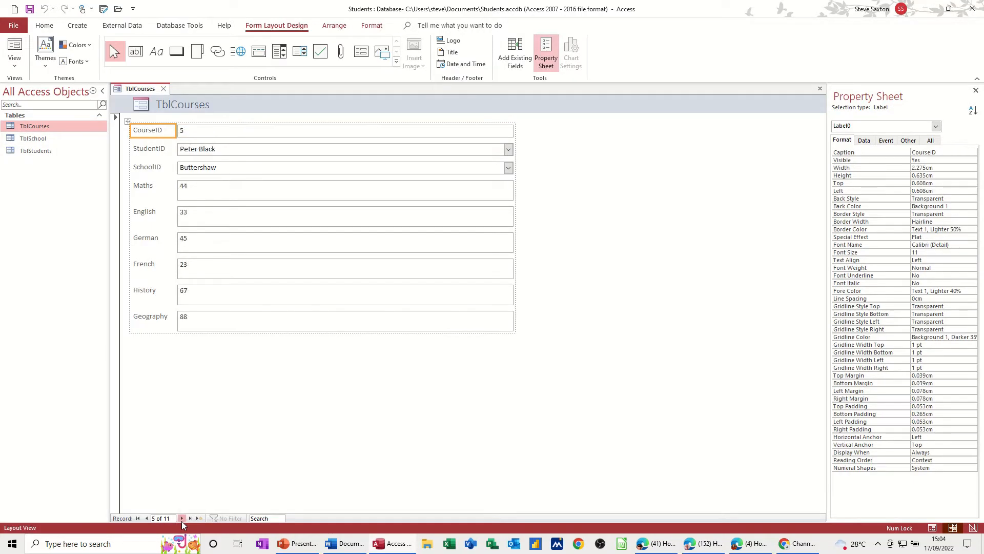
{"action": "left_click", "coordinate": [191, 518]}
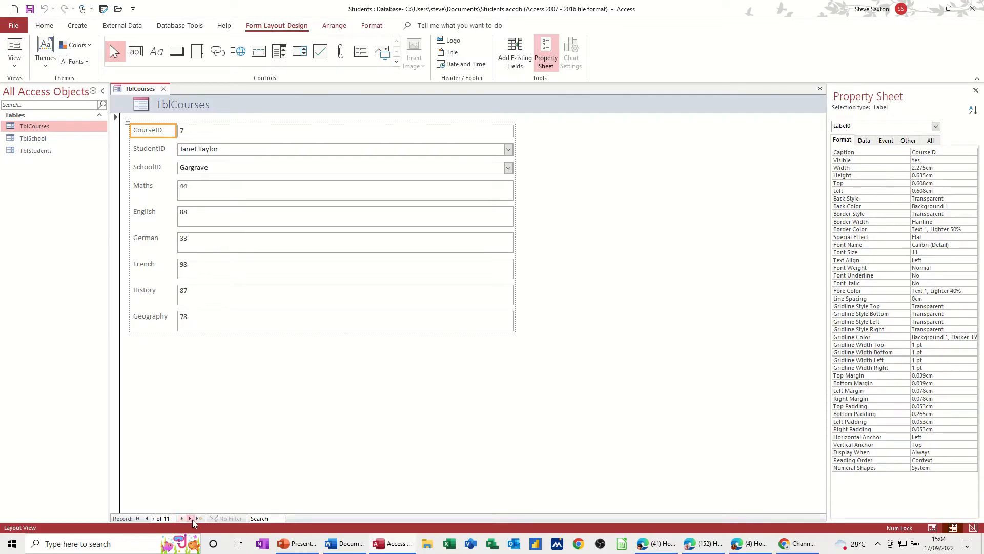
{"action": "left_click", "coordinate": [199, 518]}
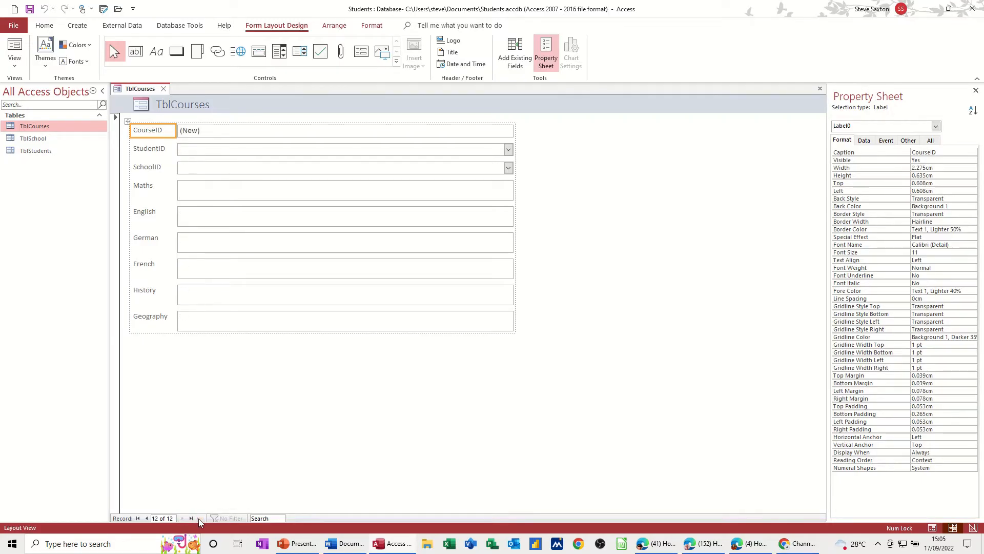
{"action": "mouse_move", "coordinate": [207, 174]}
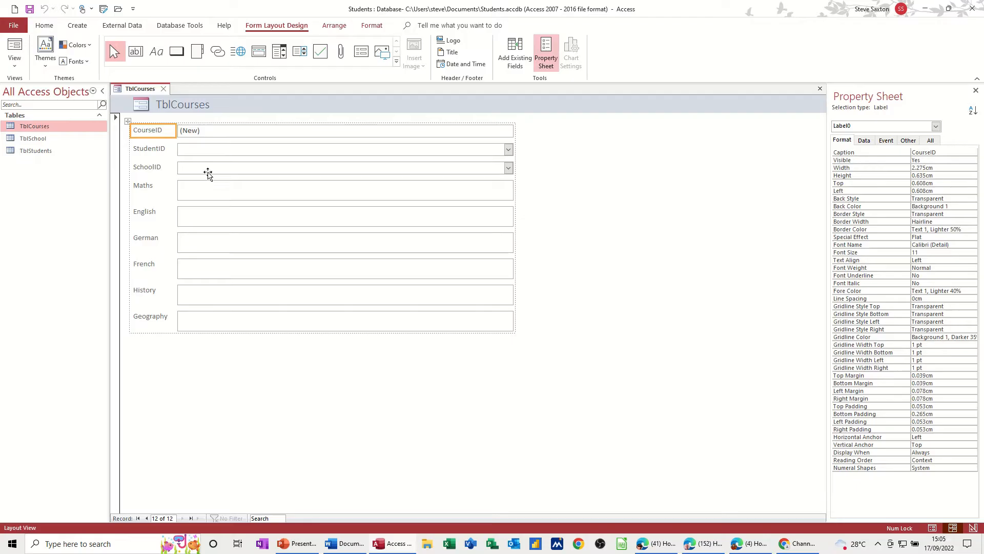
- Switch the courses form to Form View, then close it
{"action": "left_click", "coordinate": [14, 51]}
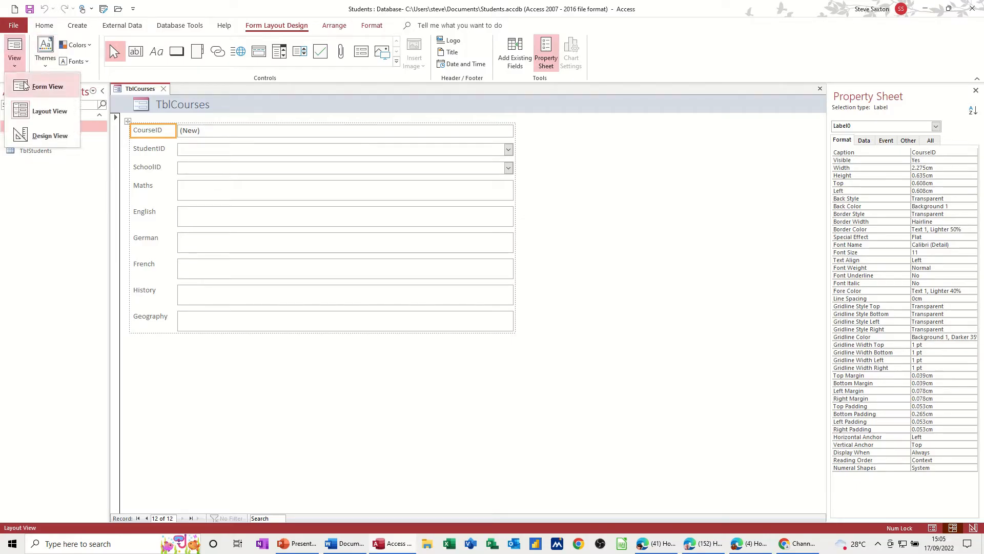
{"action": "left_click", "coordinate": [47, 86]}
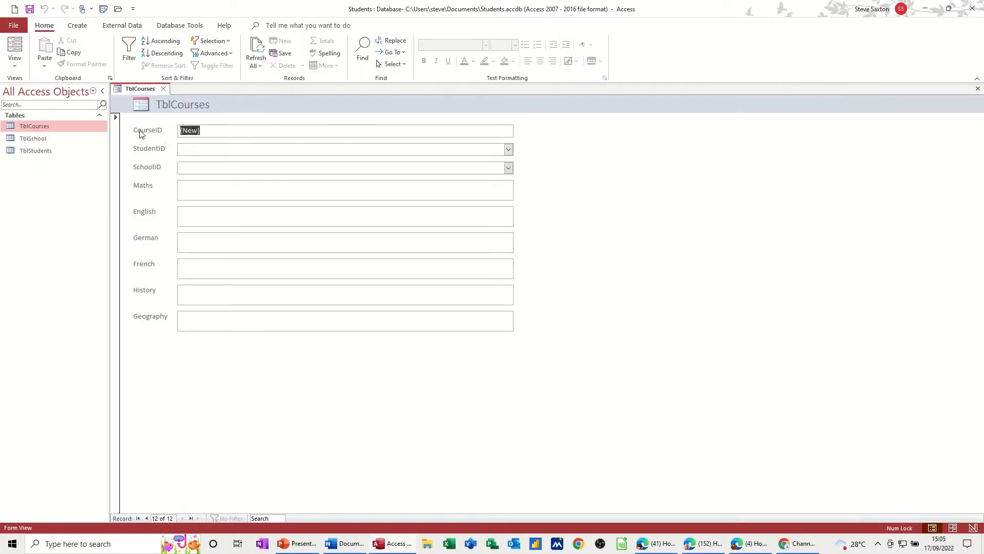
{"action": "mouse_move", "coordinate": [172, 120]}
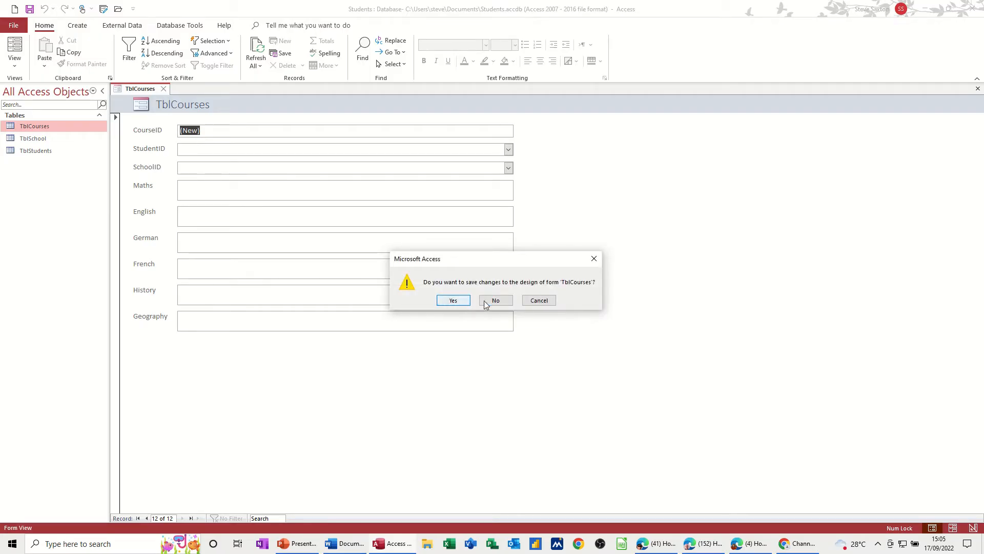
{"action": "left_click", "coordinate": [495, 300]}
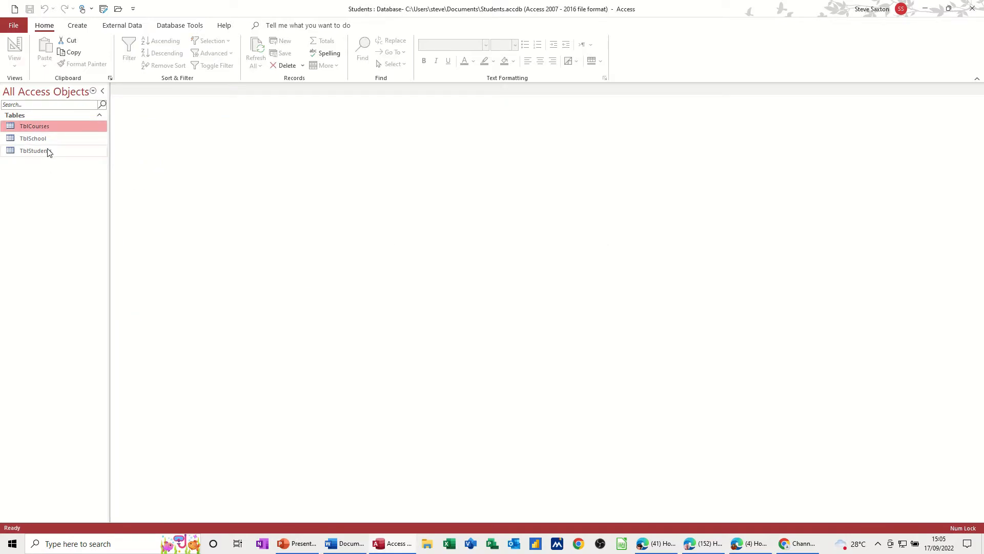
- Create a form from TblStudents and move through several student records
{"action": "left_click", "coordinate": [35, 151]}
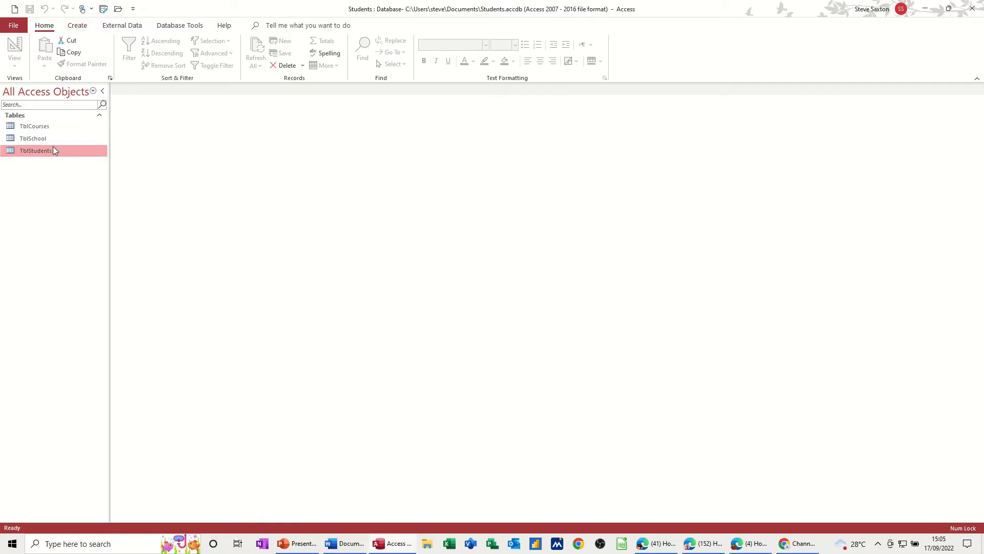
{"action": "left_click", "coordinate": [77, 25]}
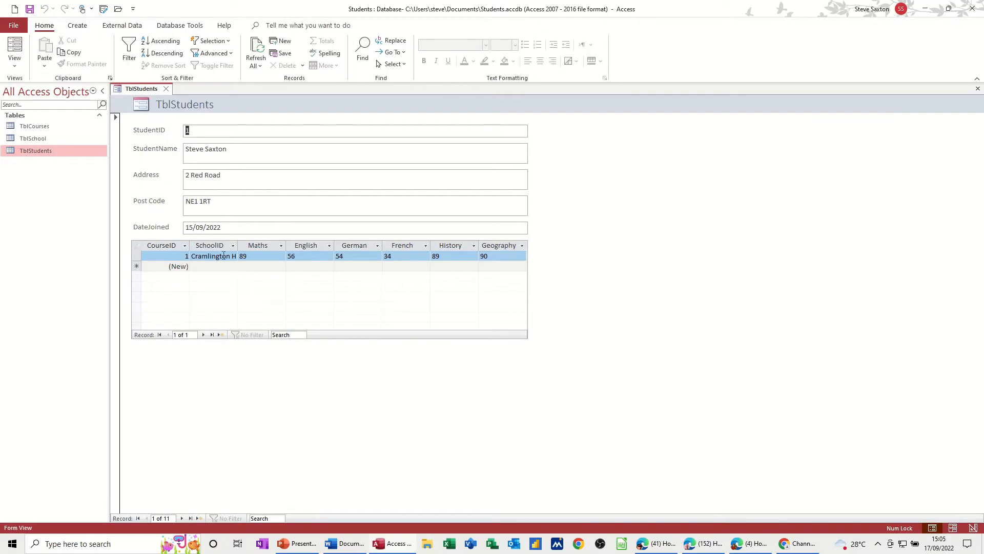
{"action": "mouse_move", "coordinate": [441, 255]}
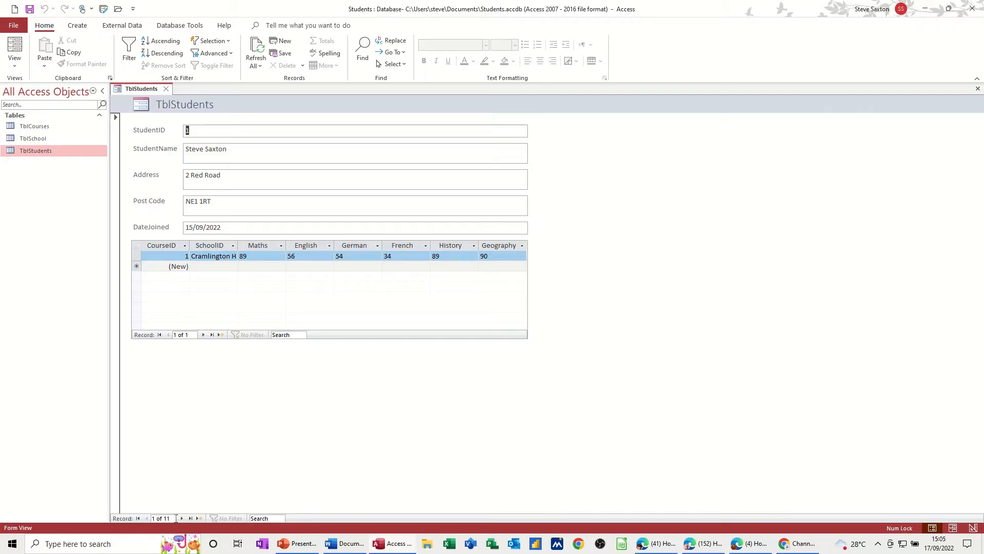
{"action": "left_click", "coordinate": [191, 518]}
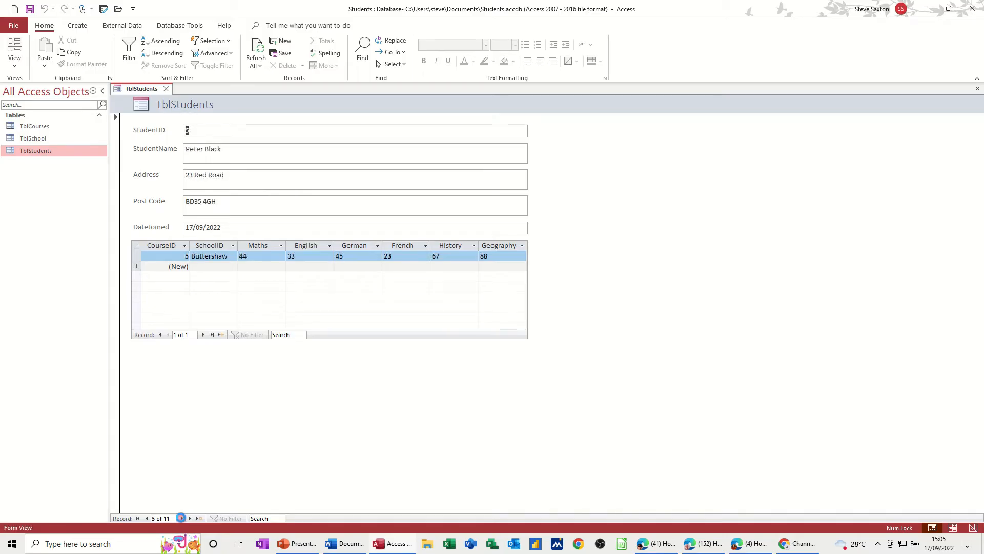
{"action": "left_click", "coordinate": [190, 518]}
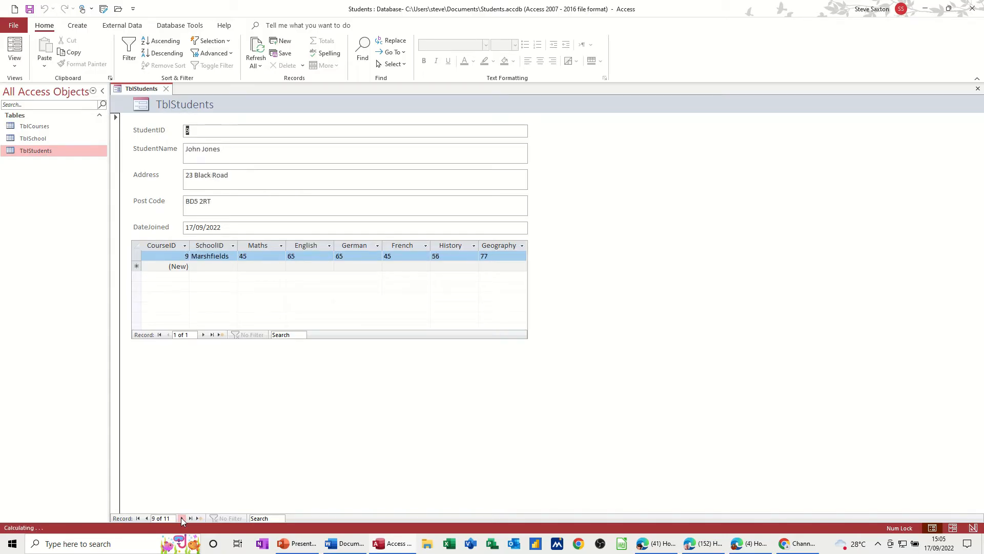
{"action": "left_click", "coordinate": [190, 518]}
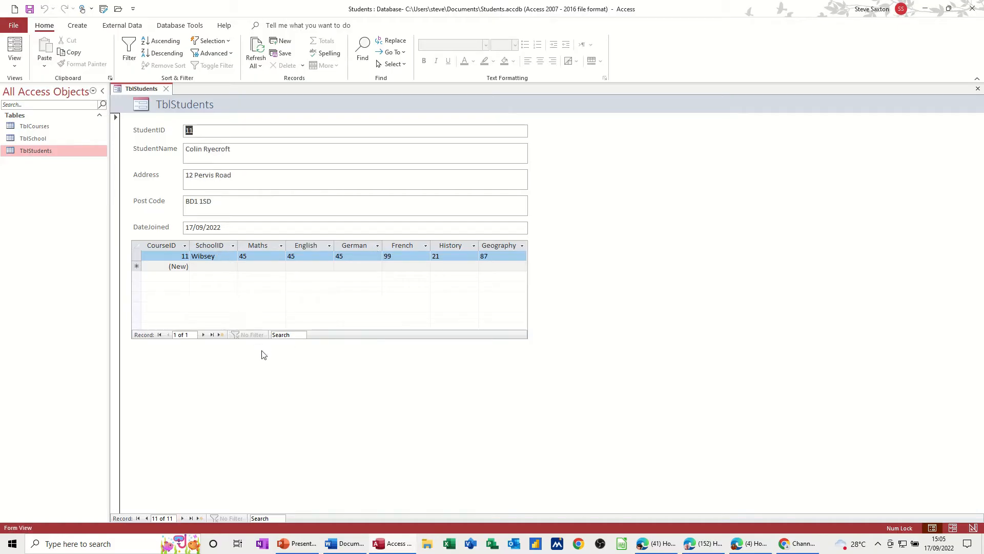
- Go to a new row in the course-marks subform, then to a blank new student record
{"action": "left_click", "coordinate": [220, 334]}
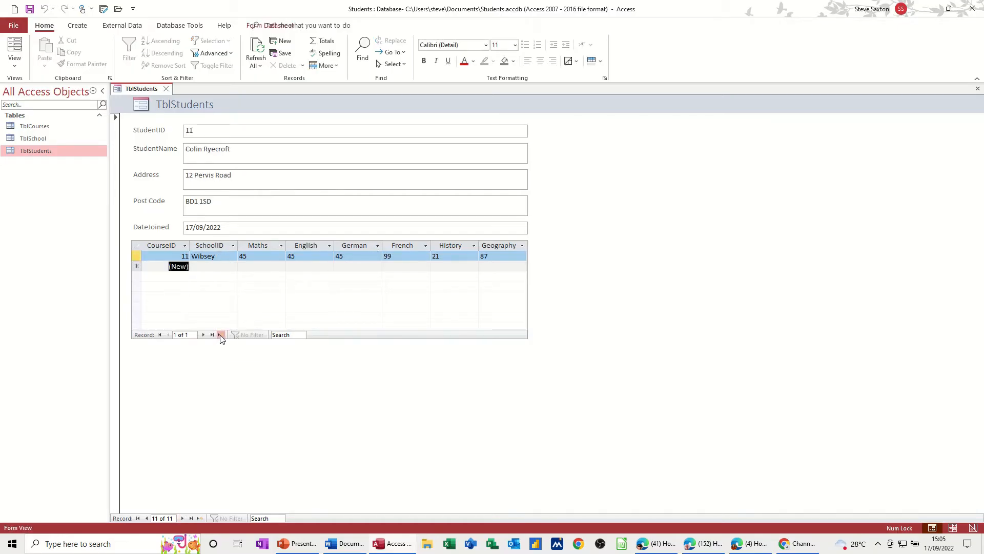
{"action": "left_click", "coordinate": [219, 334]}
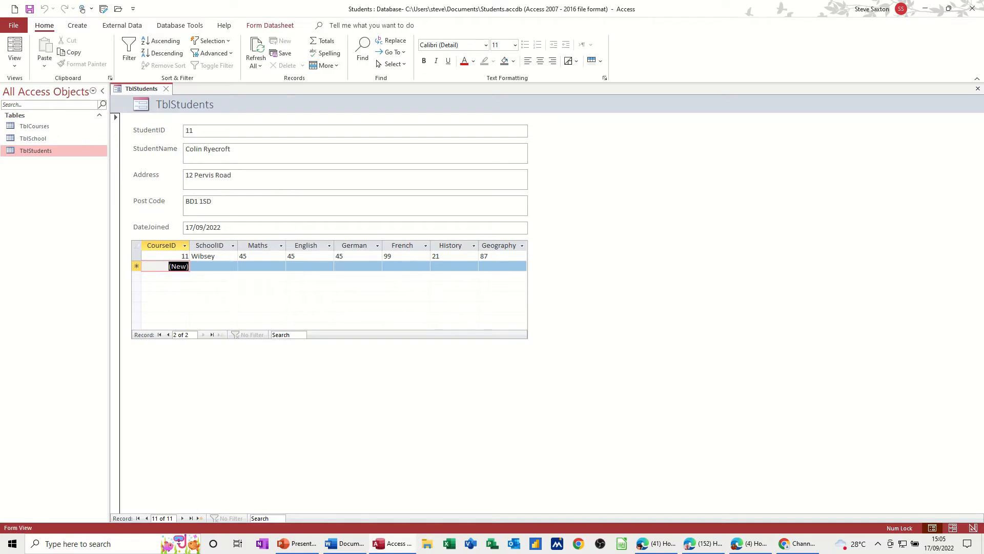
{"action": "left_click", "coordinate": [199, 518]}
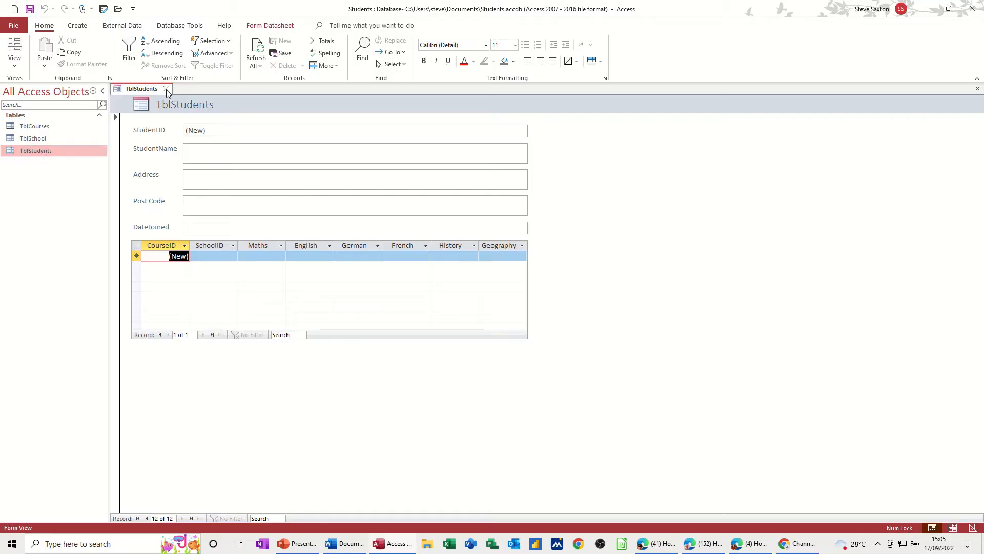
- Close the student form, saving it under the name FrmTblStudents
{"action": "left_click", "coordinate": [166, 88]}
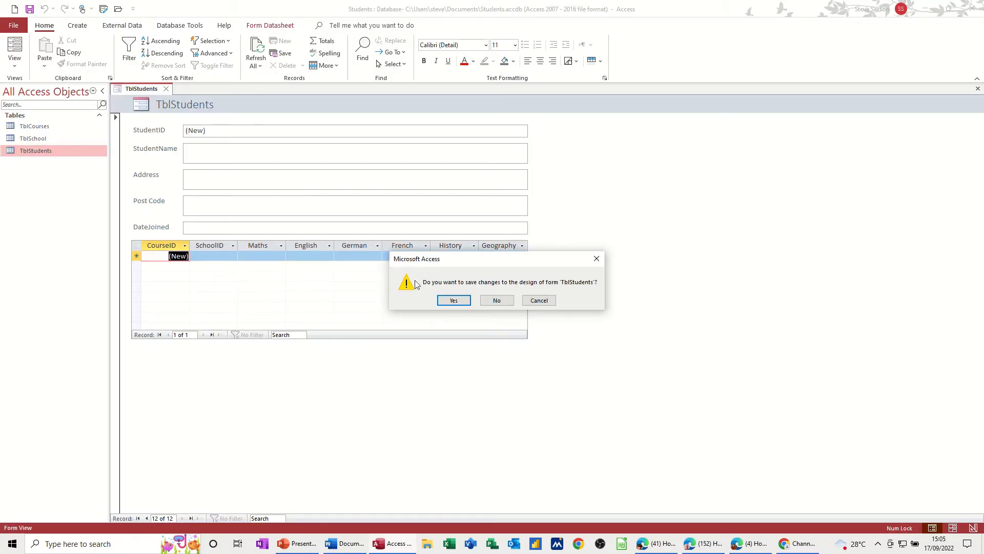
{"action": "left_click", "coordinate": [453, 299]}
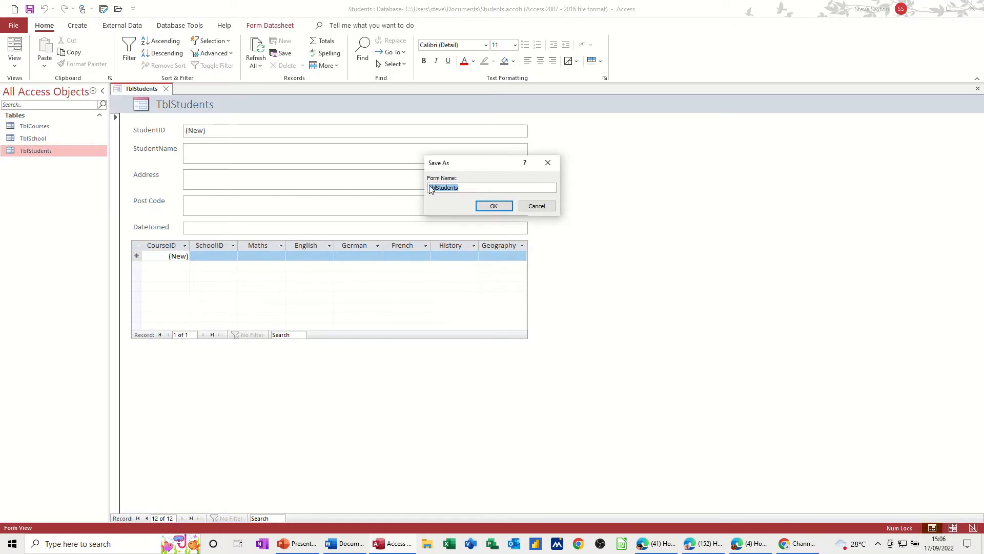
{"action": "left_click", "coordinate": [491, 187]}
{"action": "type", "text": "Frm"}
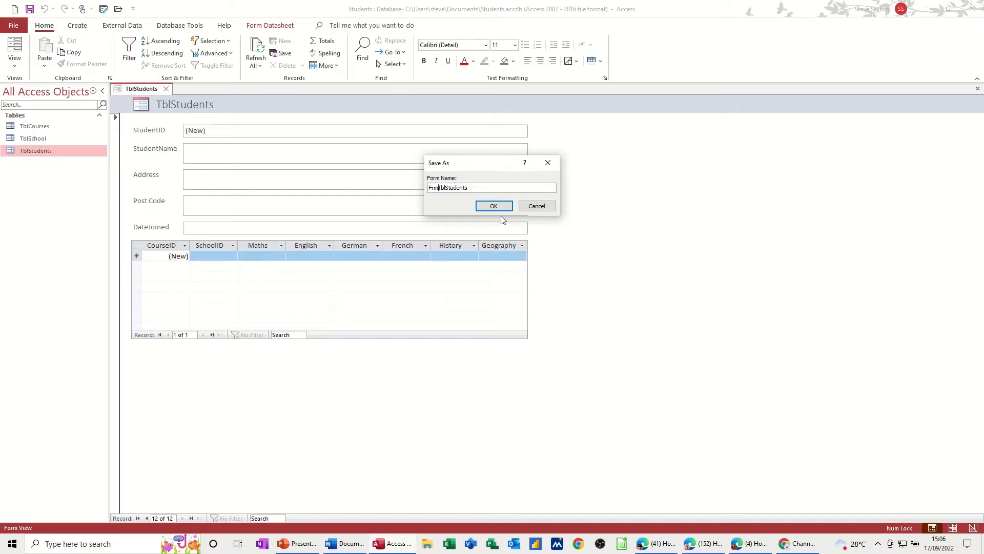
{"action": "left_click", "coordinate": [493, 206]}
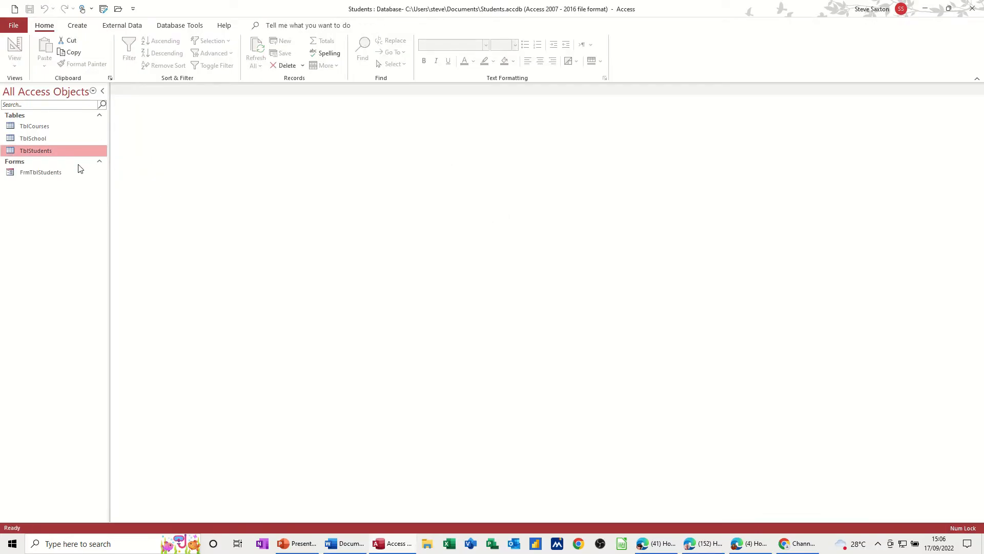
- Create a form from TblSchool and switch it to Form View
{"action": "left_click", "coordinate": [33, 138]}
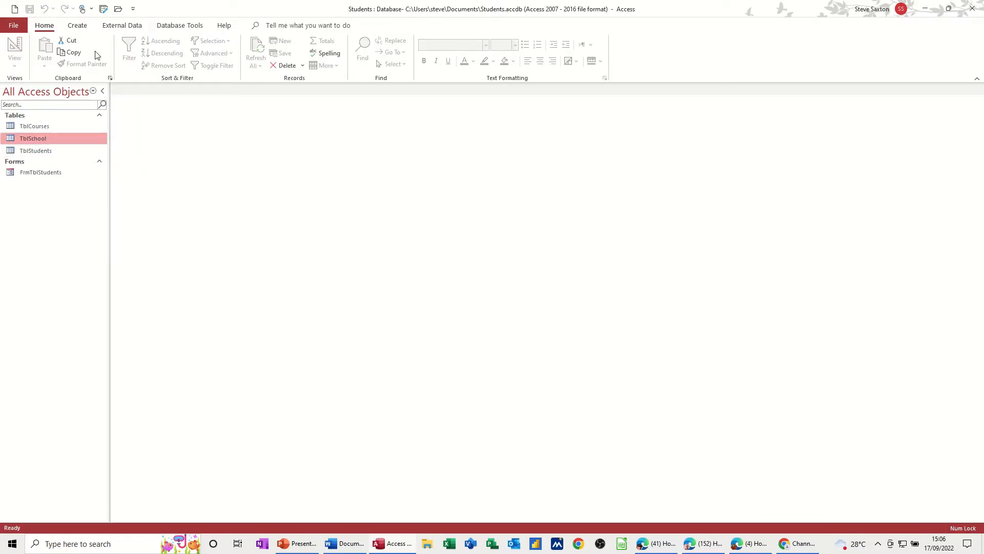
{"action": "left_click", "coordinate": [76, 25]}
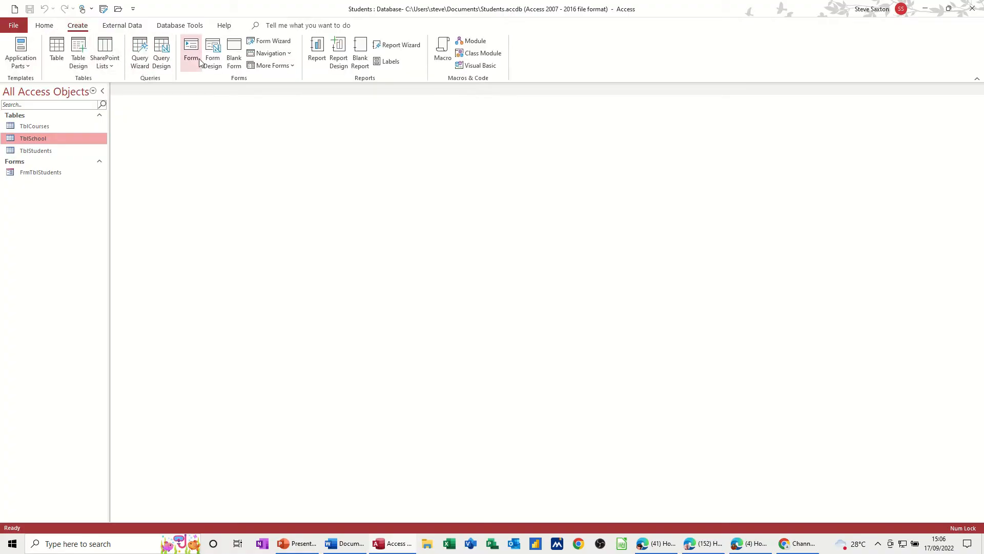
{"action": "left_click", "coordinate": [191, 53]}
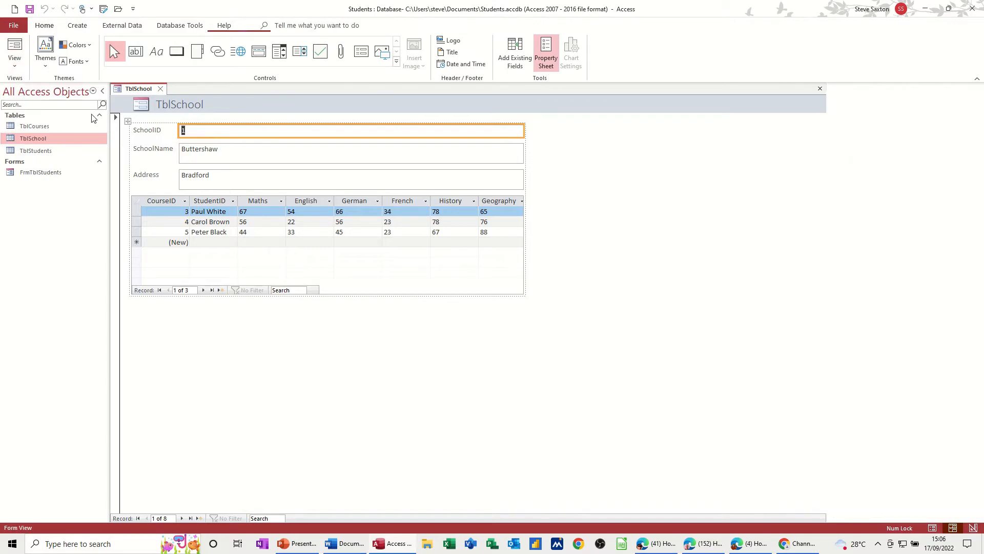
{"action": "left_click", "coordinate": [44, 25]}
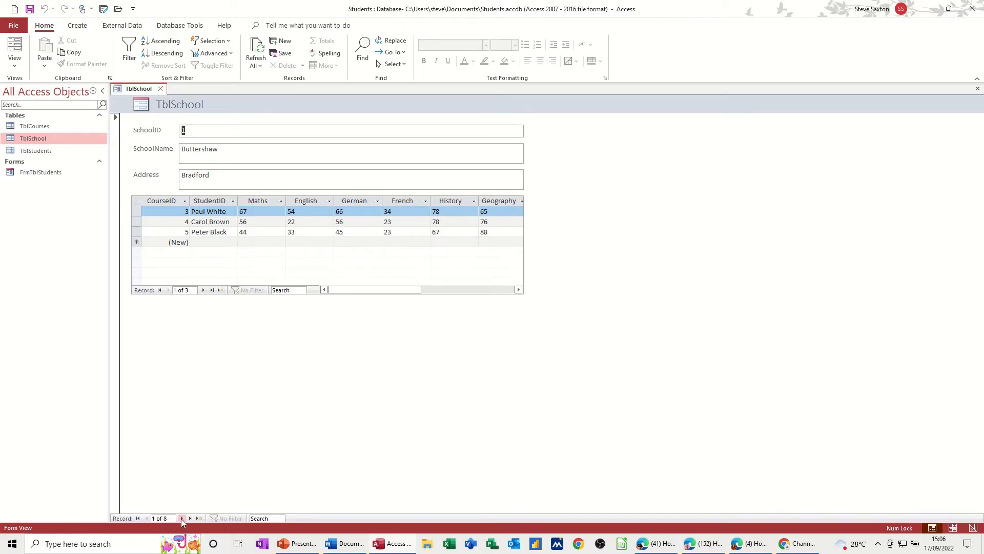
- Page forward through several school records, then return to the first school
{"action": "left_click", "coordinate": [191, 517]}
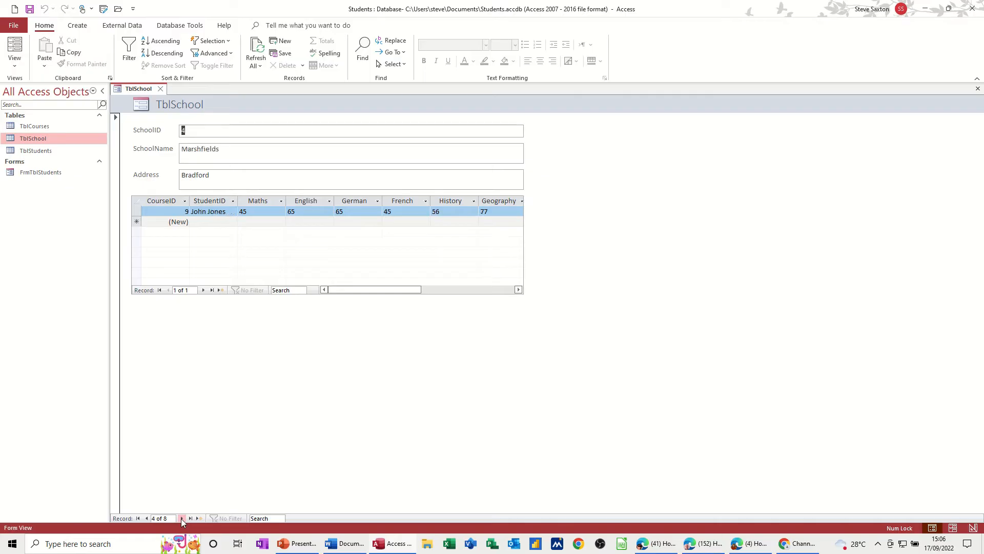
{"action": "left_click", "coordinate": [192, 517]}
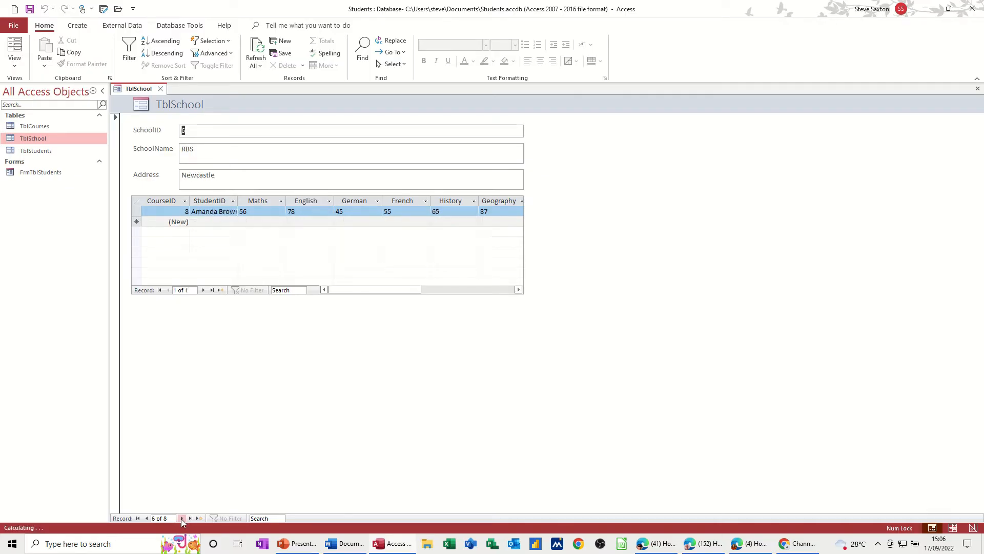
{"action": "left_click", "coordinate": [191, 517]}
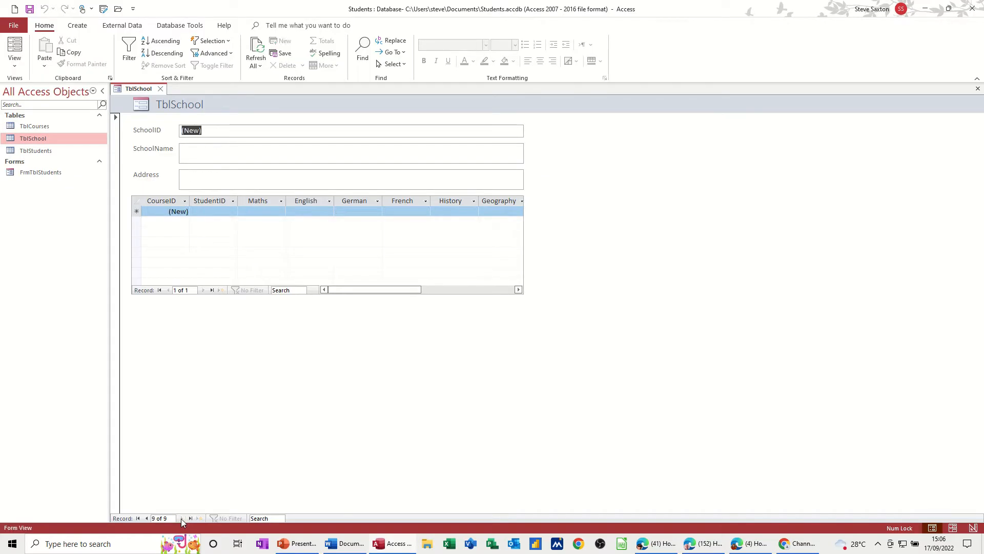
{"action": "mouse_move", "coordinate": [198, 146]}
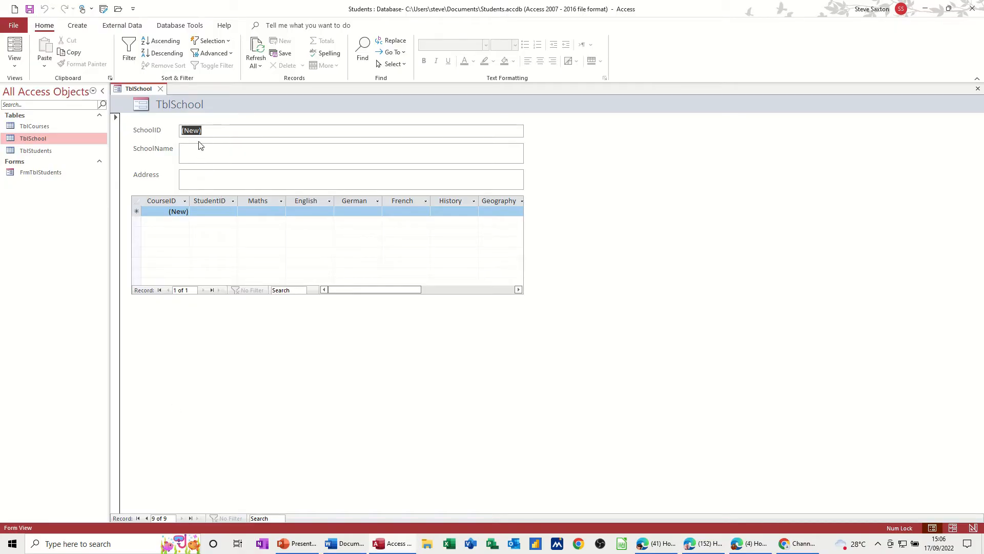
{"action": "mouse_move", "coordinate": [146, 456]}
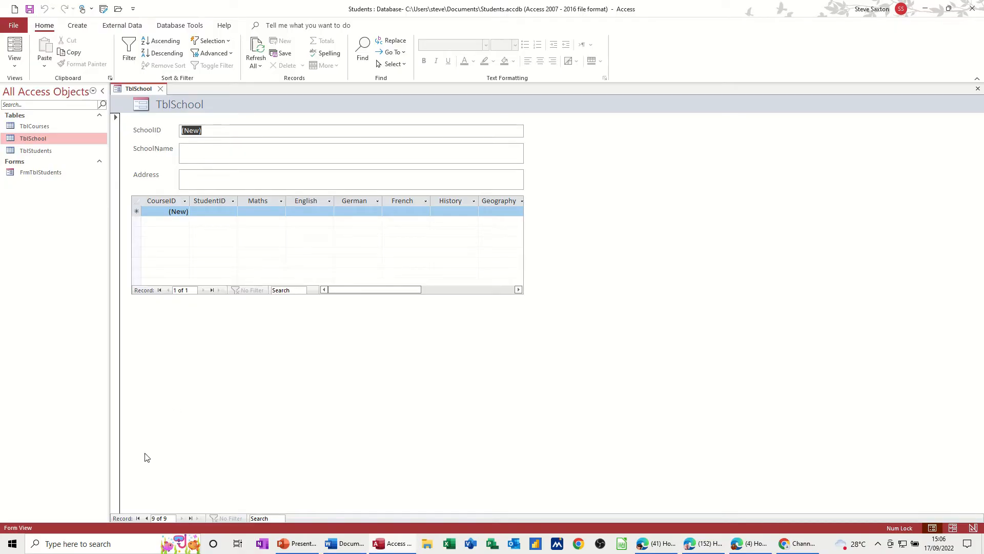
{"action": "left_click", "coordinate": [138, 517]}
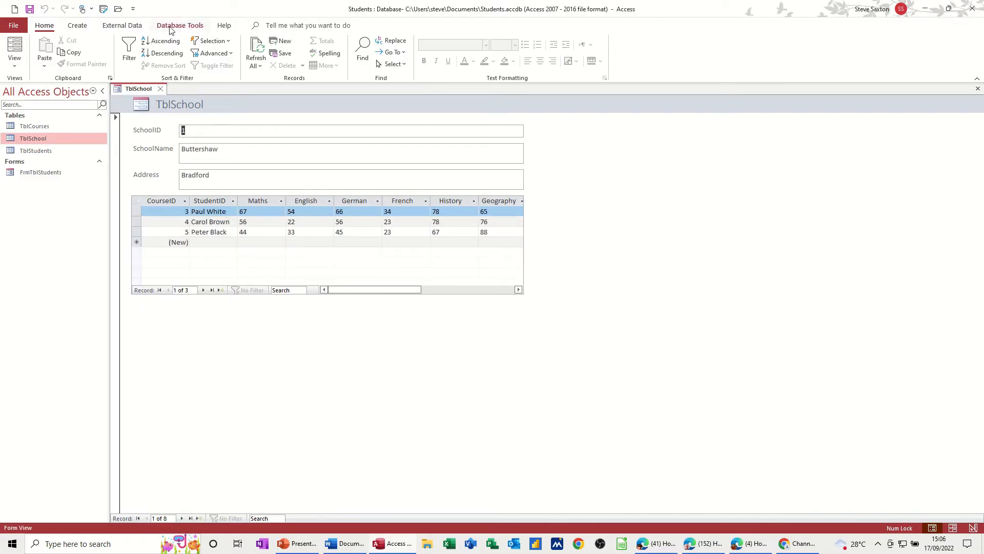
{"action": "left_click", "coordinate": [179, 25]}
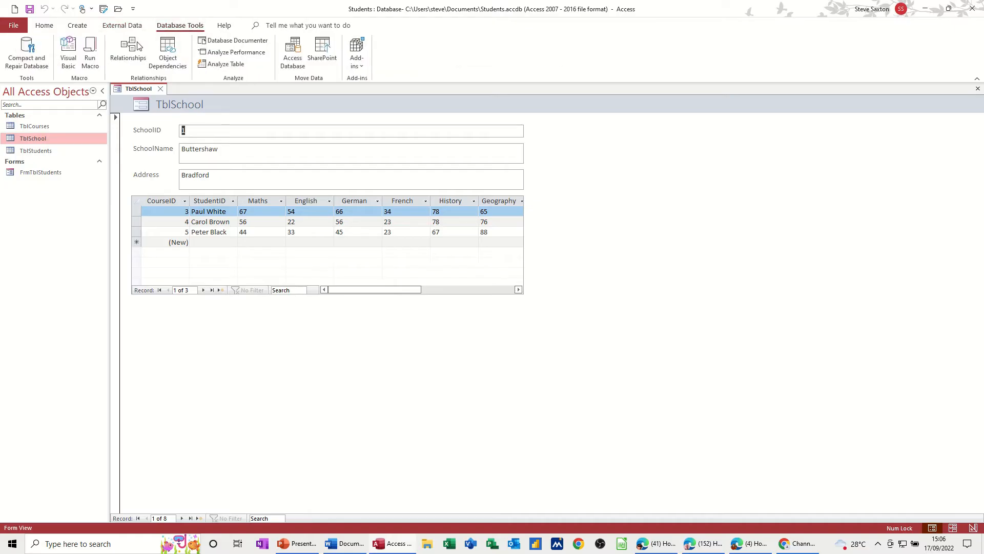
{"action": "left_click", "coordinate": [128, 54]}
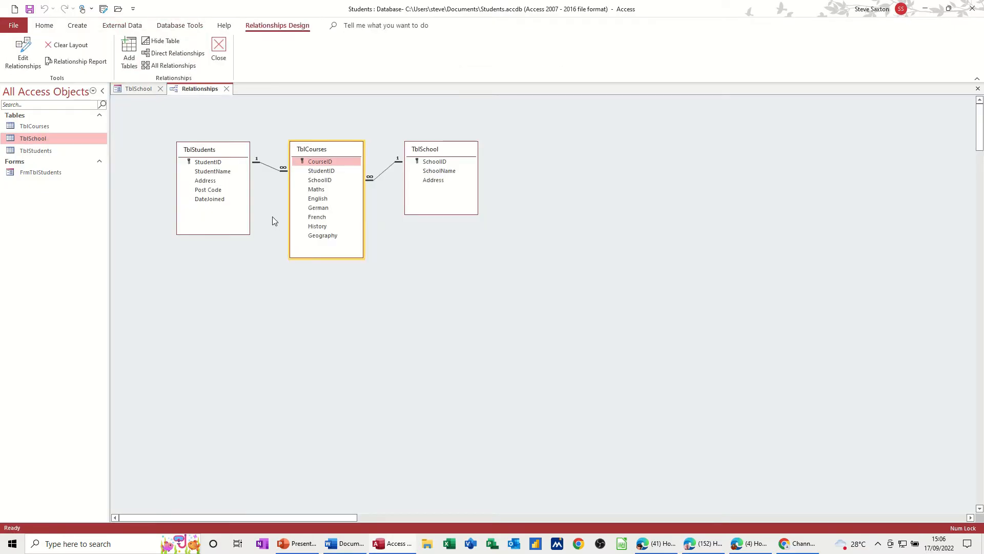
{"action": "double_click", "coordinate": [33, 137]}
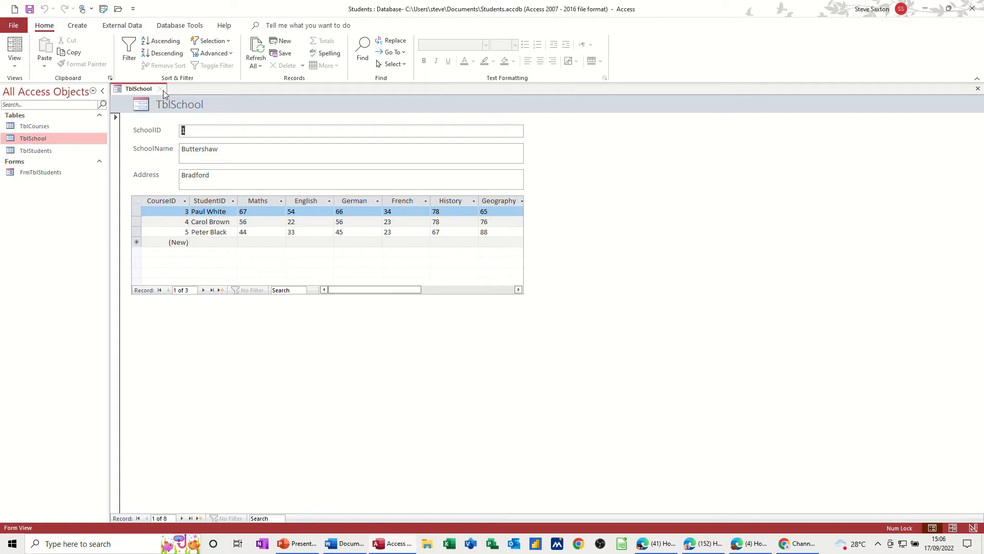
- Close the school form, saving it as FrmTblSchool
{"action": "left_click", "coordinate": [160, 89]}
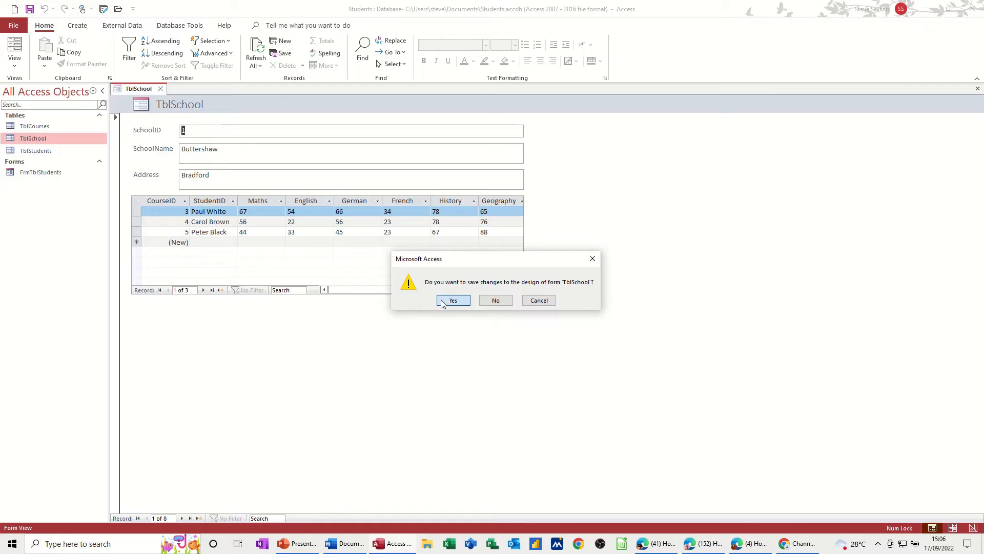
{"action": "left_click", "coordinate": [453, 300]}
{"action": "type", "text": "FrmTblSchool"}
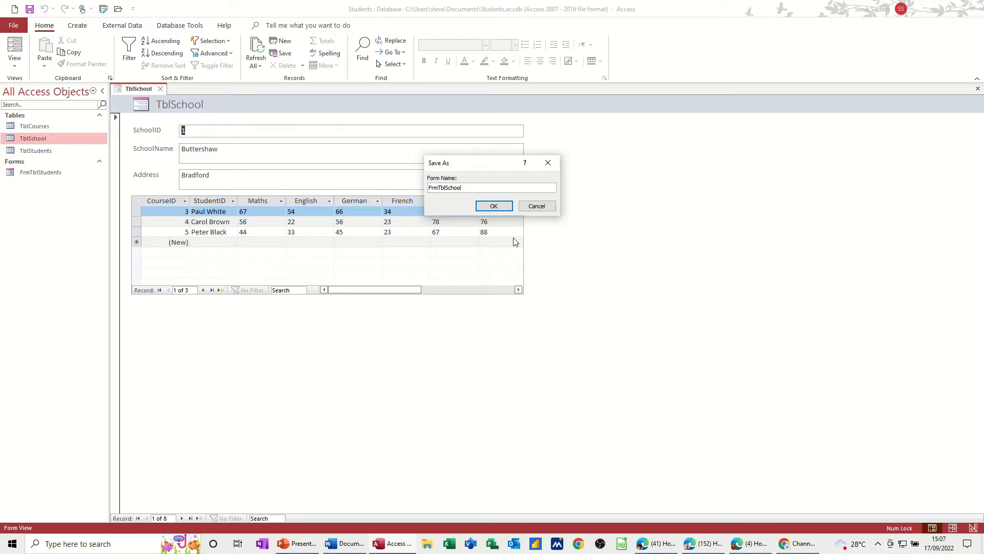
{"action": "left_click", "coordinate": [493, 206]}
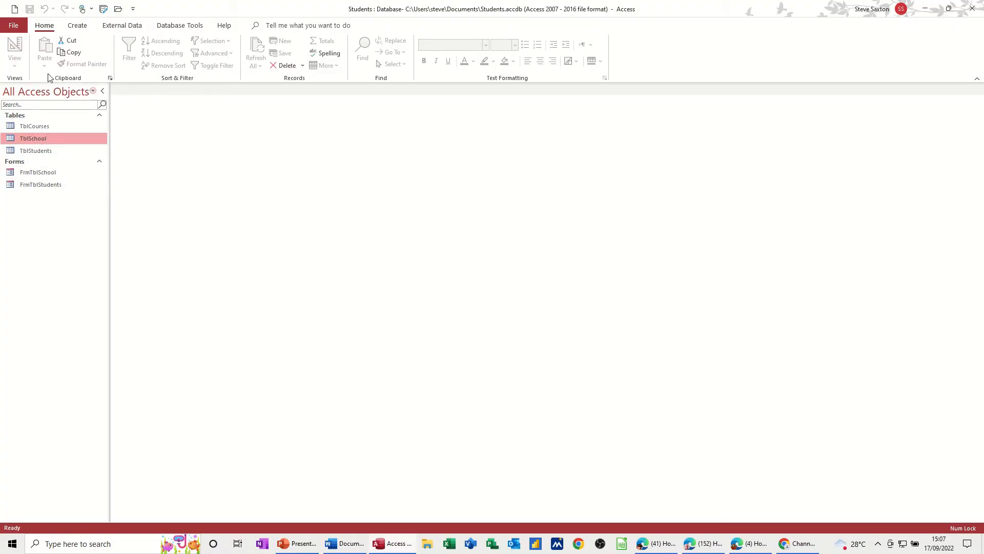
- Start a blank Query Design containing TblSchool, TblCourses and TblStudents
{"action": "left_click", "coordinate": [78, 25]}
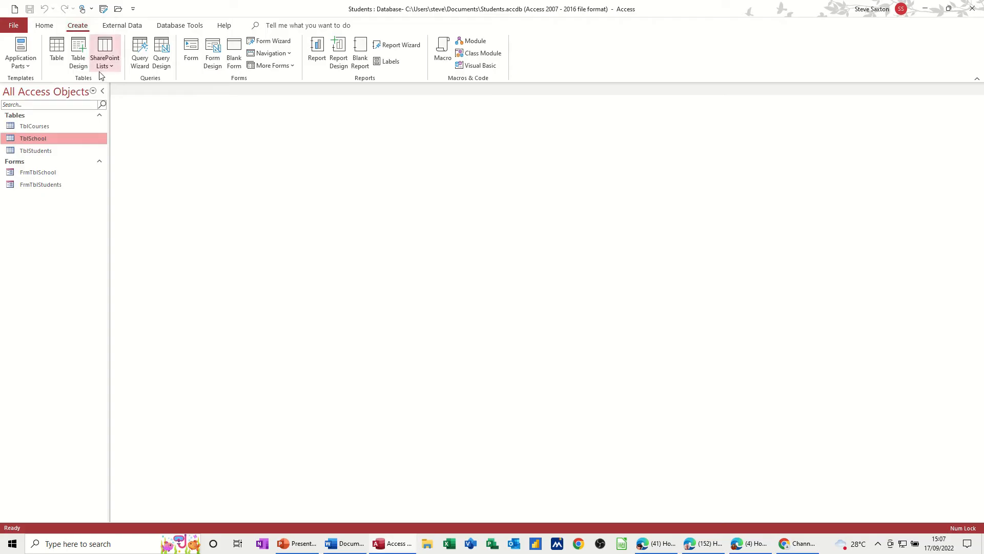
{"action": "mouse_move", "coordinate": [140, 53]}
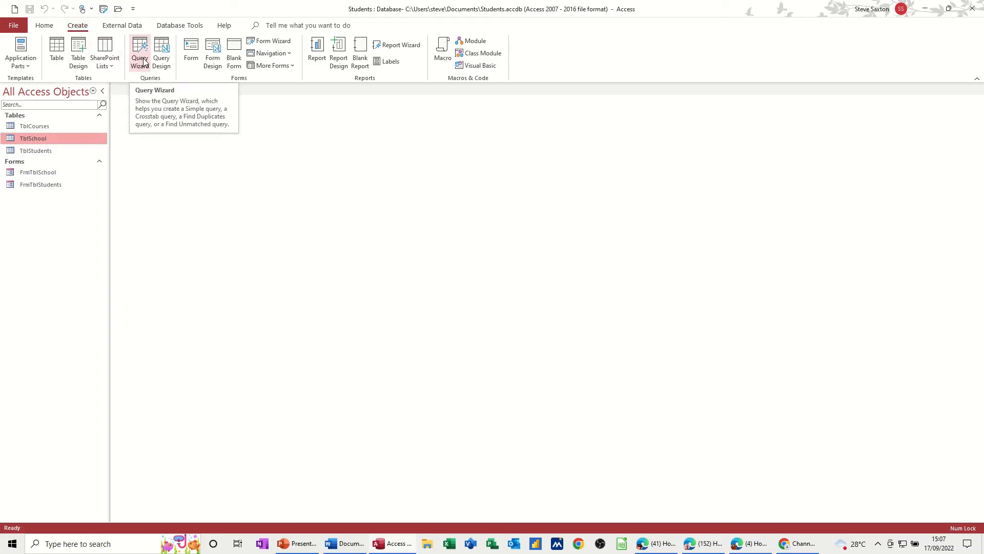
{"action": "mouse_move", "coordinate": [161, 52]}
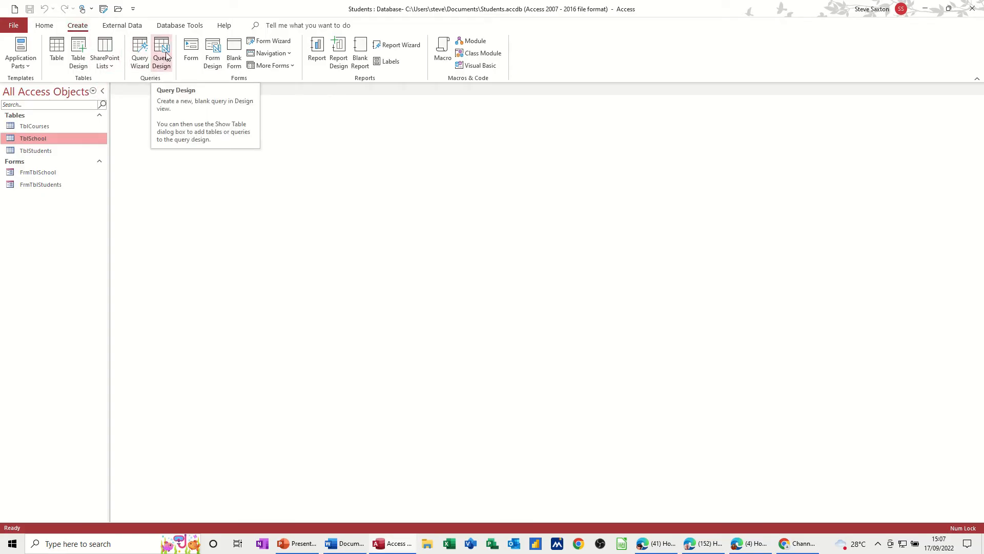
{"action": "left_click", "coordinate": [162, 52]}
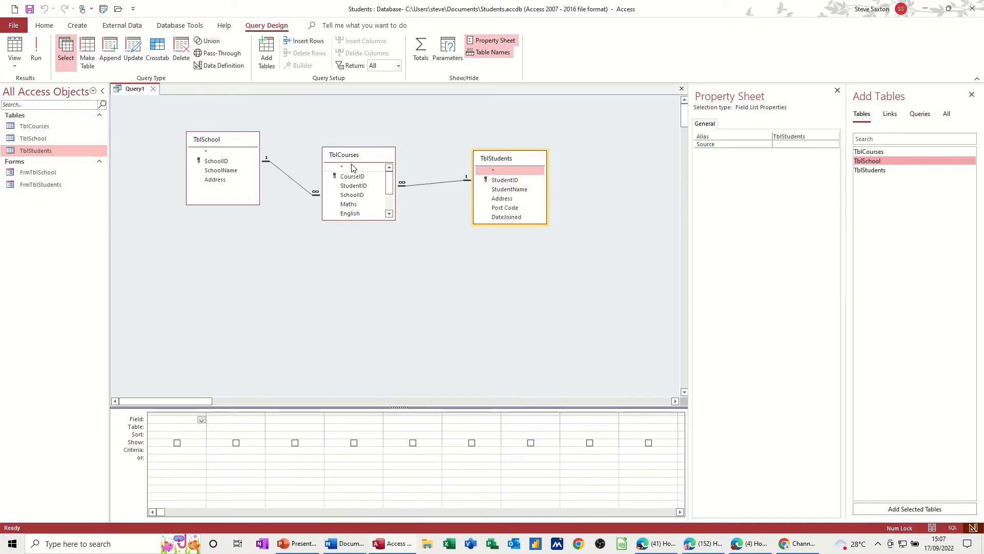
{"action": "left_click", "coordinate": [343, 139]}
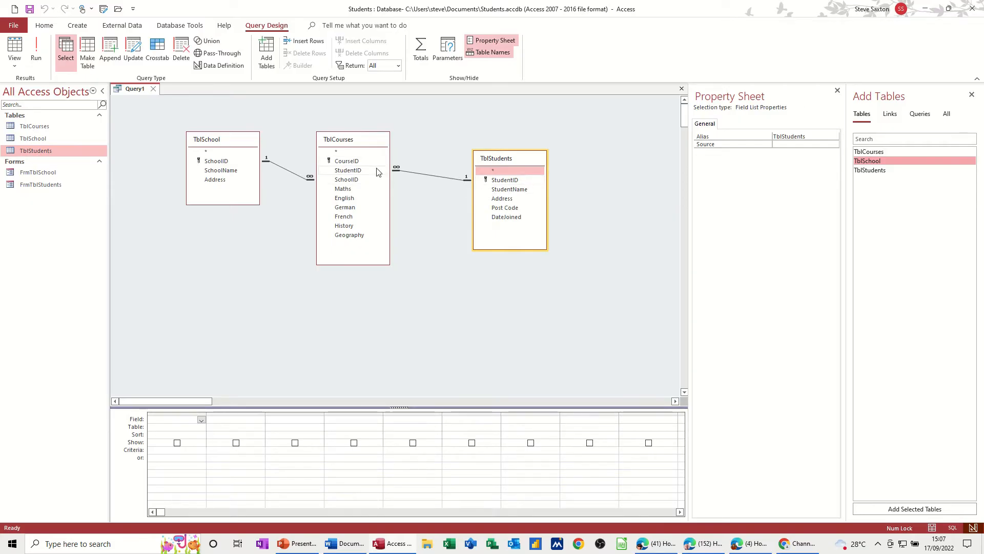
{"action": "left_click", "coordinate": [350, 139]}
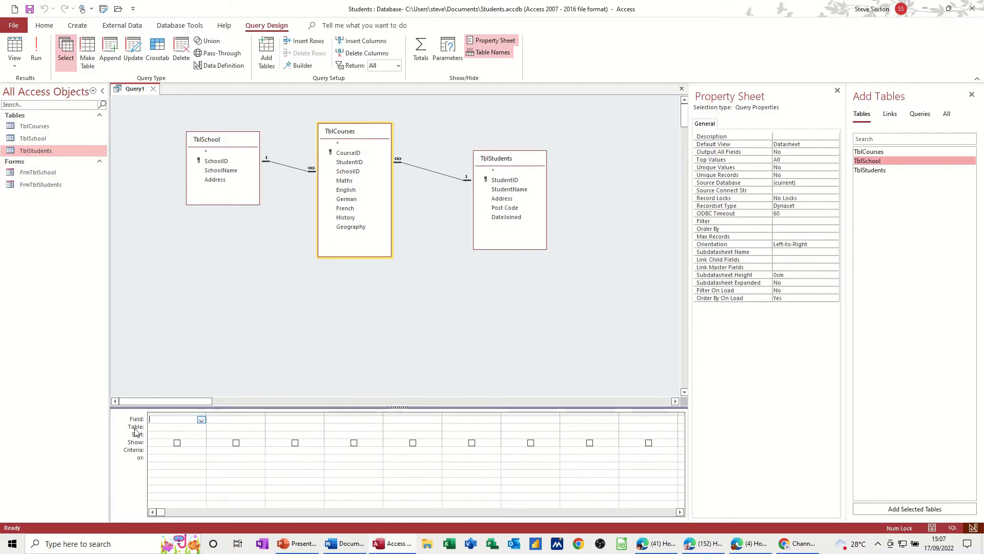
{"action": "left_click", "coordinate": [201, 419]}
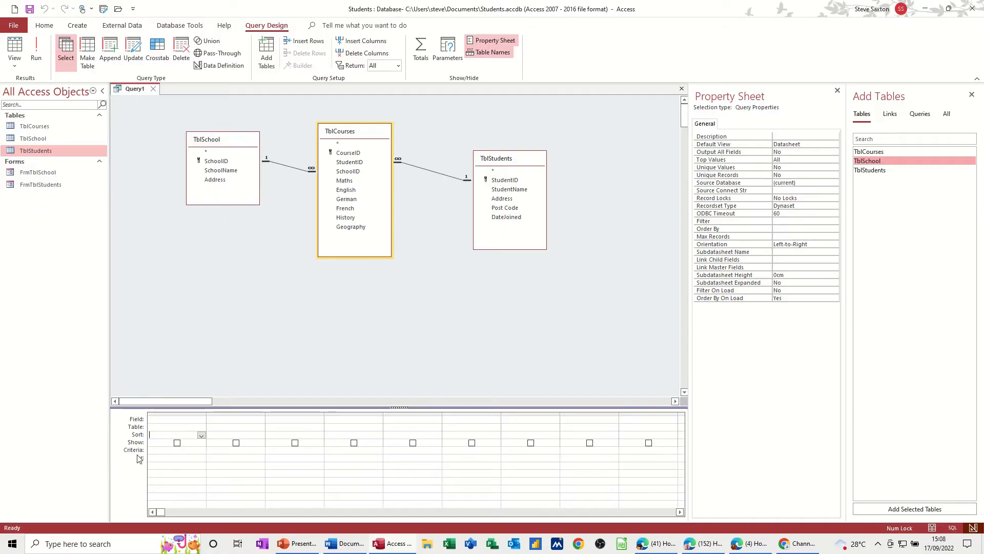
{"action": "mouse_move", "coordinate": [142, 463]}
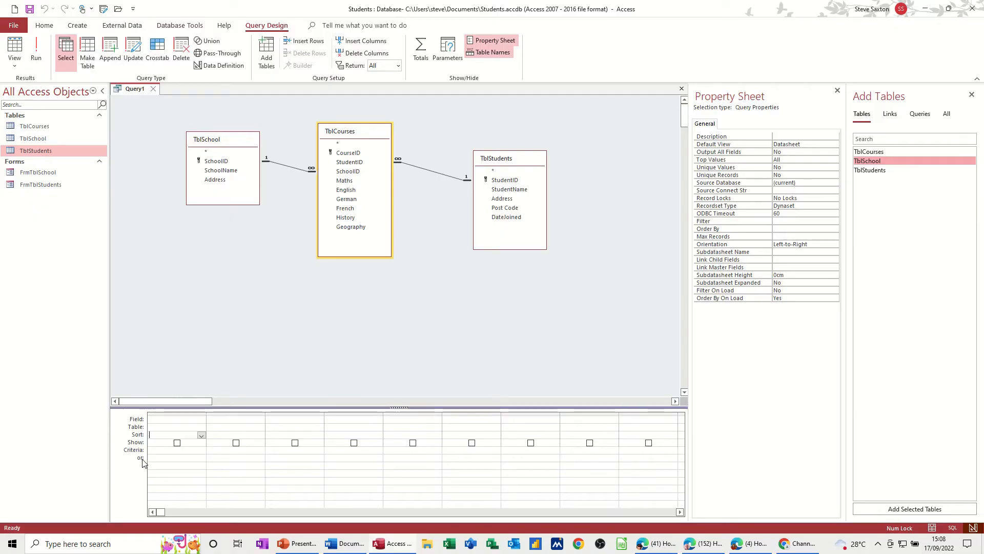
{"action": "mouse_move", "coordinate": [148, 458]}
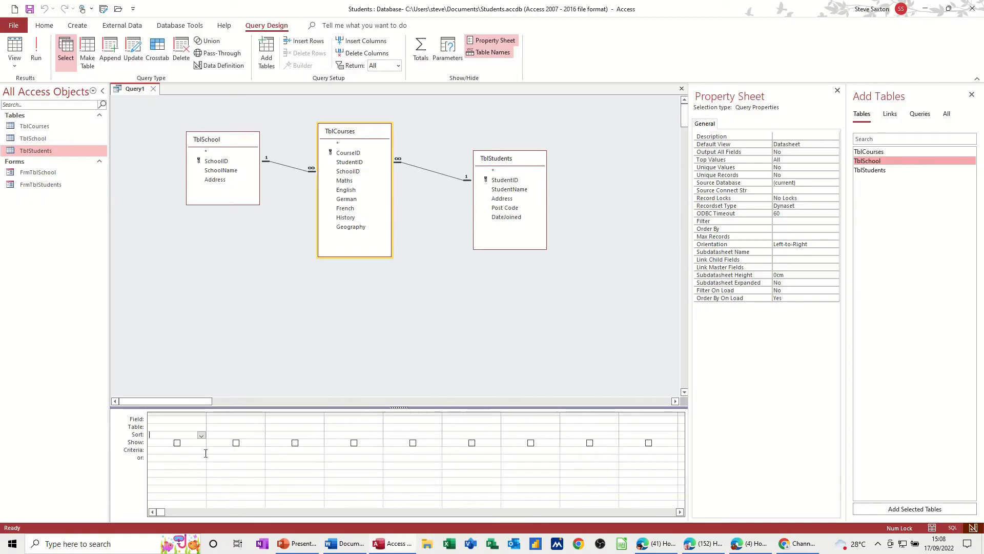
{"action": "mouse_move", "coordinate": [176, 442]}
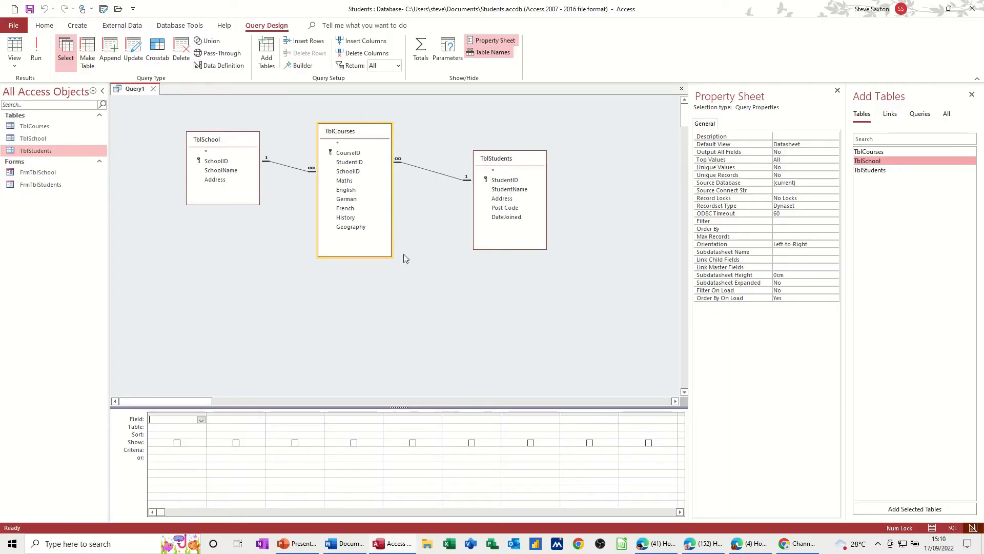
{"action": "mouse_move", "coordinate": [224, 174]}
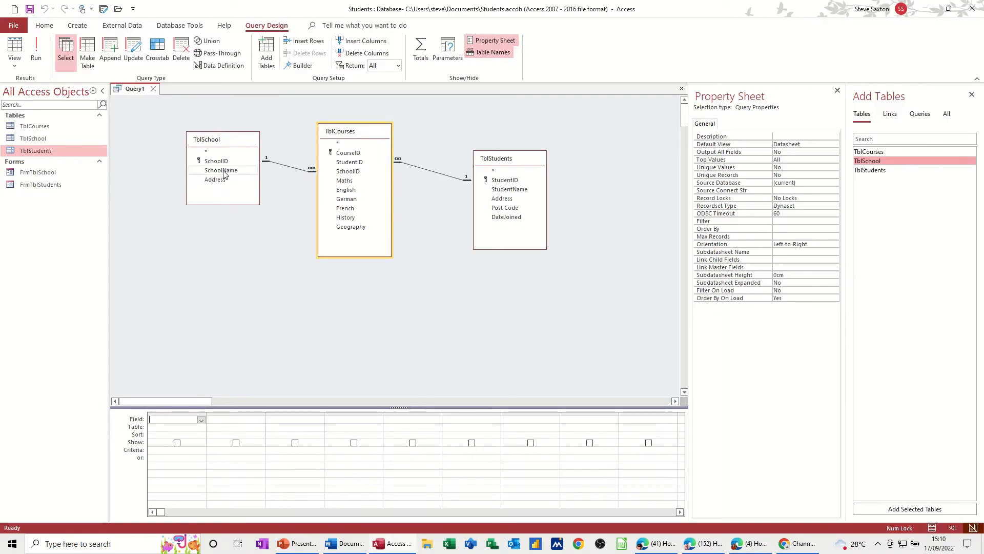
- Add SchoolName and StudentName to the query grid and run it to list the 11 students with schools
{"action": "double_click", "coordinate": [220, 170]}
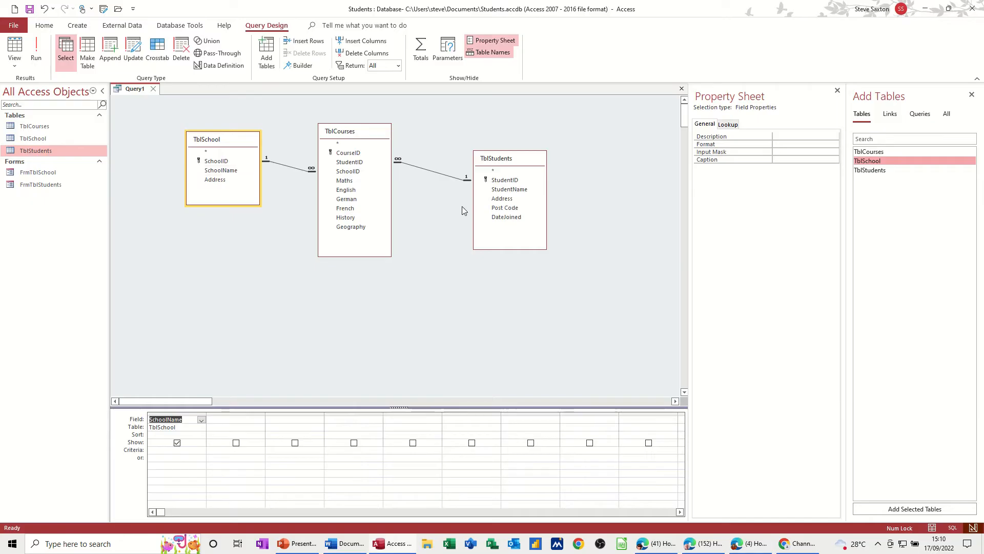
{"action": "double_click", "coordinate": [508, 189]}
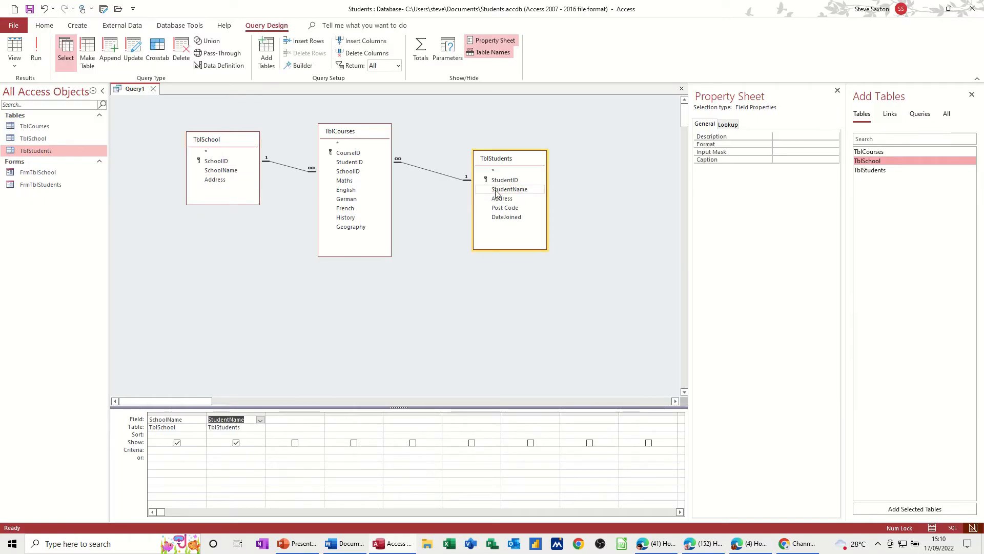
{"action": "left_click", "coordinate": [35, 51]}
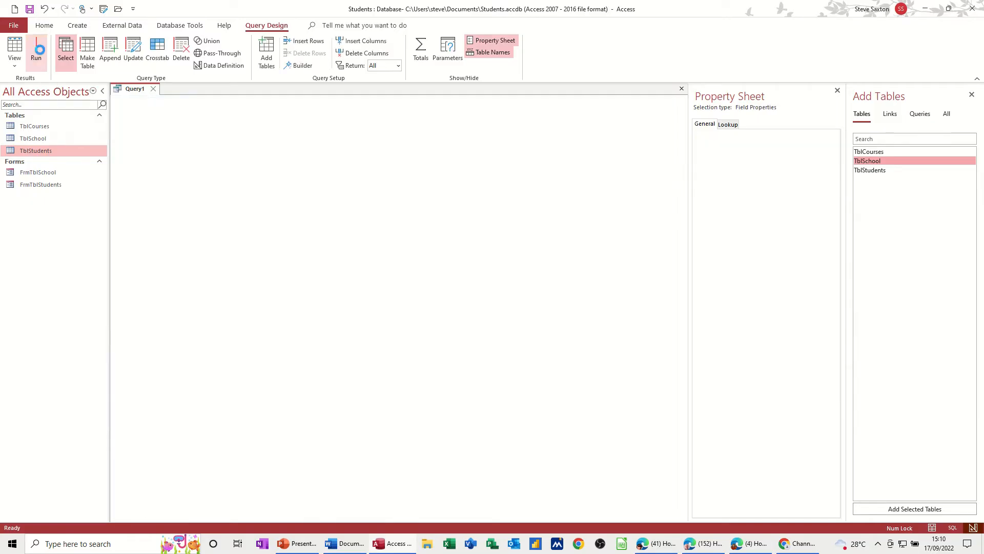
{"action": "left_click", "coordinate": [37, 50]}
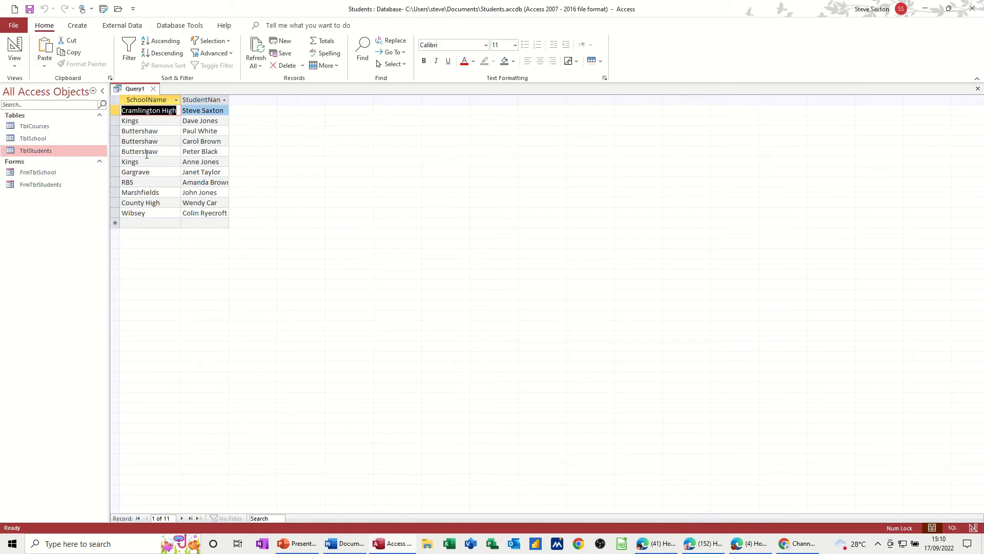
{"action": "mouse_move", "coordinate": [201, 121]}
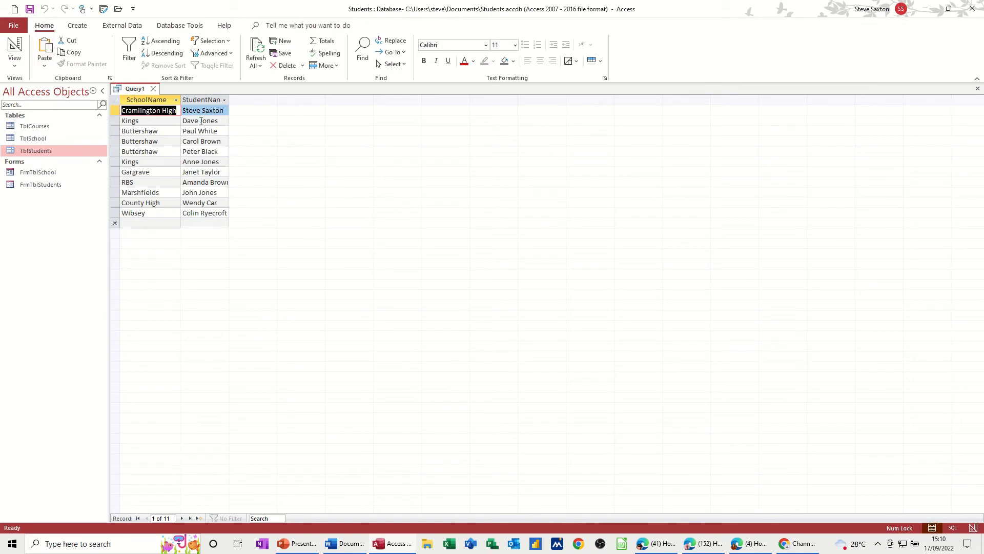
{"action": "mouse_move", "coordinate": [143, 155]}
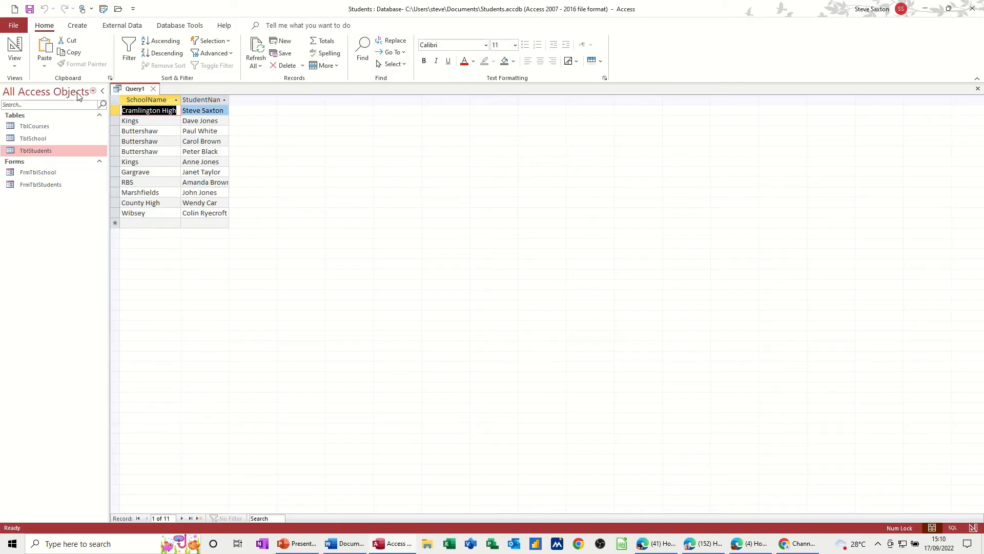
{"action": "left_click", "coordinate": [14, 50]}
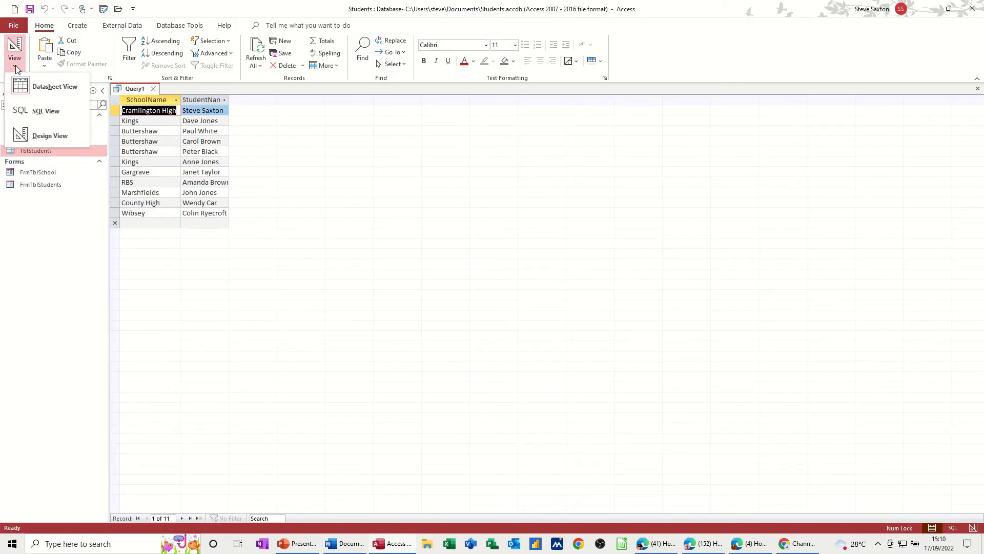
- Back in design, turn on Totals so both fields Group By, and run the grouped query
{"action": "left_click", "coordinate": [50, 135]}
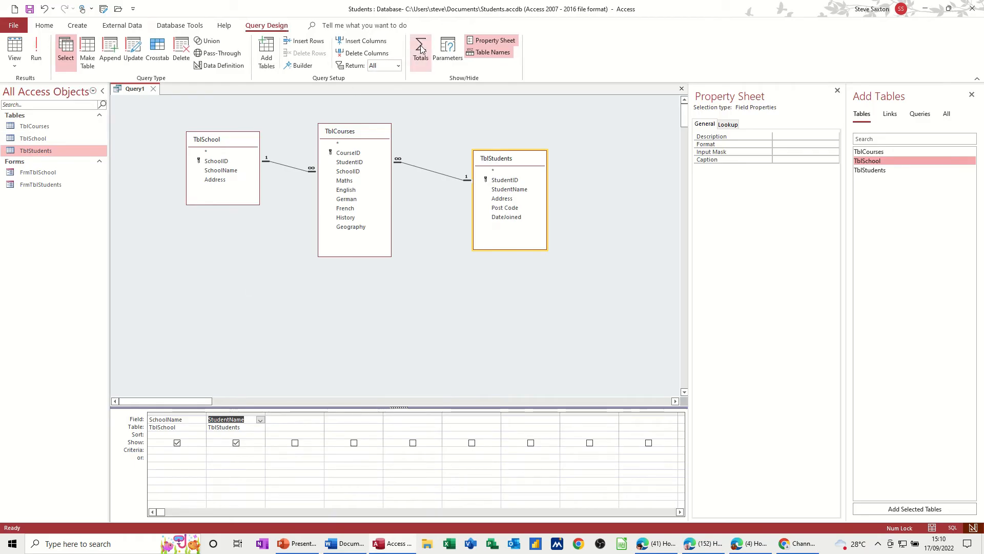
{"action": "left_click", "coordinate": [419, 49]}
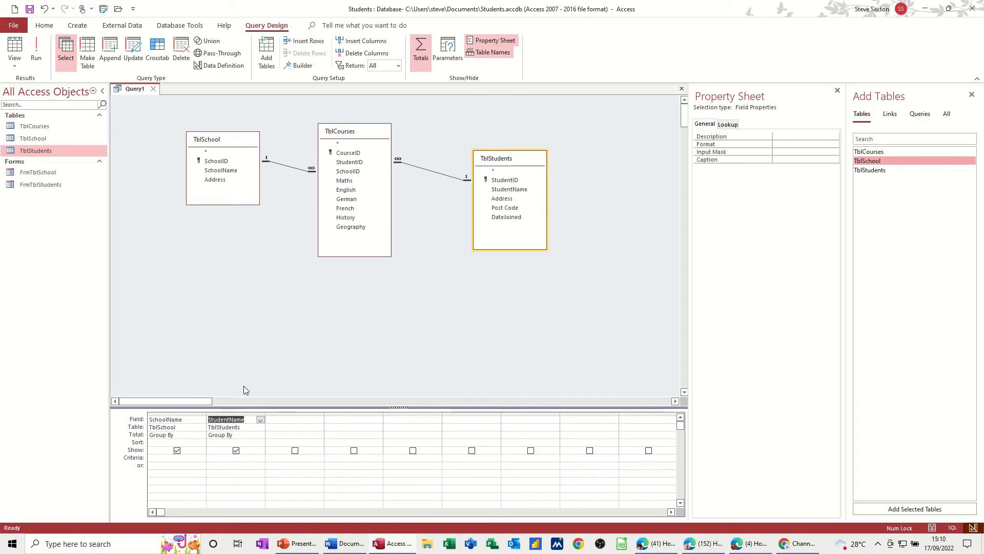
{"action": "mouse_move", "coordinate": [193, 395]}
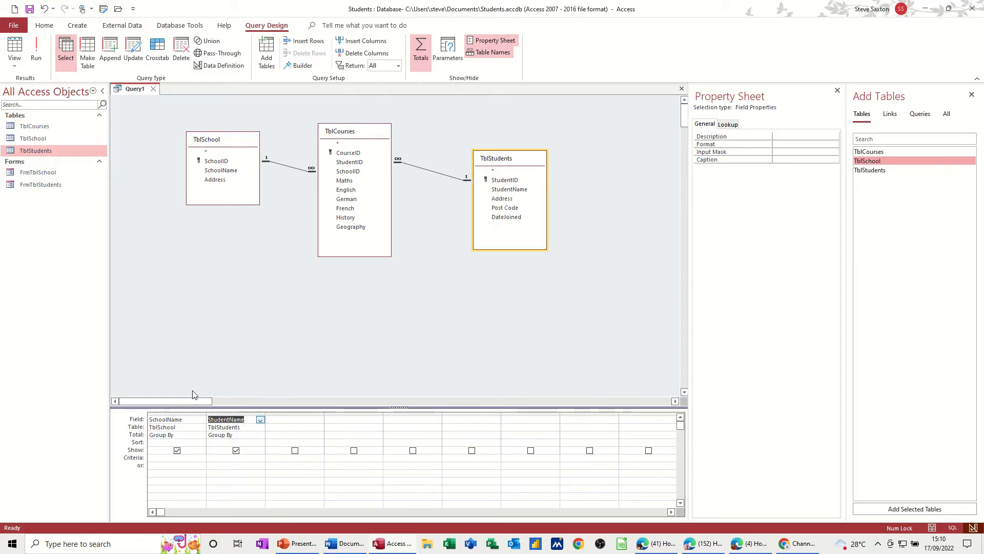
{"action": "left_click", "coordinate": [36, 50]}
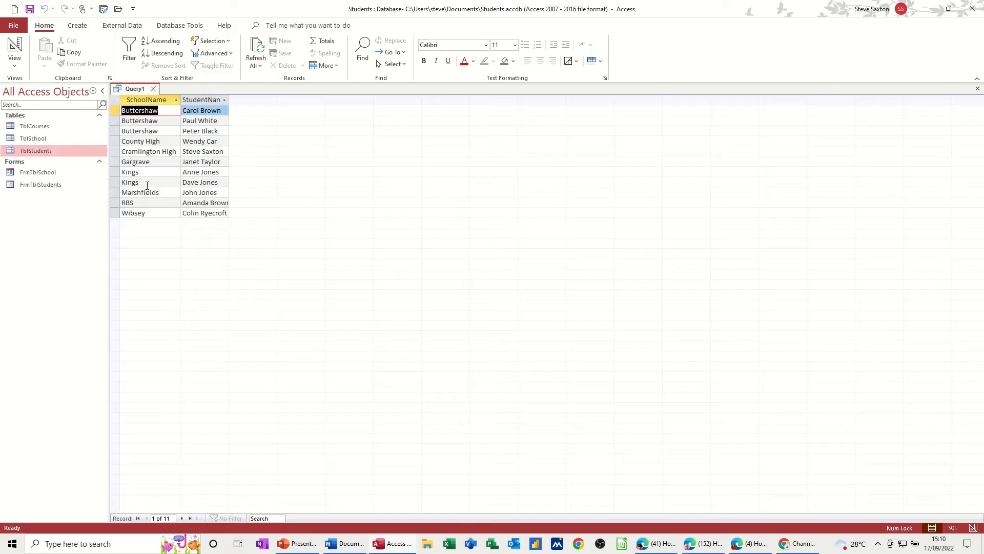
{"action": "mouse_move", "coordinate": [210, 120]}
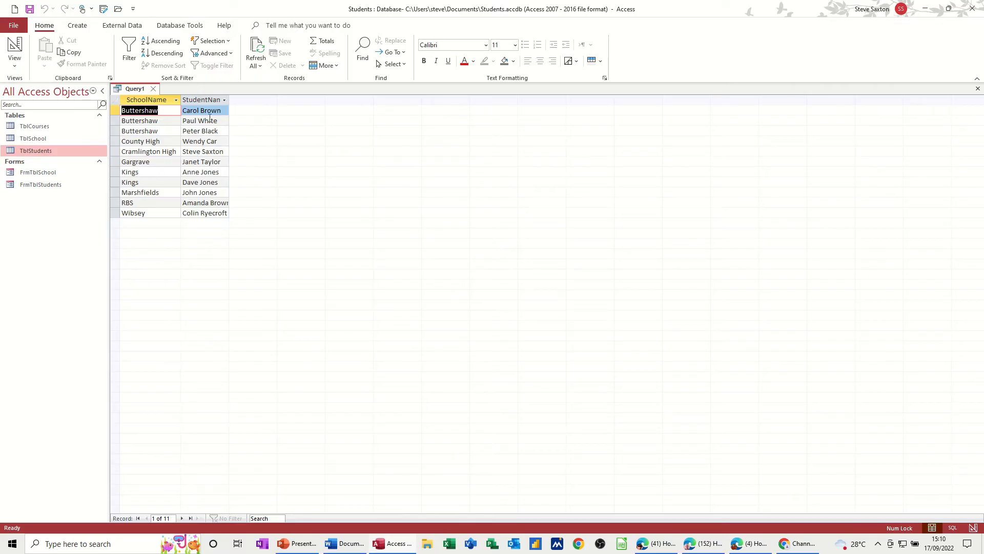
{"action": "mouse_move", "coordinate": [182, 120]}
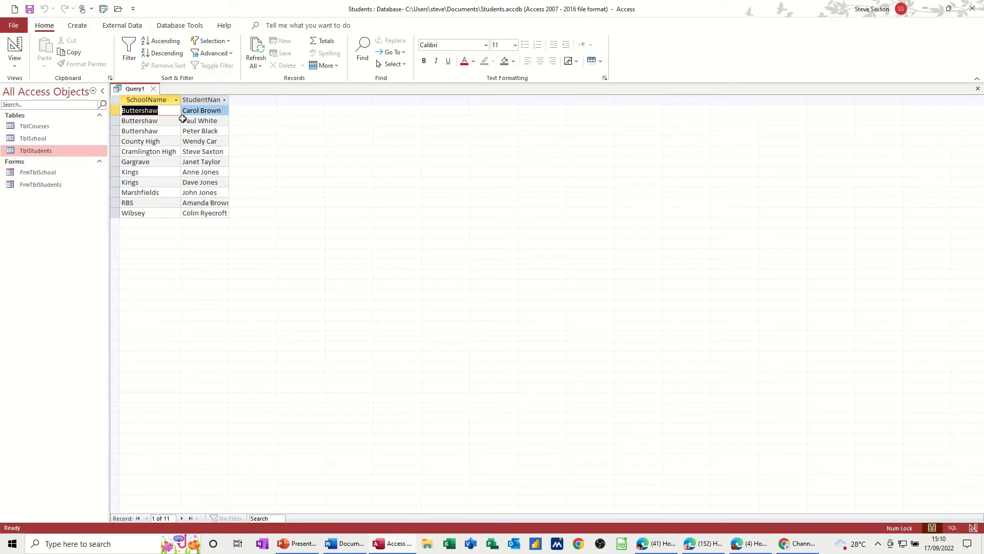
{"action": "mouse_move", "coordinate": [179, 114]}
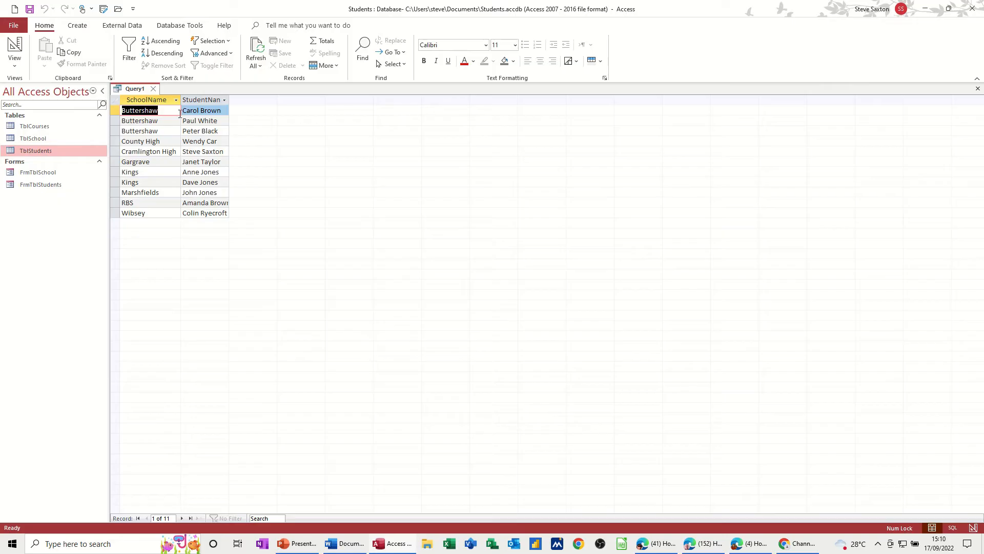
{"action": "mouse_move", "coordinate": [14, 50]}
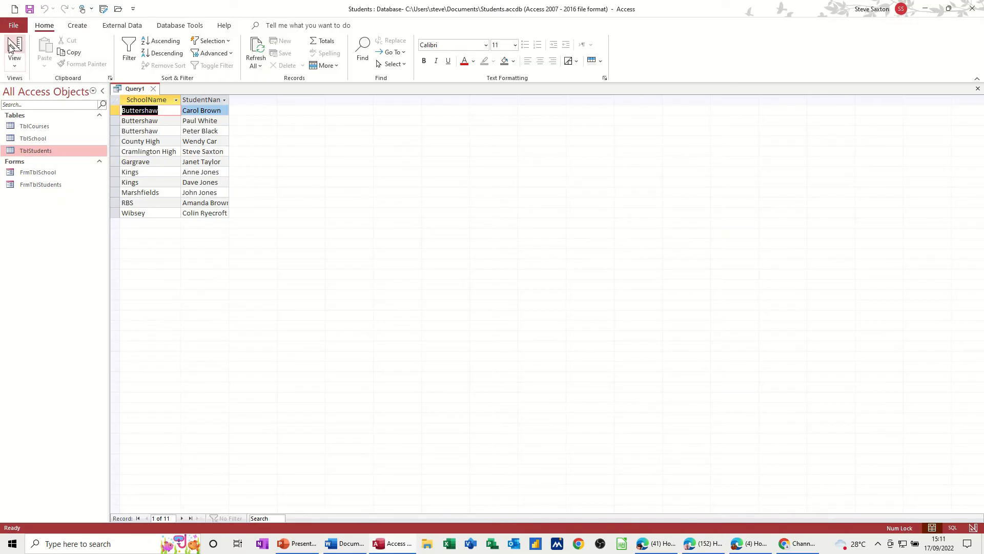
- Run the query grouped on SchoolName alone to list the 8 distinct schools, then return to design
{"action": "left_click", "coordinate": [14, 50]}
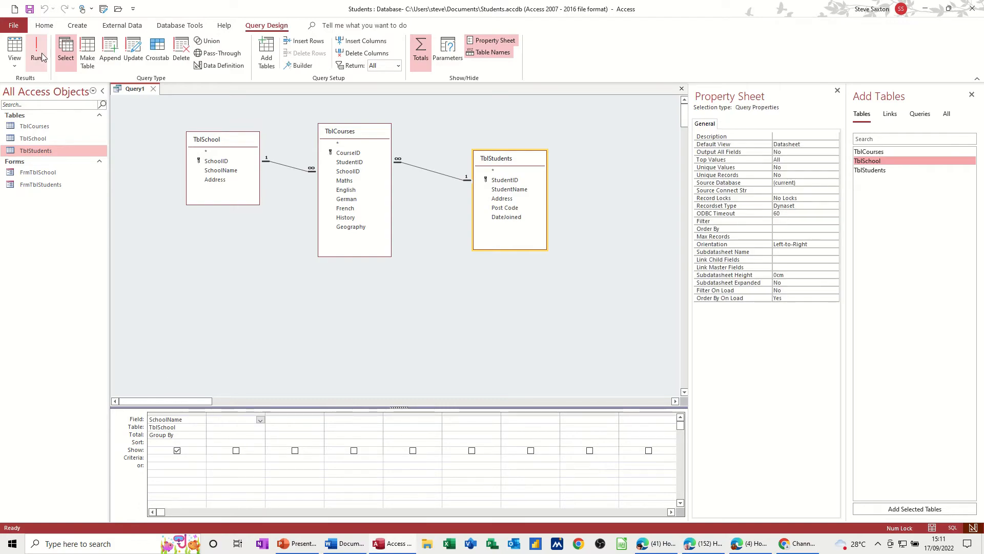
{"action": "left_click", "coordinate": [37, 50]}
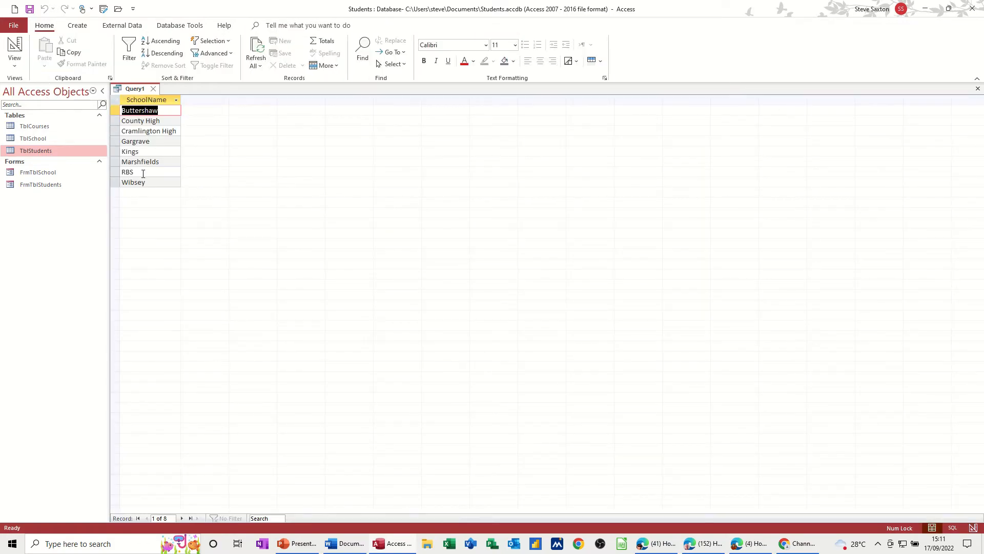
{"action": "left_click", "coordinate": [14, 50]}
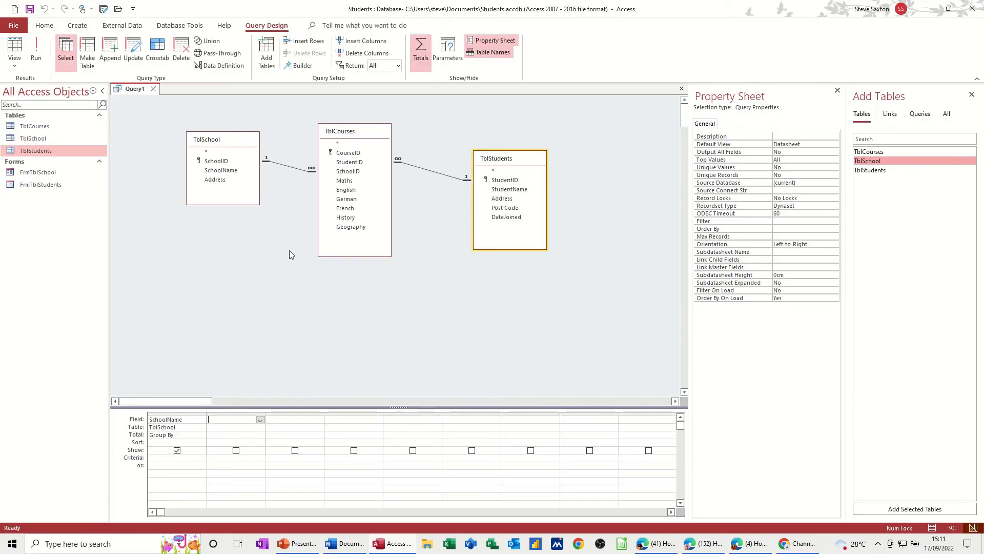
- Add the subject mark fields from TblCourses beside SchoolName, preview the 11 rows, and return to design
{"action": "left_click", "coordinate": [343, 180]}
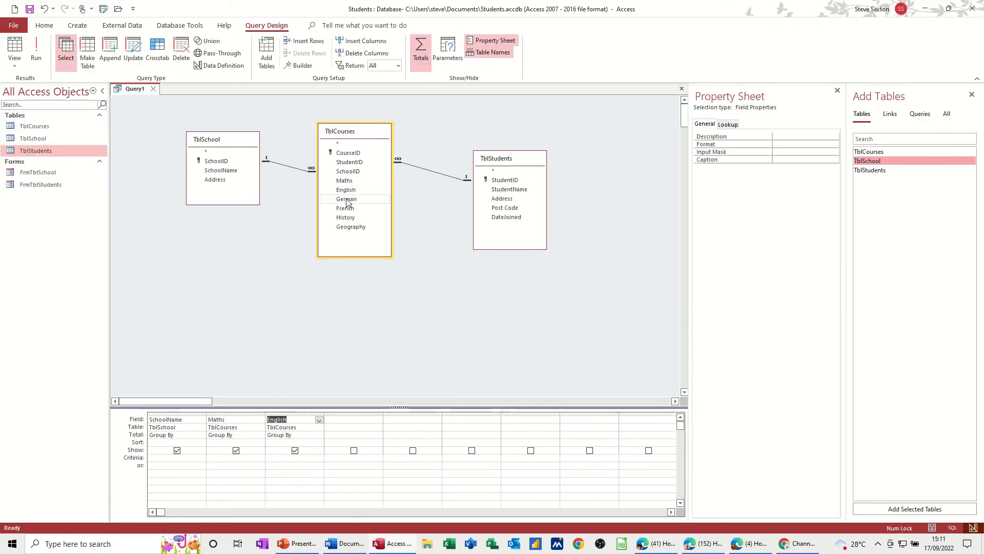
{"action": "double_click", "coordinate": [345, 208]}
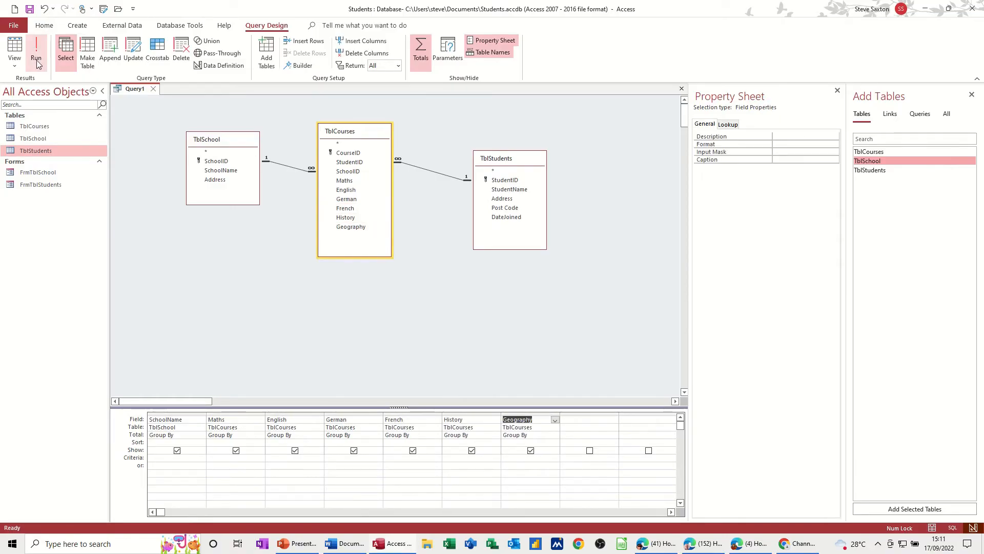
{"action": "left_click", "coordinate": [36, 51]}
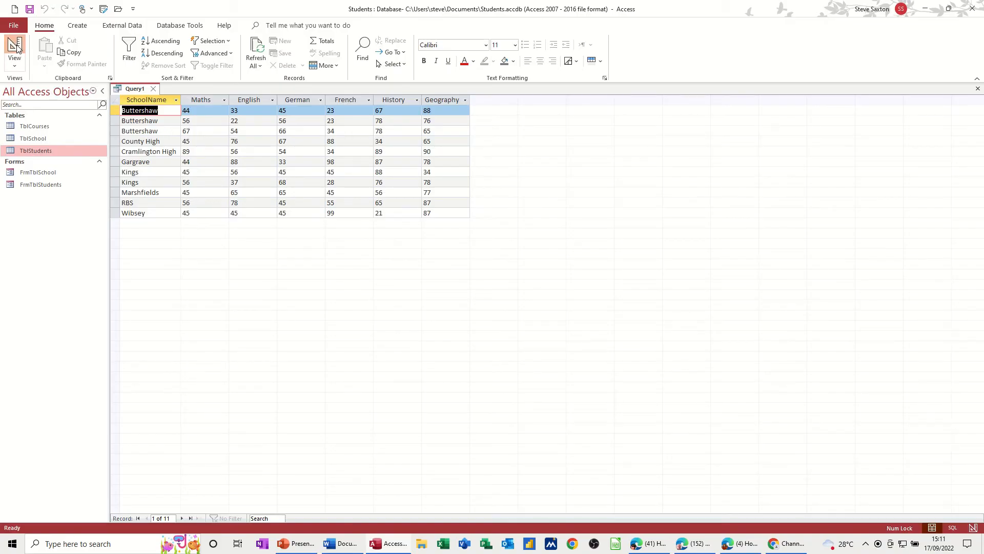
{"action": "left_click", "coordinate": [14, 50]}
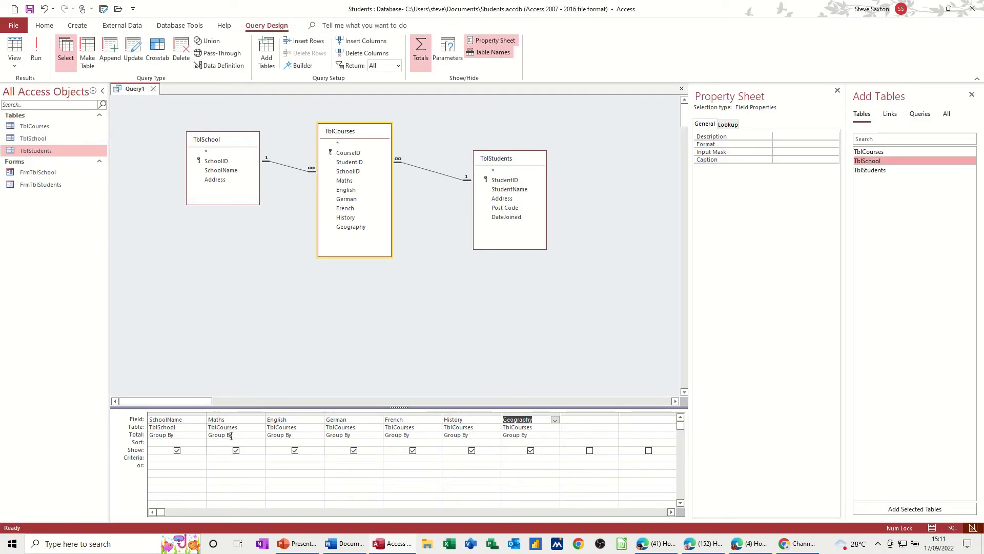
- Set the Total row to Avg for Maths, English, German and French and run the query
{"action": "left_click", "coordinate": [259, 435]}
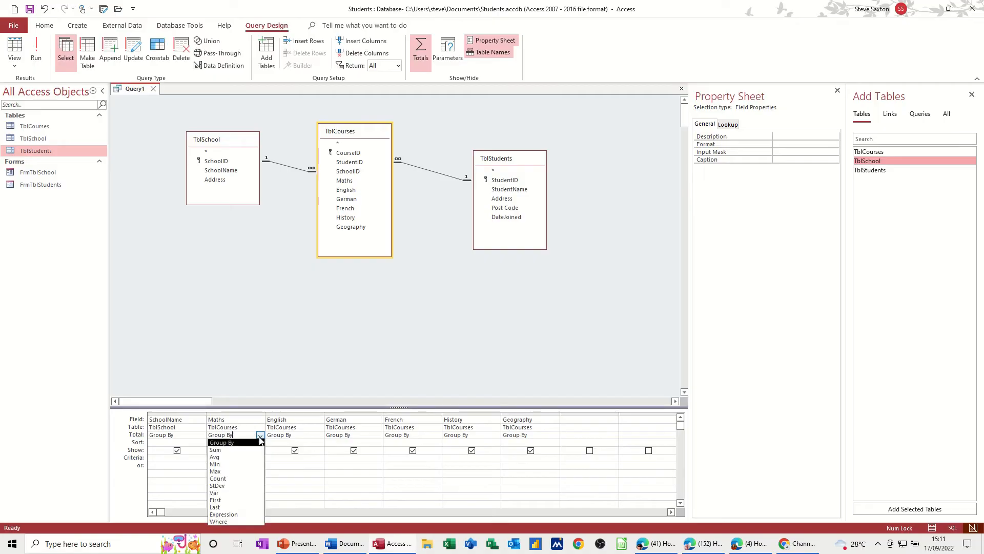
{"action": "left_click", "coordinate": [215, 456]}
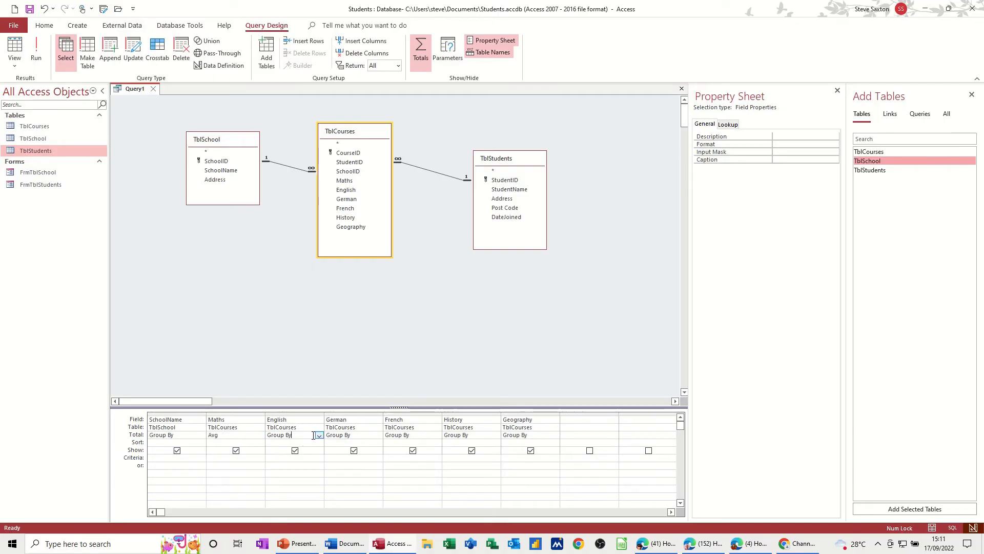
{"action": "left_click", "coordinate": [294, 434]}
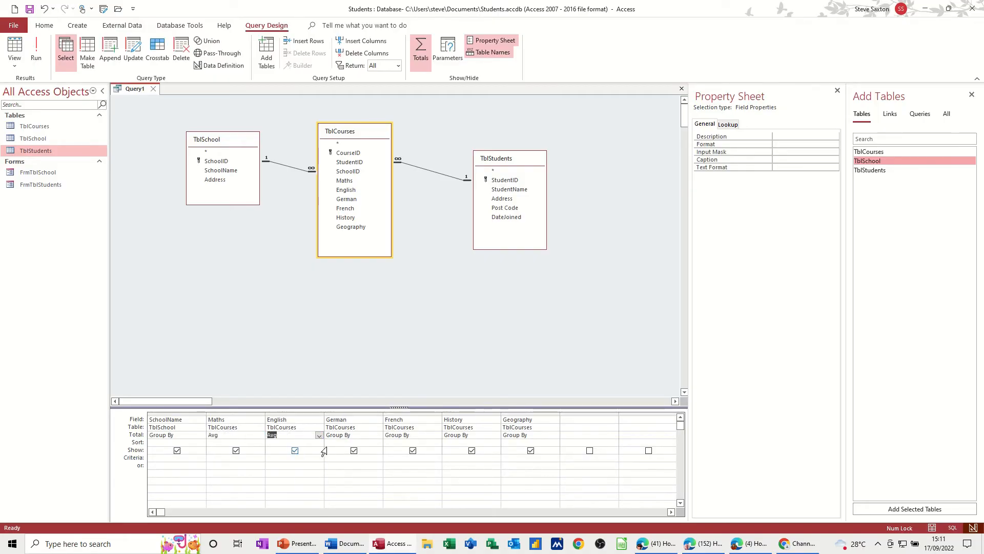
{"action": "left_click", "coordinate": [378, 434]}
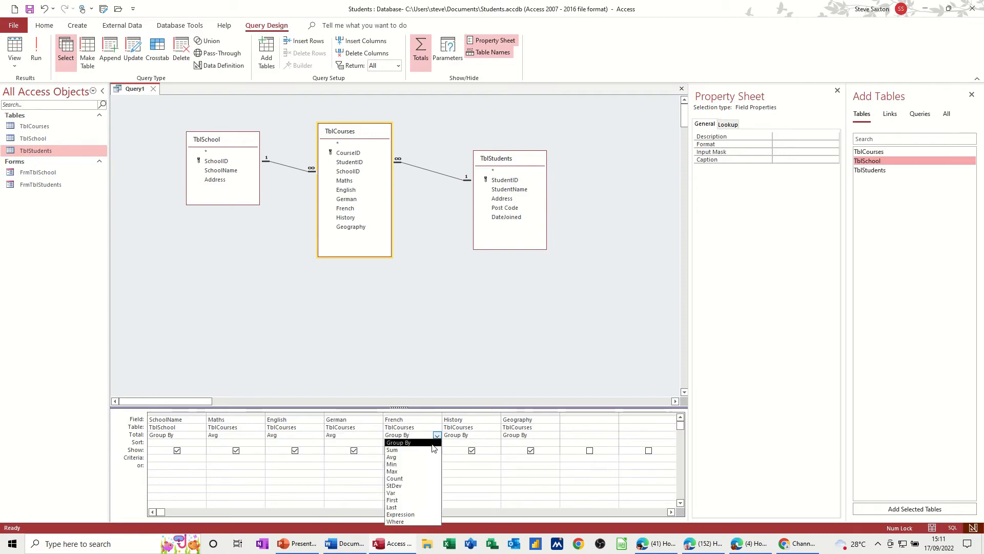
{"action": "left_click", "coordinate": [390, 456]}
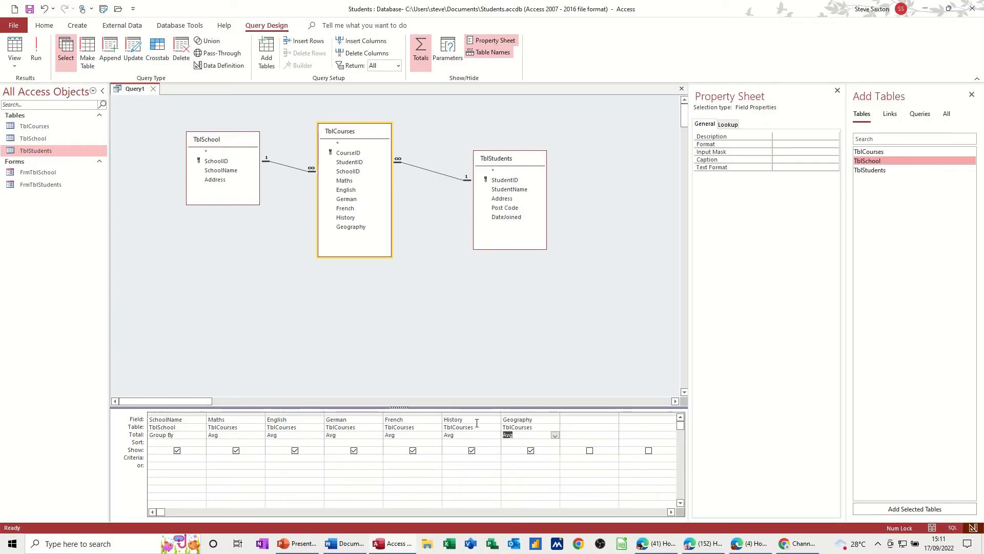
{"action": "left_click", "coordinate": [36, 51]}
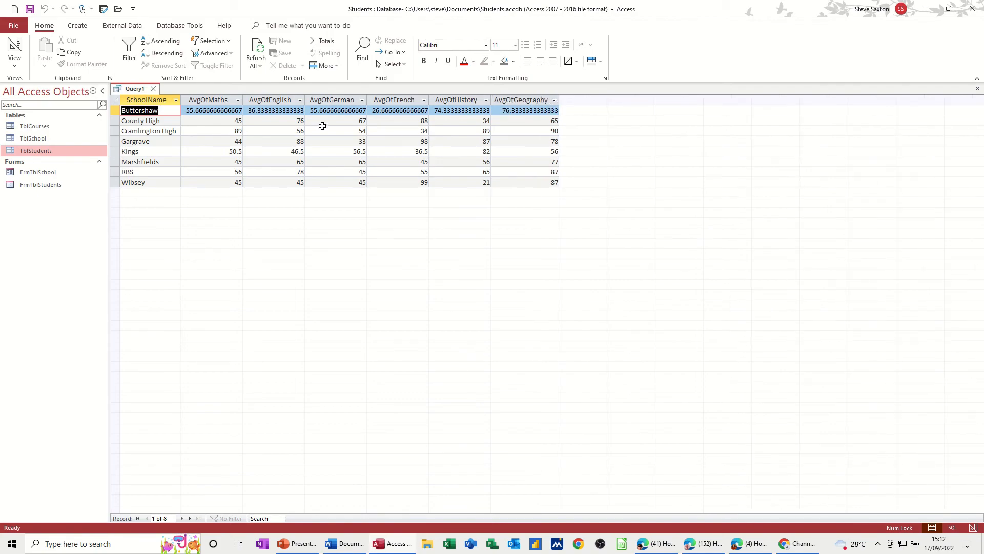
{"action": "mouse_move", "coordinate": [199, 103]}
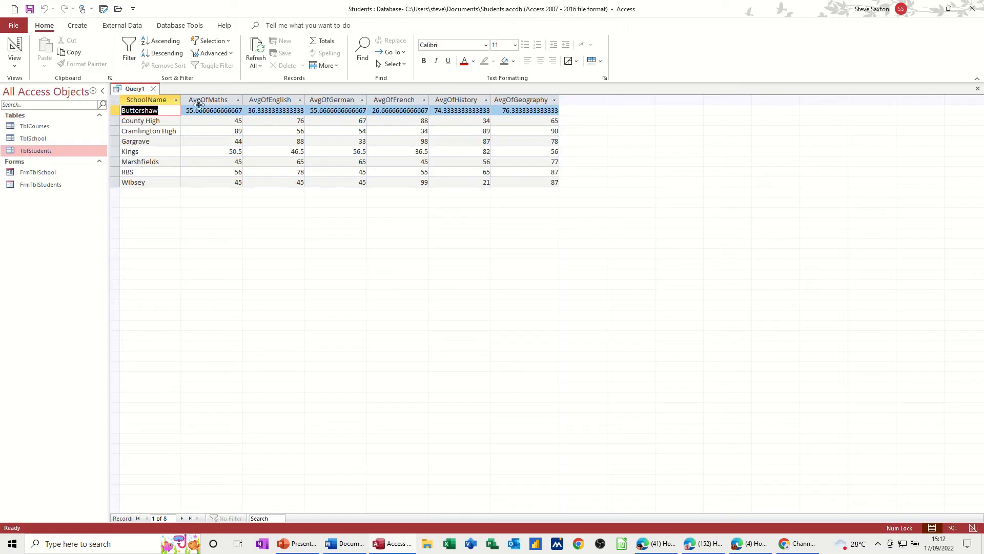
- Alias the subject columns as Avg Maths, Avg English, Avg German, Avg French, Avg History and Avg Geography
{"action": "left_click", "coordinate": [14, 50]}
{"action": "type", "text": "Avg Maths:Maths"}
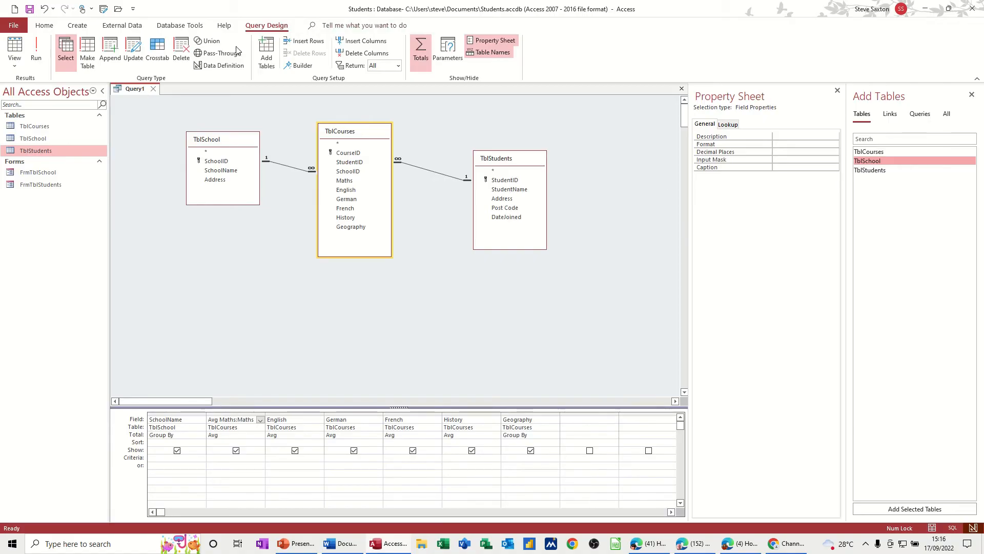
{"action": "left_click", "coordinate": [36, 51]}
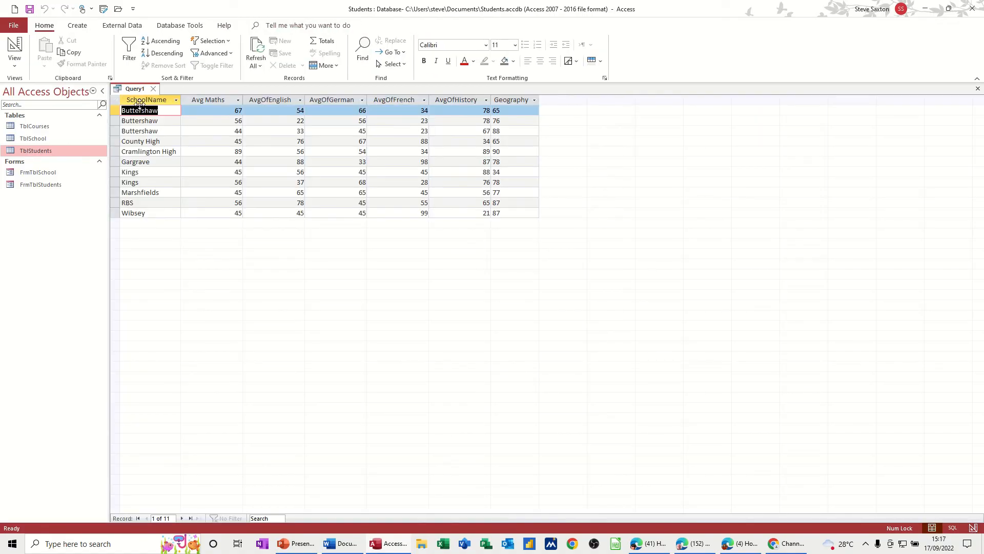
{"action": "mouse_move", "coordinate": [269, 99]}
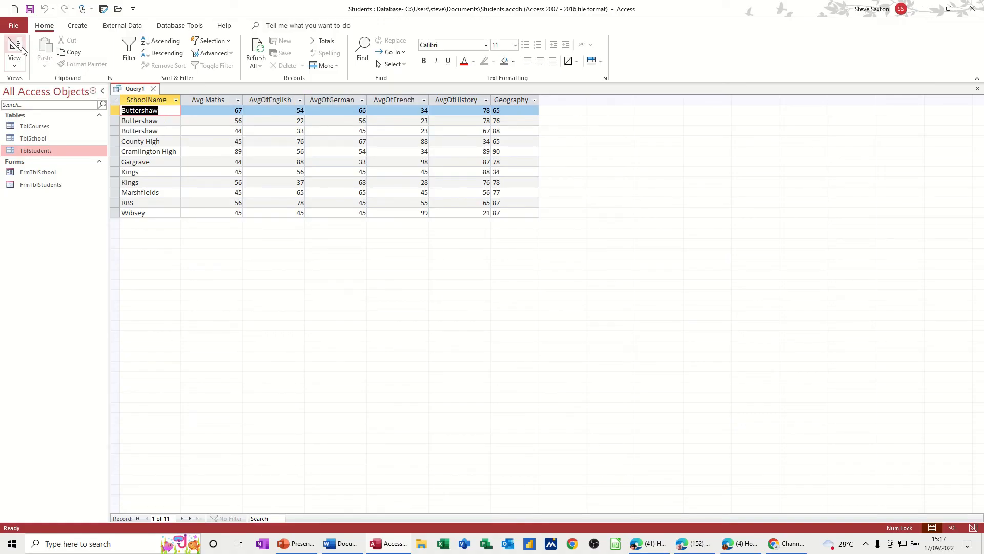
{"action": "left_click", "coordinate": [14, 50]}
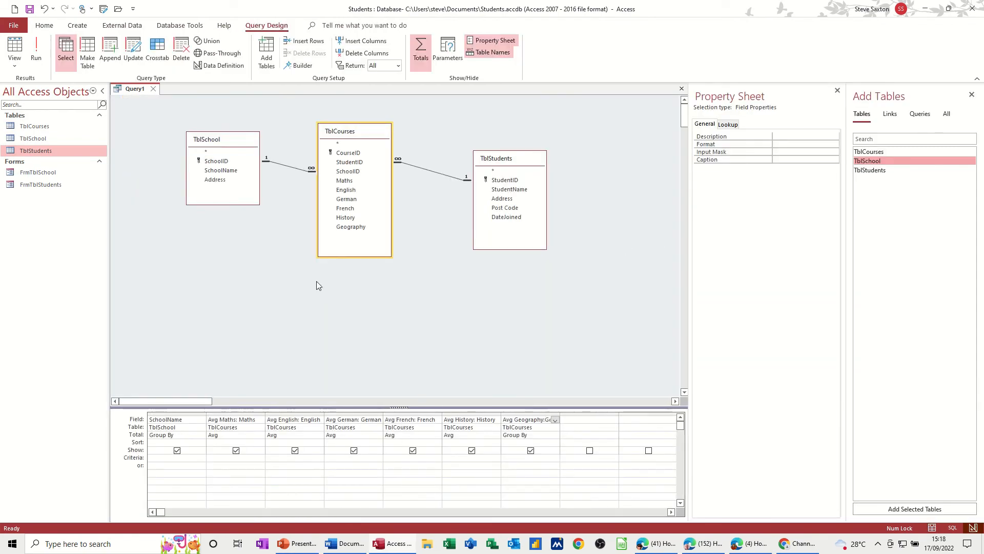
{"action": "left_click", "coordinate": [36, 50]}
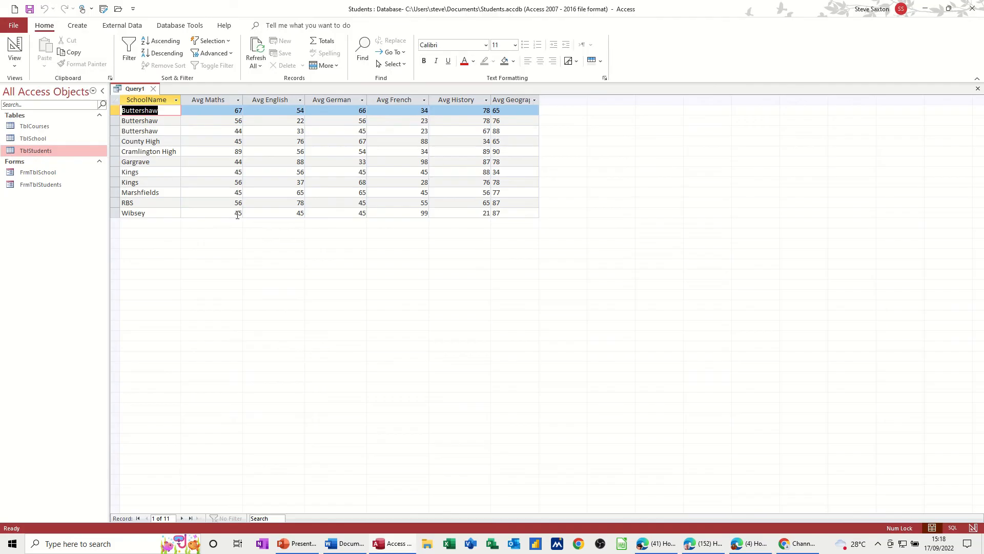
{"action": "mouse_move", "coordinate": [539, 108]}
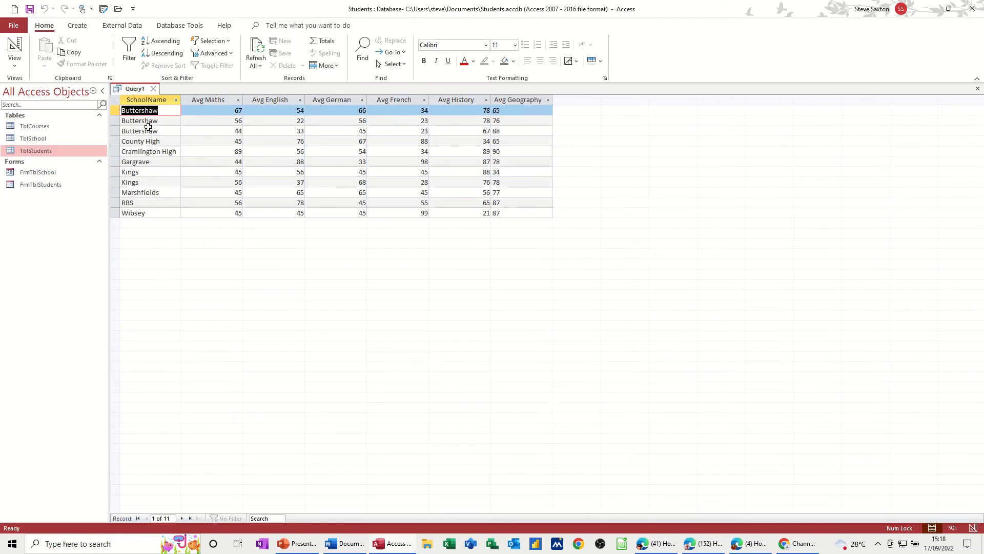
{"action": "mouse_move", "coordinate": [194, 124]}
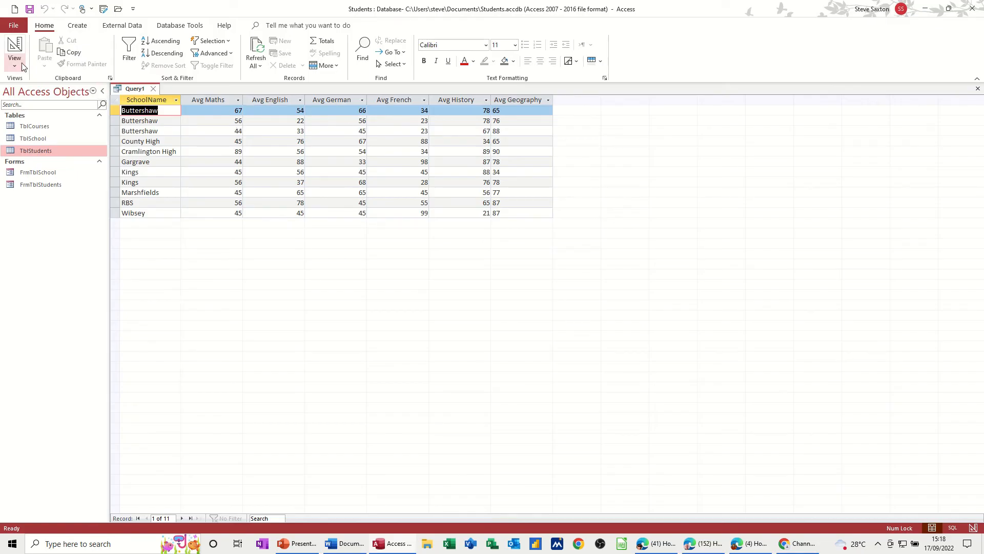
- Change Geography's Total from Group By to Avg and run to show 8 school rows
{"action": "left_click", "coordinate": [14, 50]}
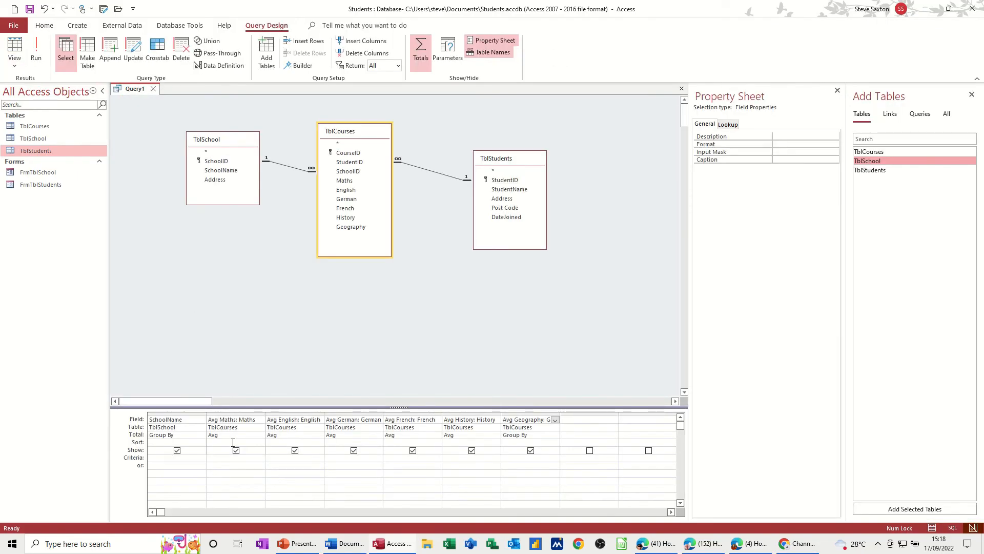
{"action": "left_click", "coordinate": [531, 434]}
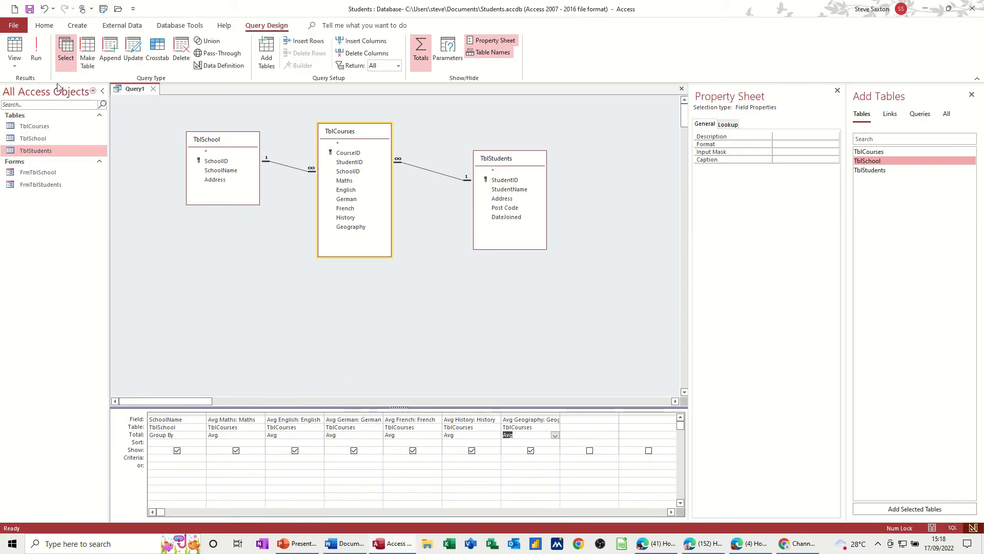
{"action": "left_click", "coordinate": [35, 51]}
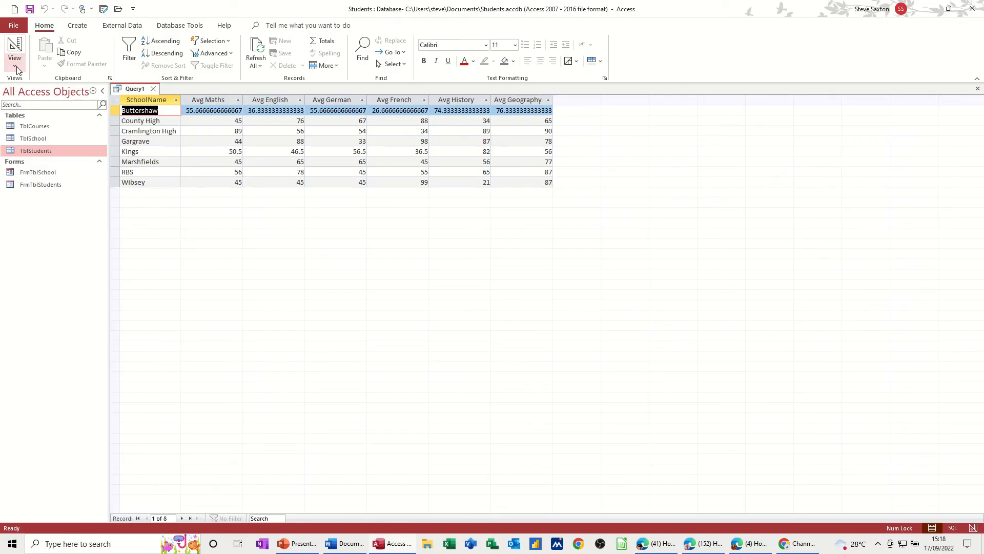
- Format the Maths average as Fixed with 0 decimal places and check the rounded results
{"action": "left_click", "coordinate": [14, 50]}
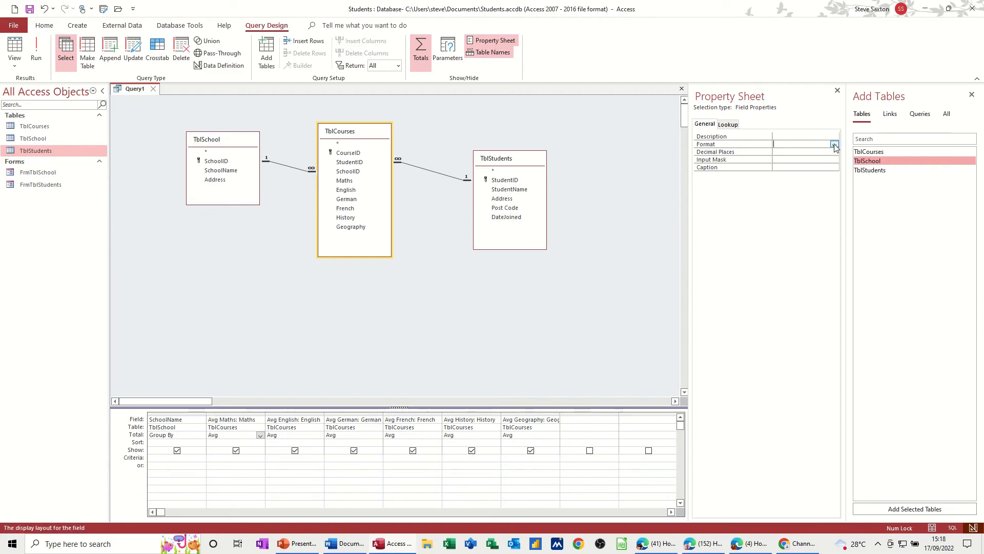
{"action": "left_click", "coordinate": [834, 144]}
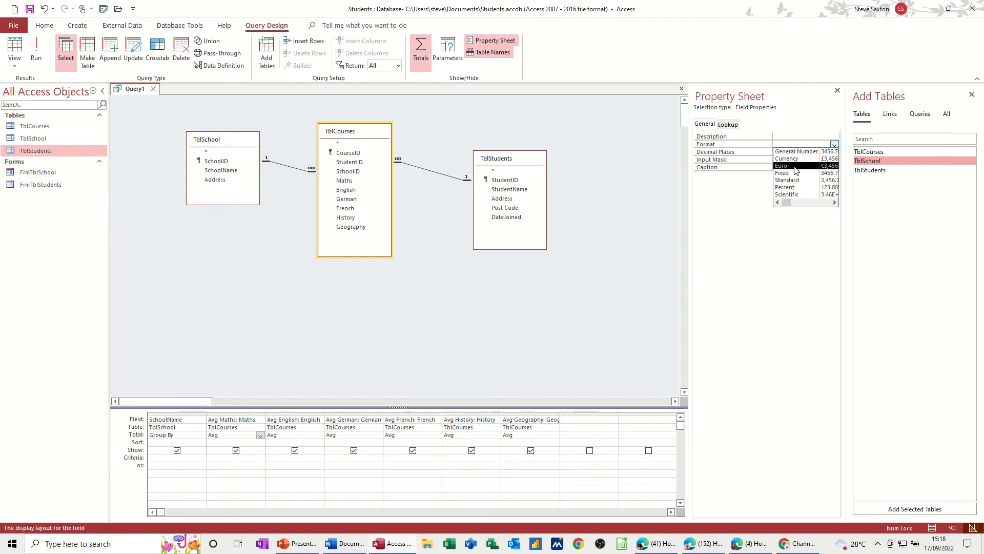
{"action": "mouse_move", "coordinate": [796, 173]}
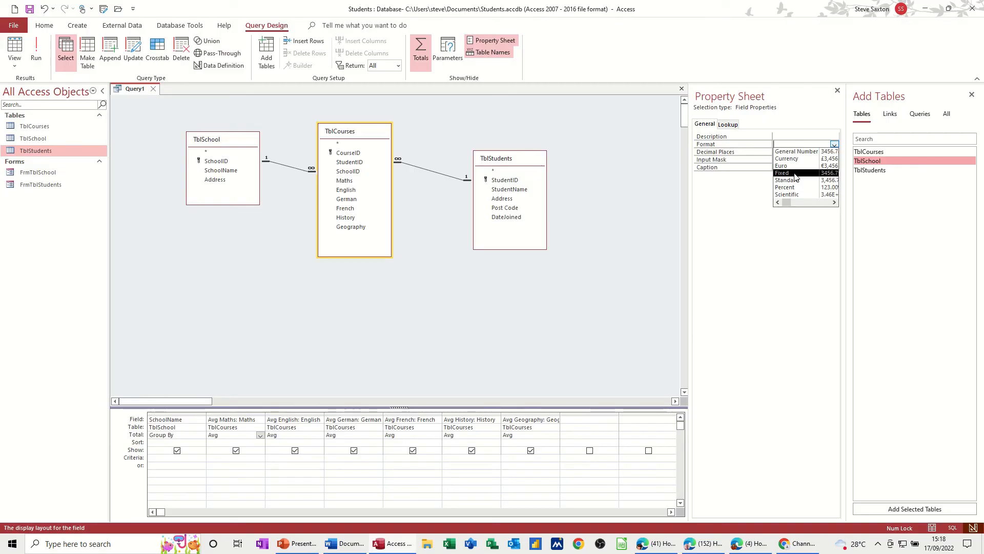
{"action": "left_click", "coordinate": [782, 173]}
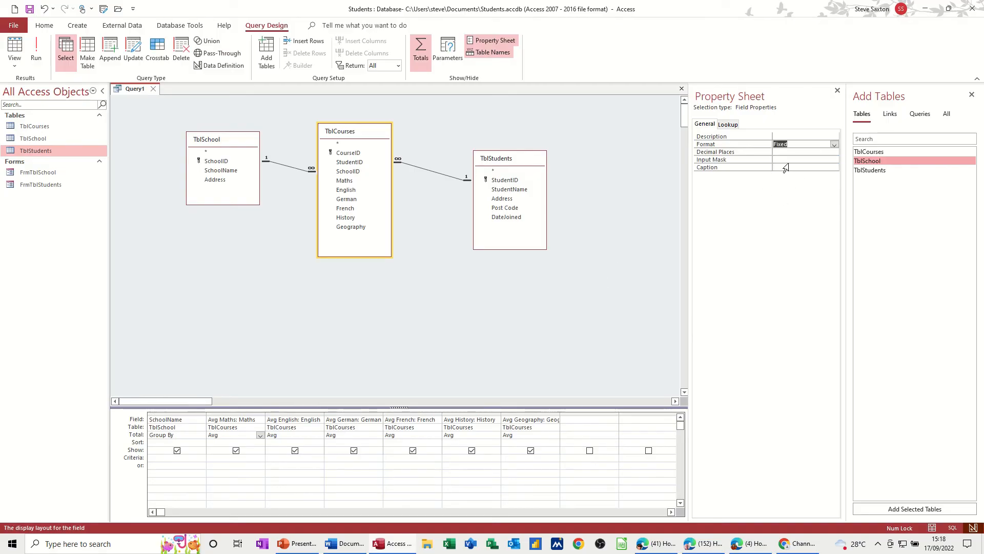
{"action": "left_click", "coordinate": [797, 152]}
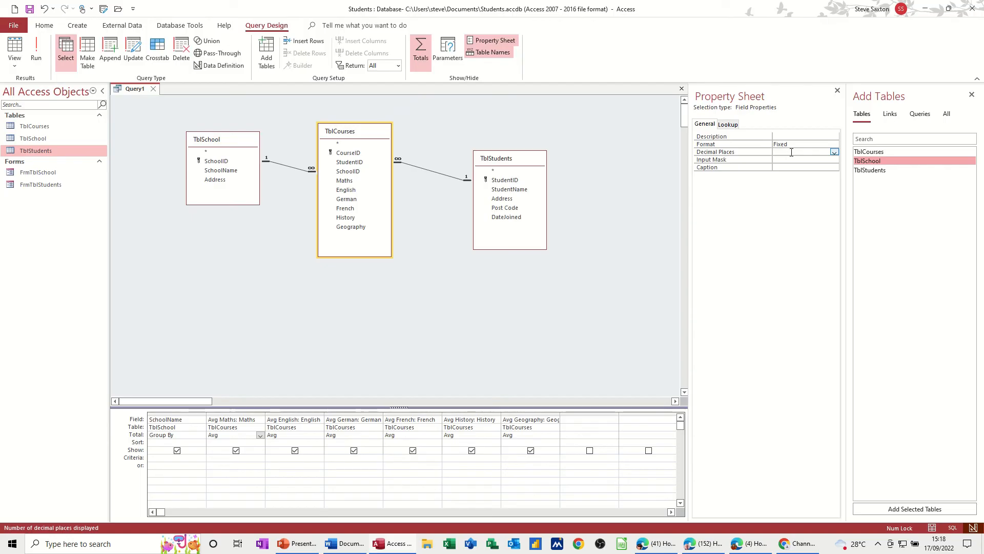
{"action": "left_click", "coordinate": [834, 152]}
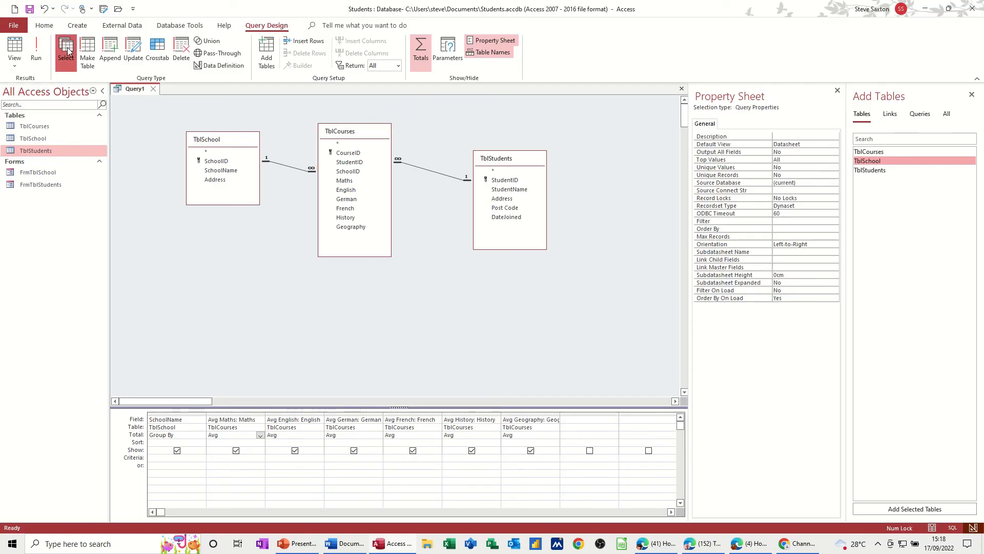
{"action": "left_click", "coordinate": [36, 51]}
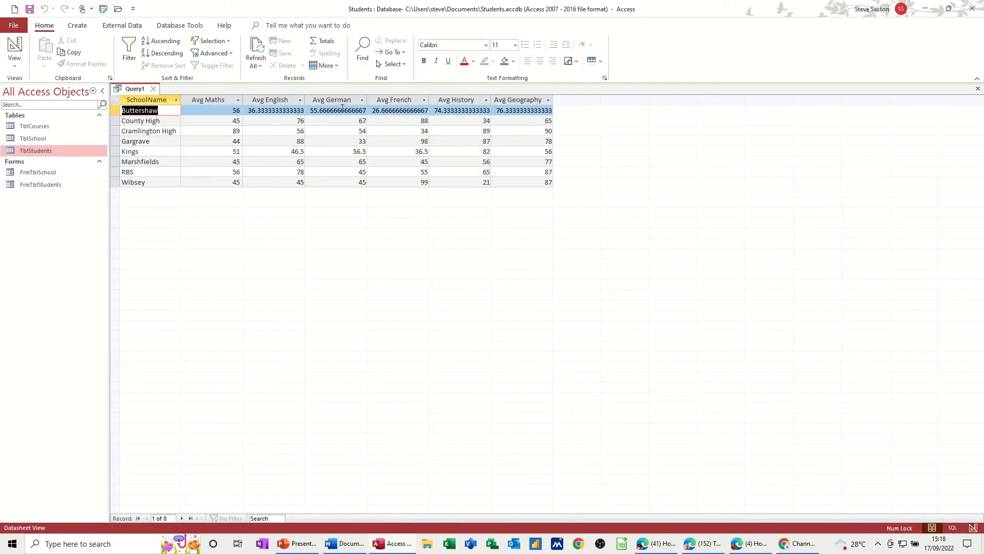
- Apply the same whole-number formatting to the remaining averages and view the datasheet
{"action": "left_click", "coordinate": [14, 51]}
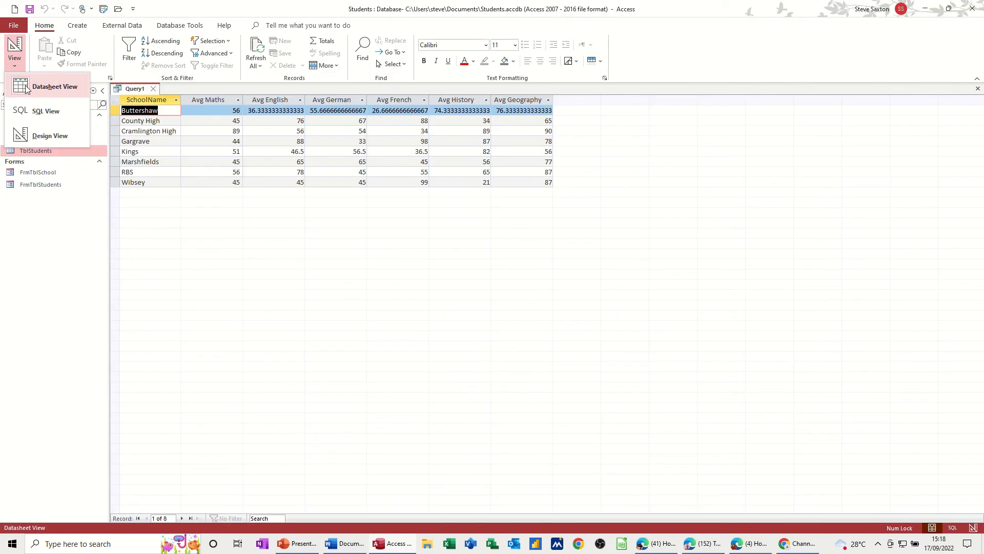
{"action": "left_click", "coordinate": [50, 136]}
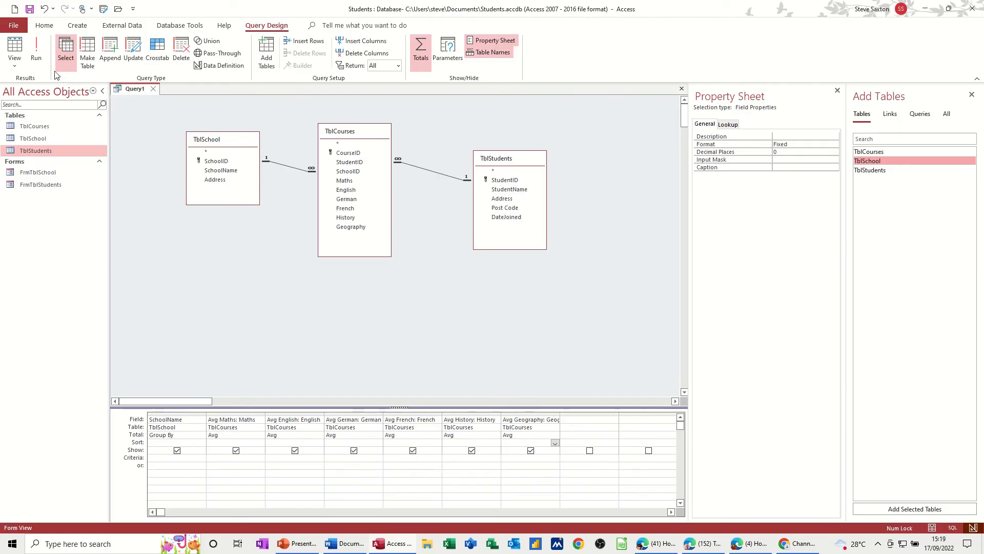
{"action": "left_click", "coordinate": [36, 51]}
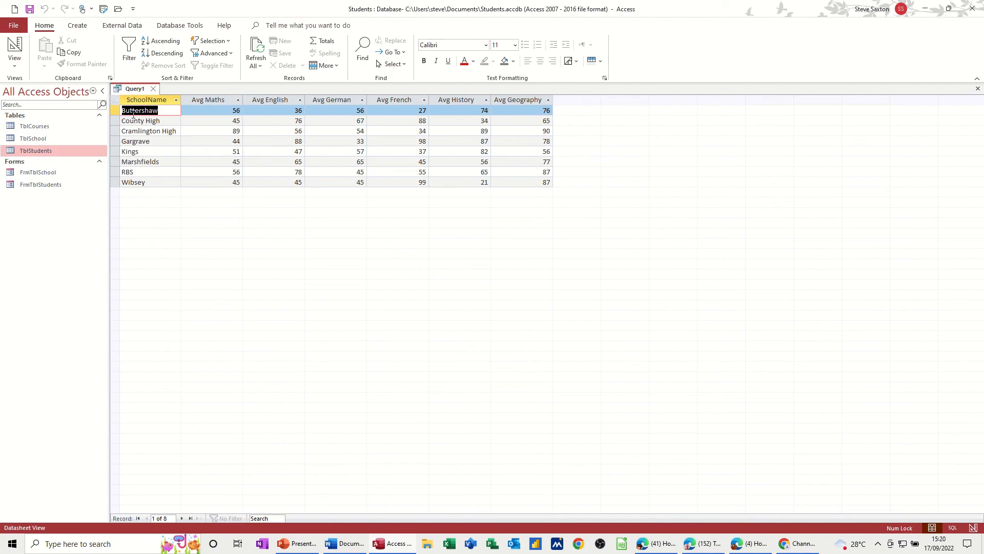
{"action": "mouse_move", "coordinate": [230, 117]}
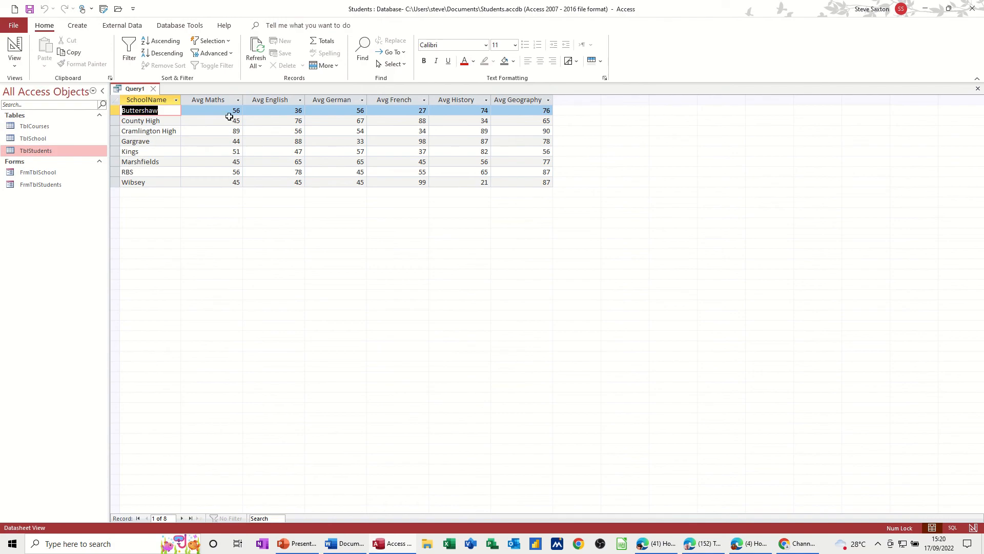
{"action": "mouse_move", "coordinate": [567, 126]}
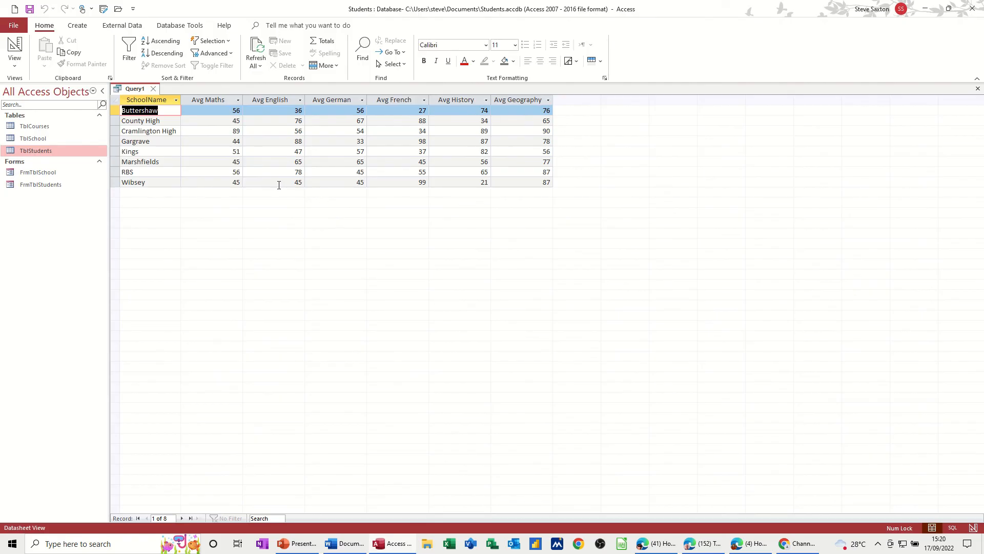
{"action": "mouse_move", "coordinate": [105, 58]}
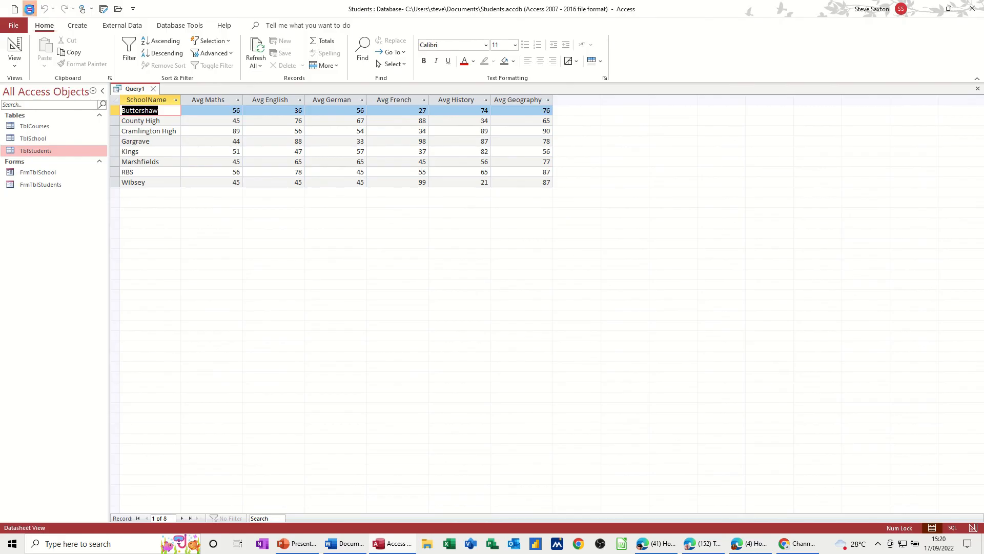
- Save the query as QrySchoolAverages and close it
{"action": "left_click", "coordinate": [30, 9]}
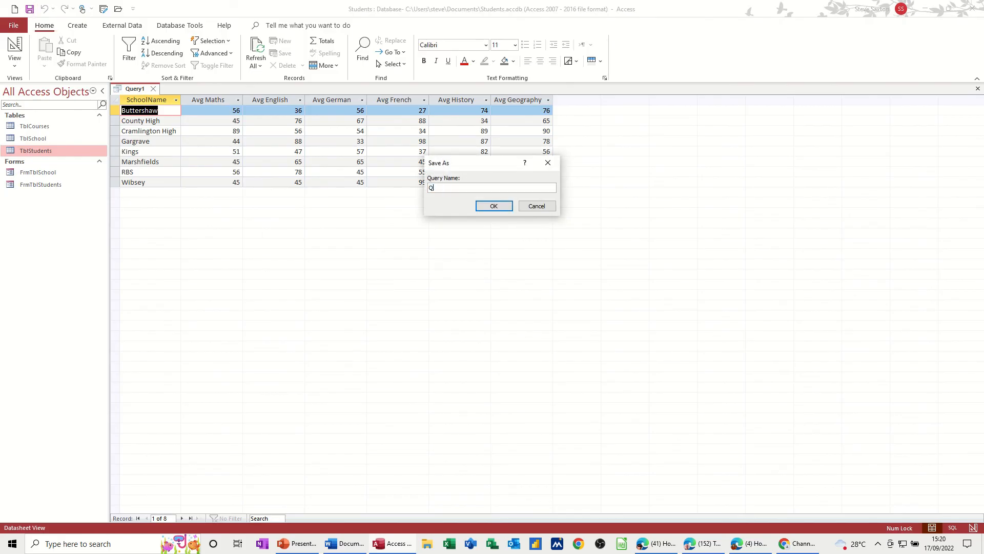
{"action": "type", "text": "ryAverages"}
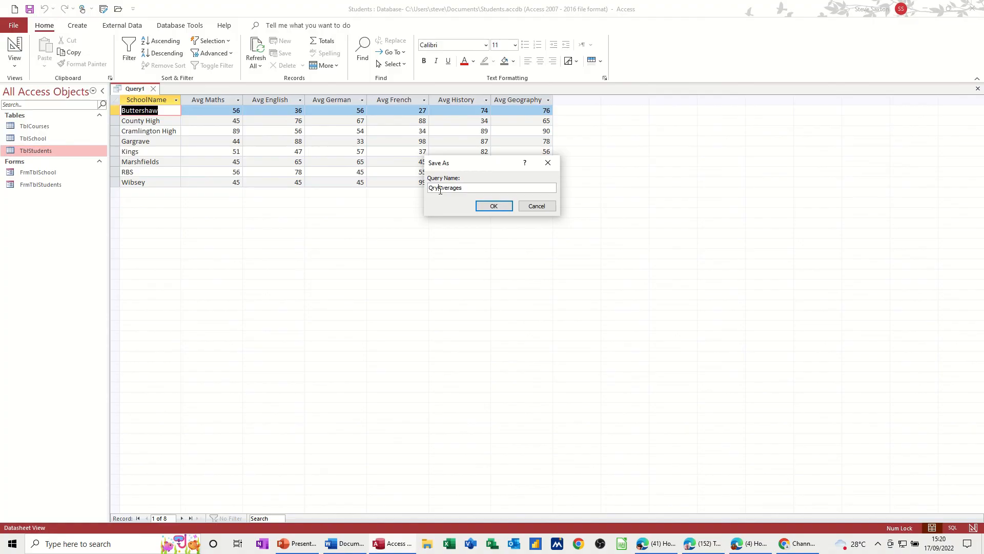
{"action": "type", "text": "Sch"}
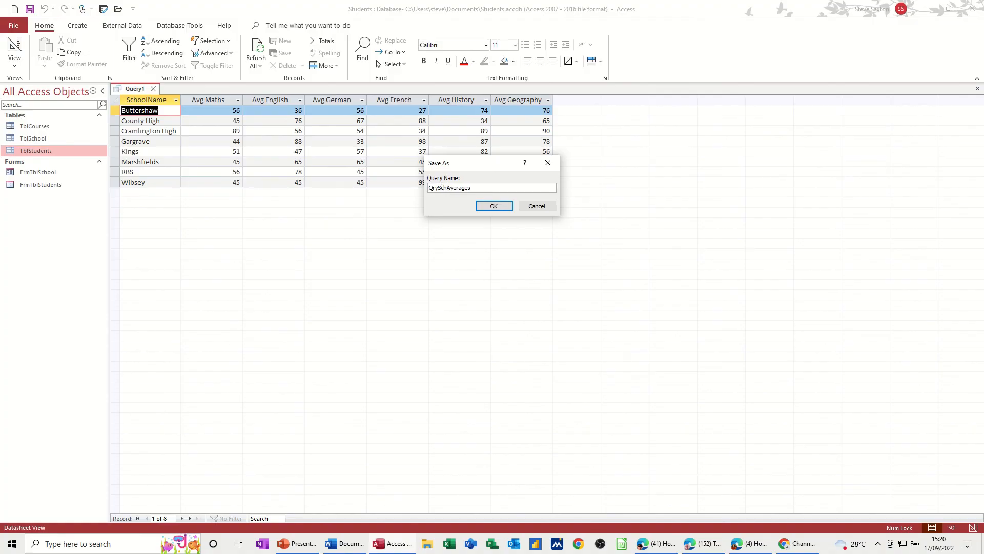
{"action": "type", "text": "ool"}
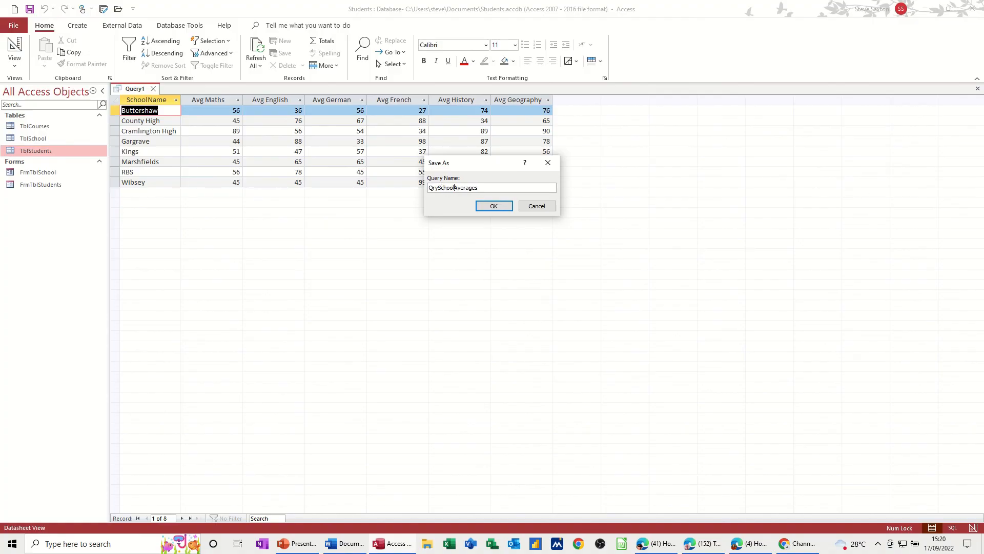
{"action": "mouse_move", "coordinate": [493, 206]}
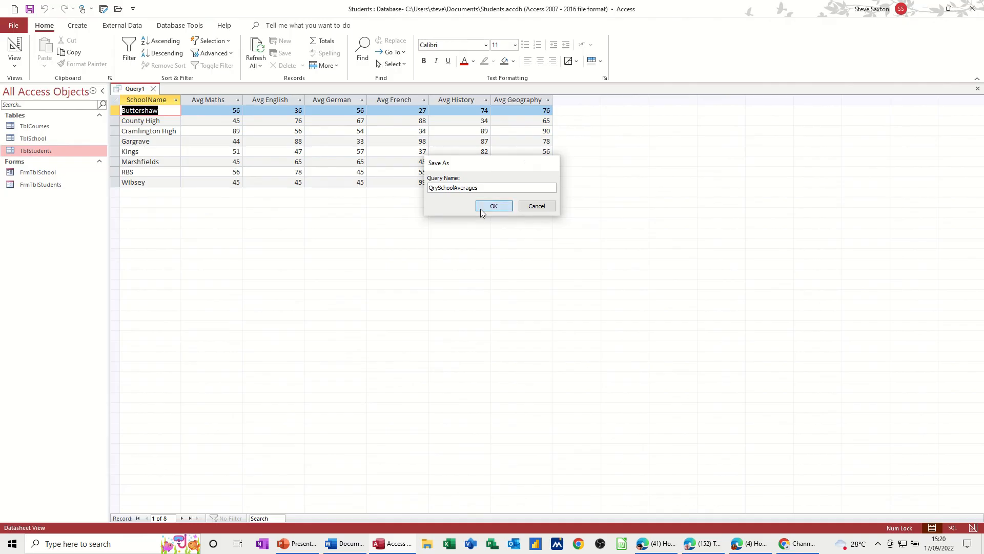
{"action": "left_click", "coordinate": [493, 206]}
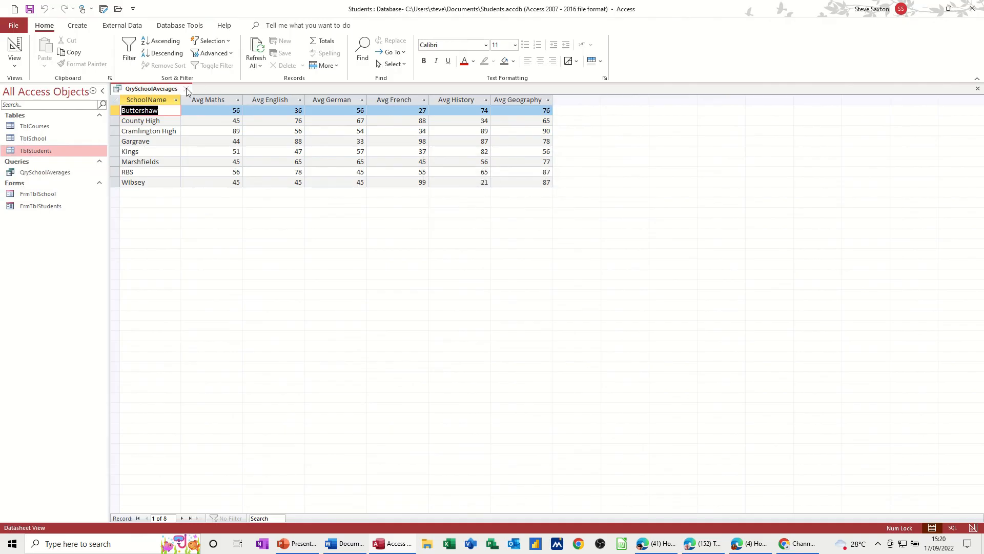
{"action": "left_click", "coordinate": [978, 88]}
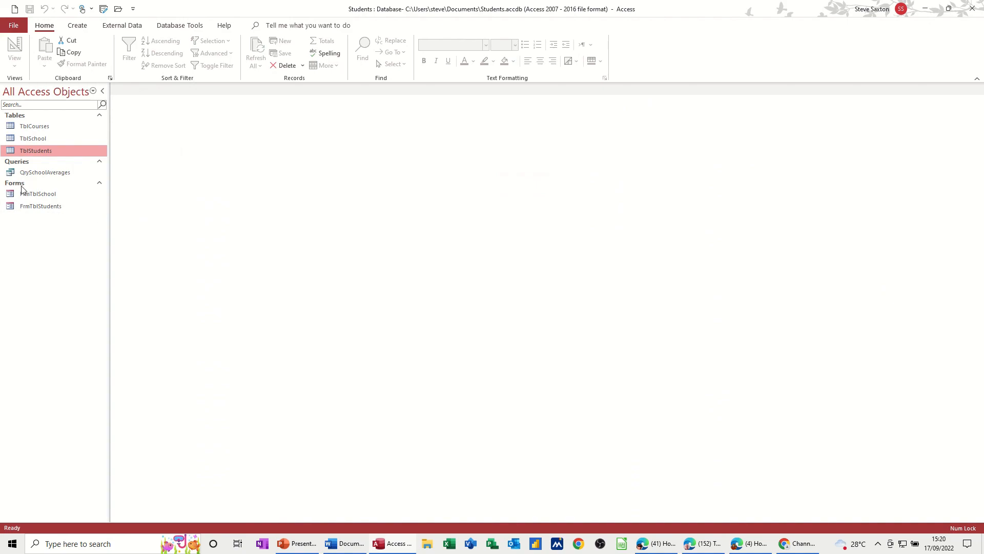
{"action": "double_click", "coordinate": [40, 194]}
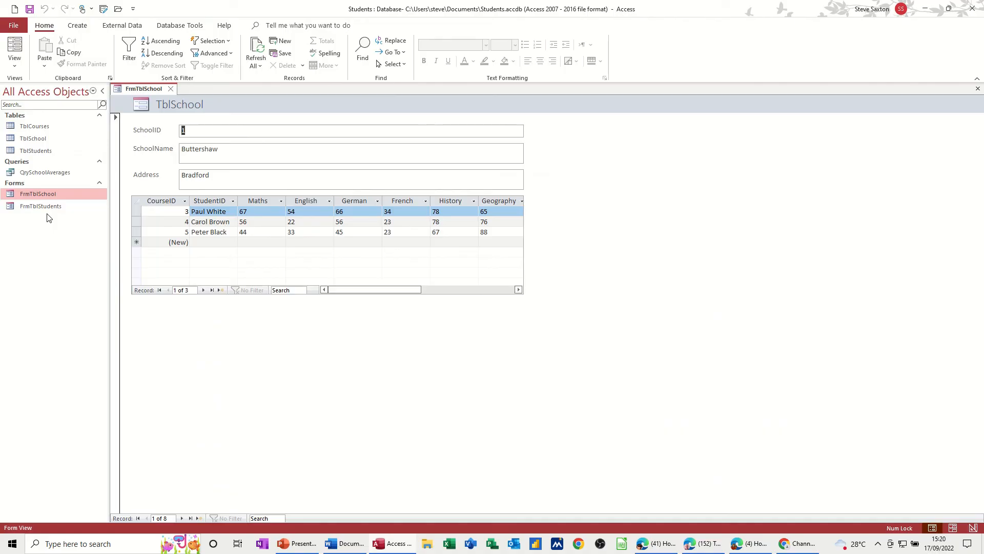
{"action": "double_click", "coordinate": [40, 206]}
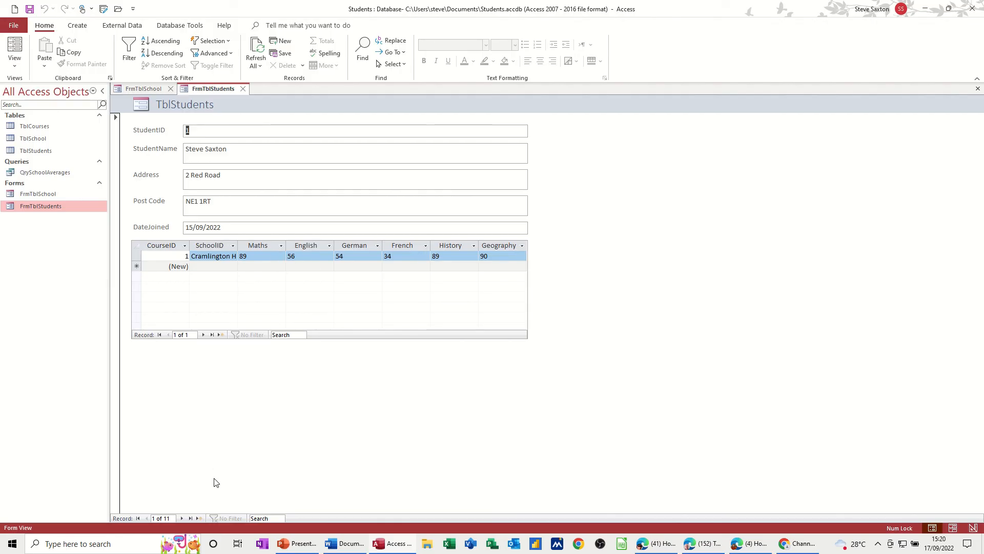
{"action": "left_click", "coordinate": [191, 518]}
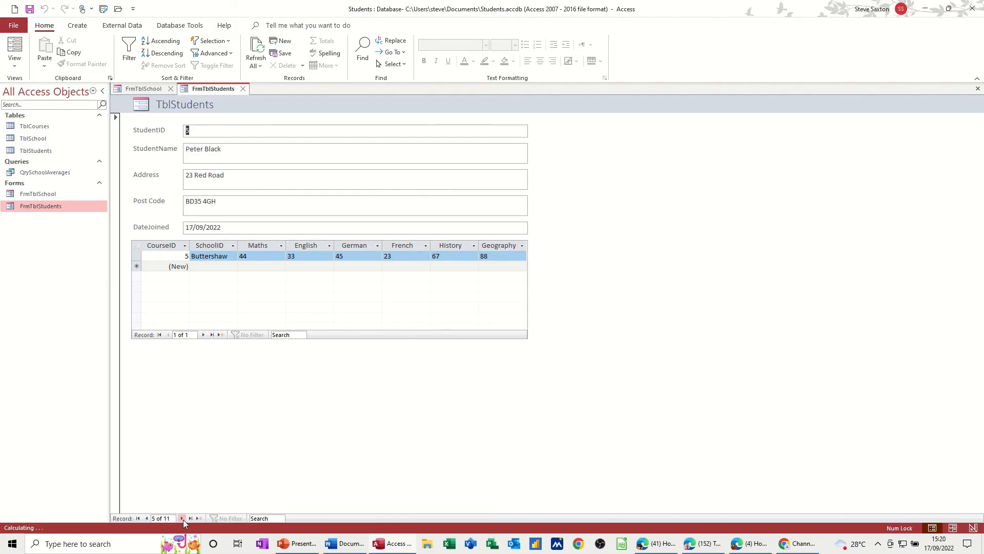
{"action": "left_click", "coordinate": [143, 89]}
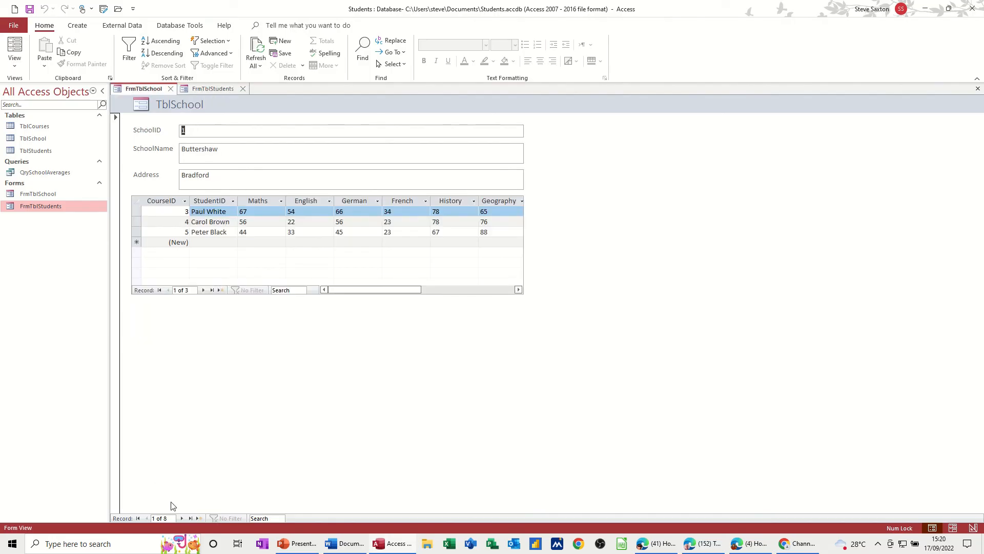
{"action": "left_click", "coordinate": [181, 517]}
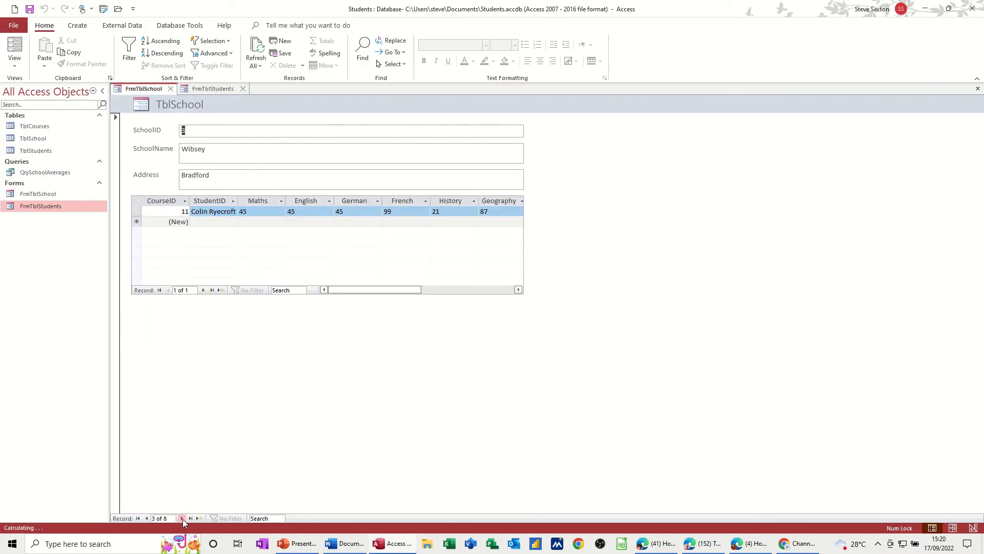
{"action": "left_click", "coordinate": [182, 518]}
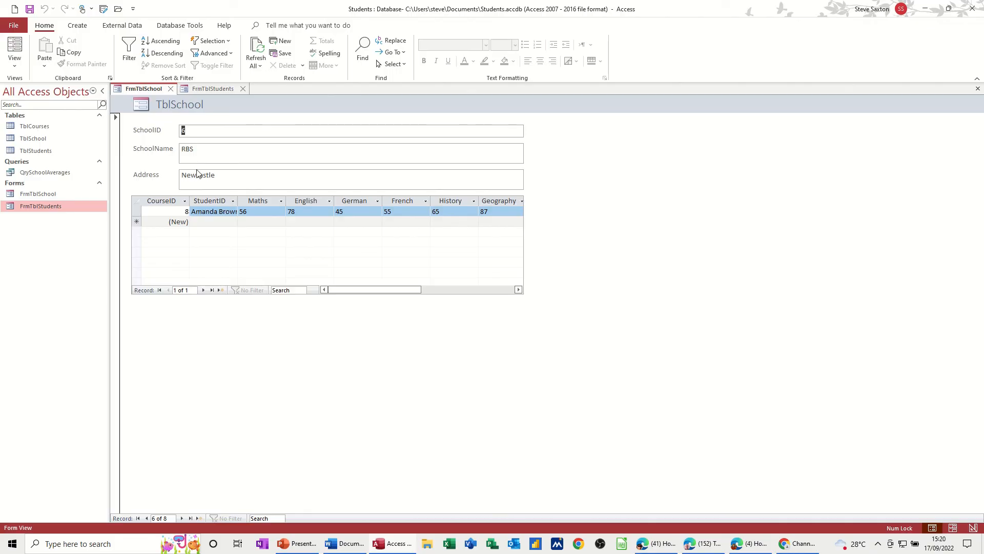
{"action": "left_click", "coordinate": [212, 89]}
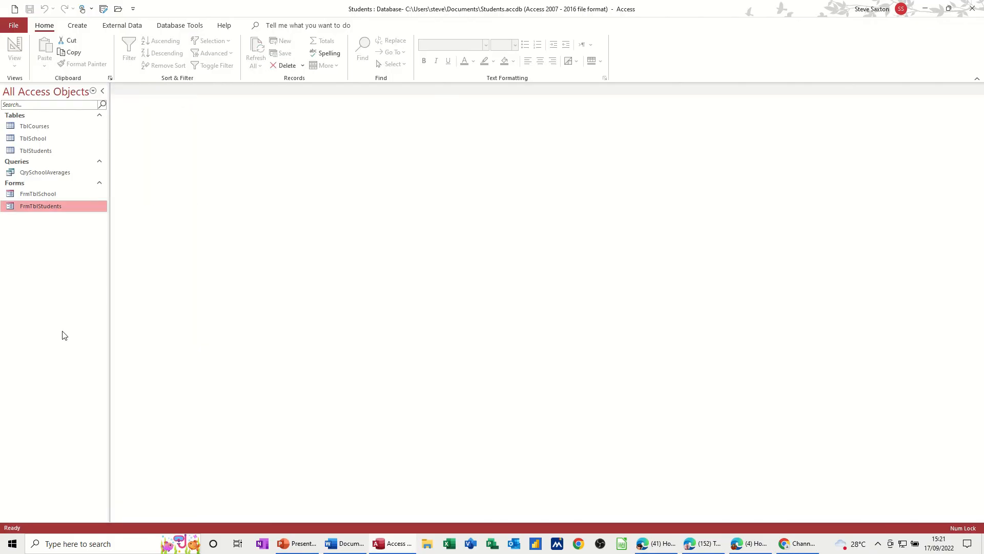
{"action": "mouse_move", "coordinate": [51, 121]}
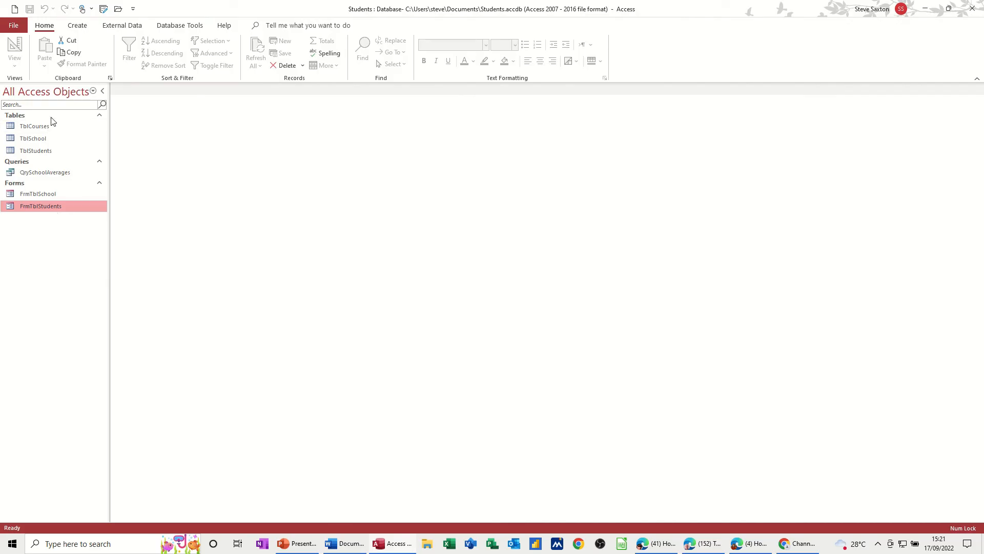
{"action": "mouse_move", "coordinate": [40, 245]}
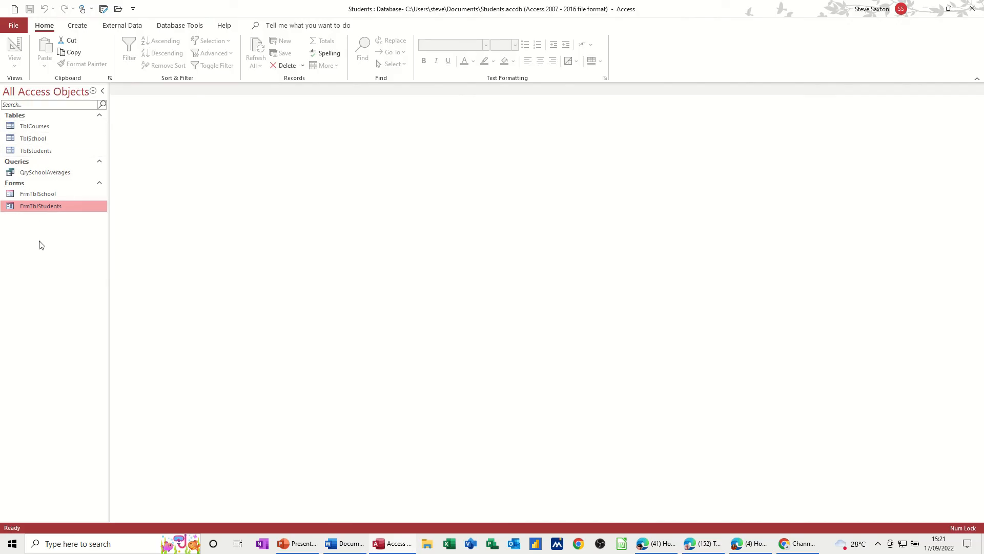
{"action": "mouse_move", "coordinate": [53, 186]}
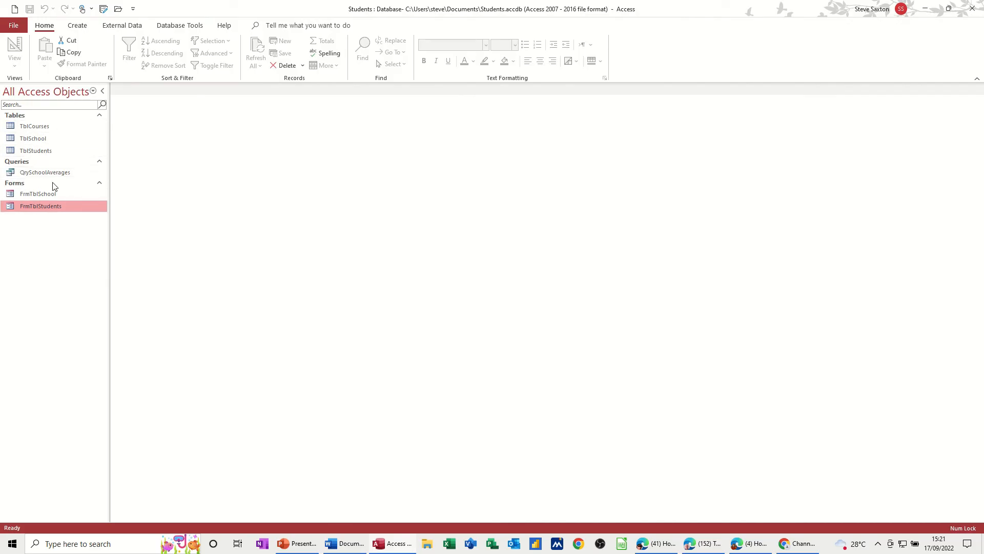
{"action": "mouse_move", "coordinate": [70, 281]}
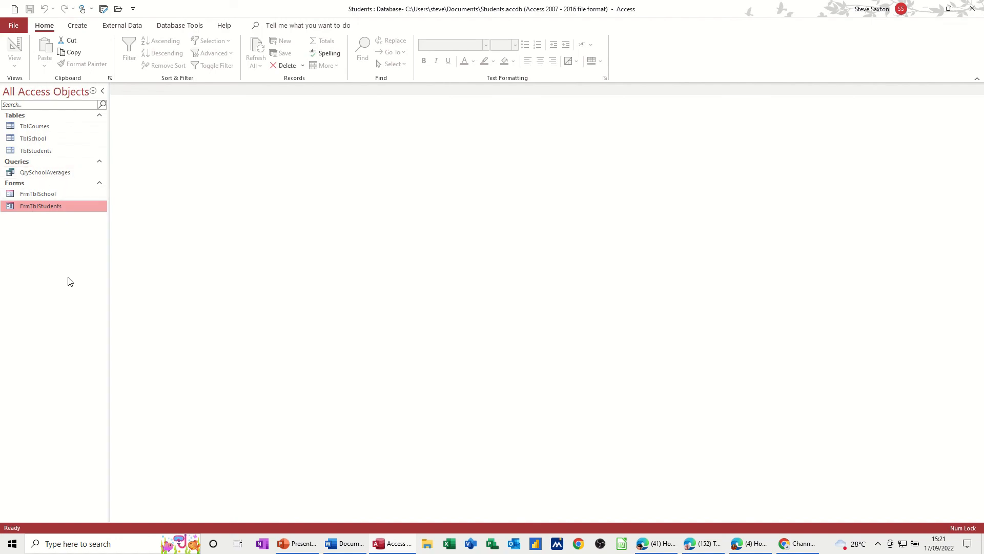
{"action": "mouse_move", "coordinate": [53, 277]}
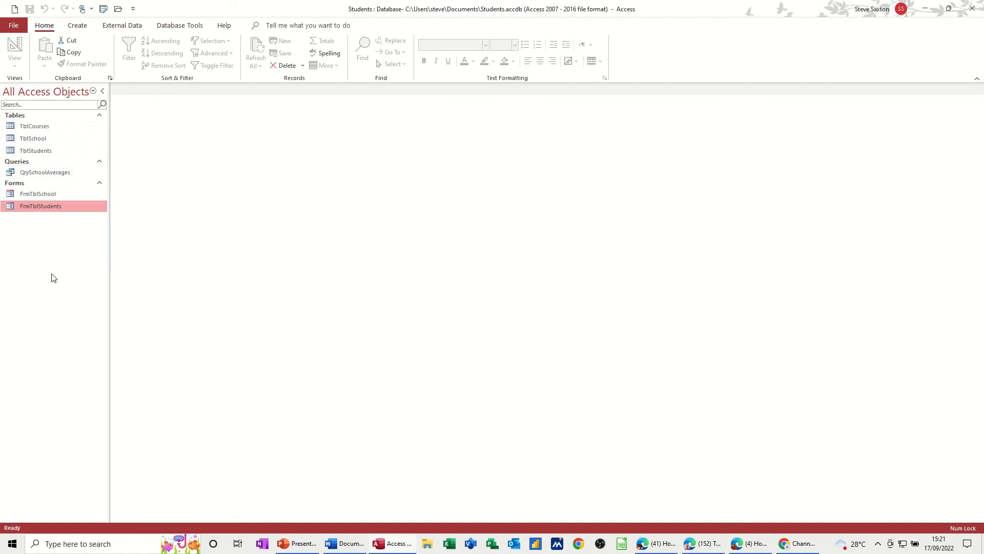